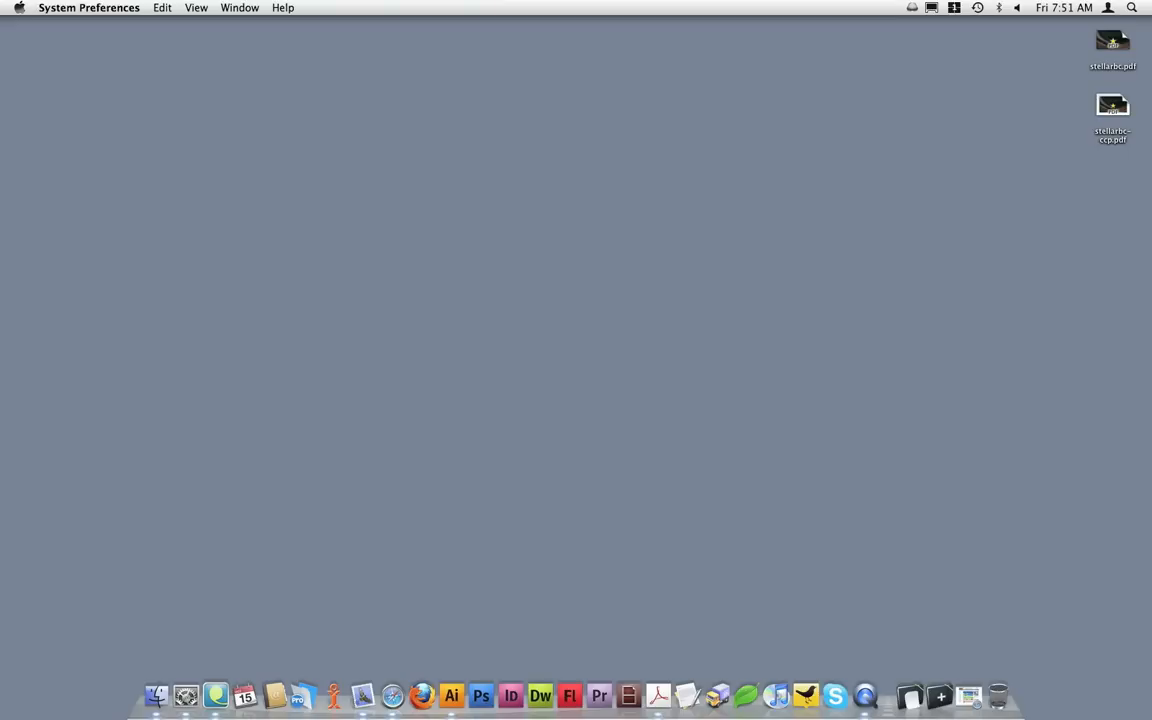
mouse_move(1126, 590)
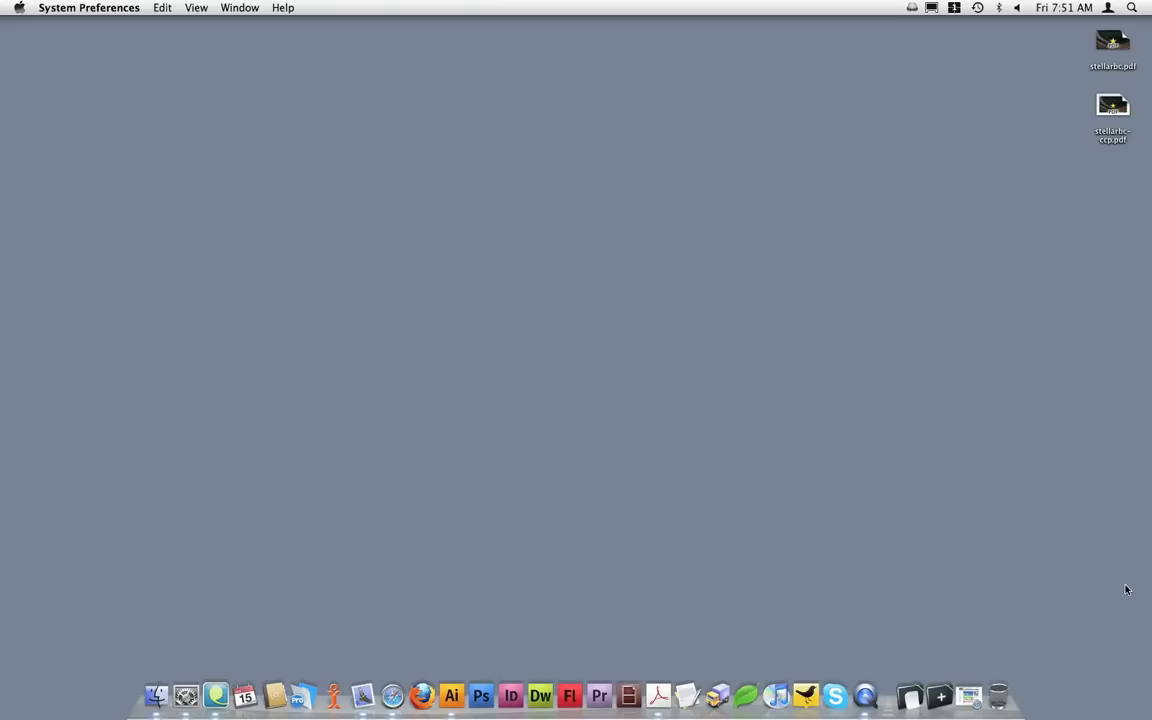
- Launch Safari from the Dock onto the Copy Craft Printers homepage
click(416, 692)
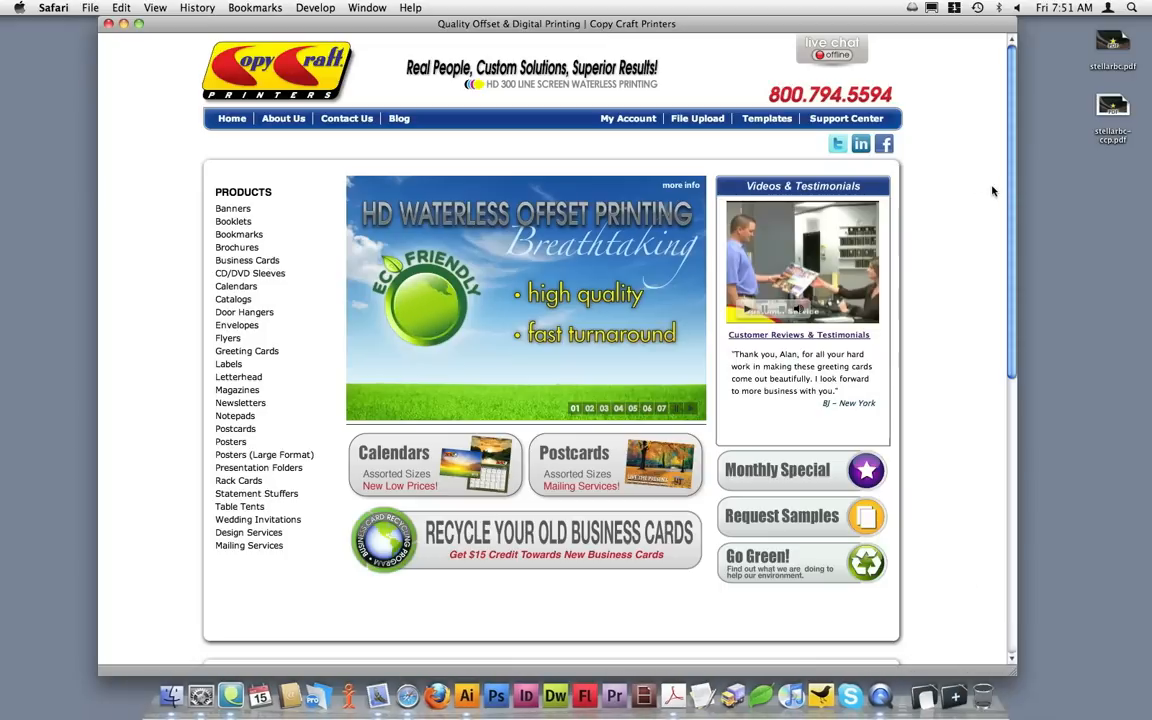
mouse_move(948, 144)
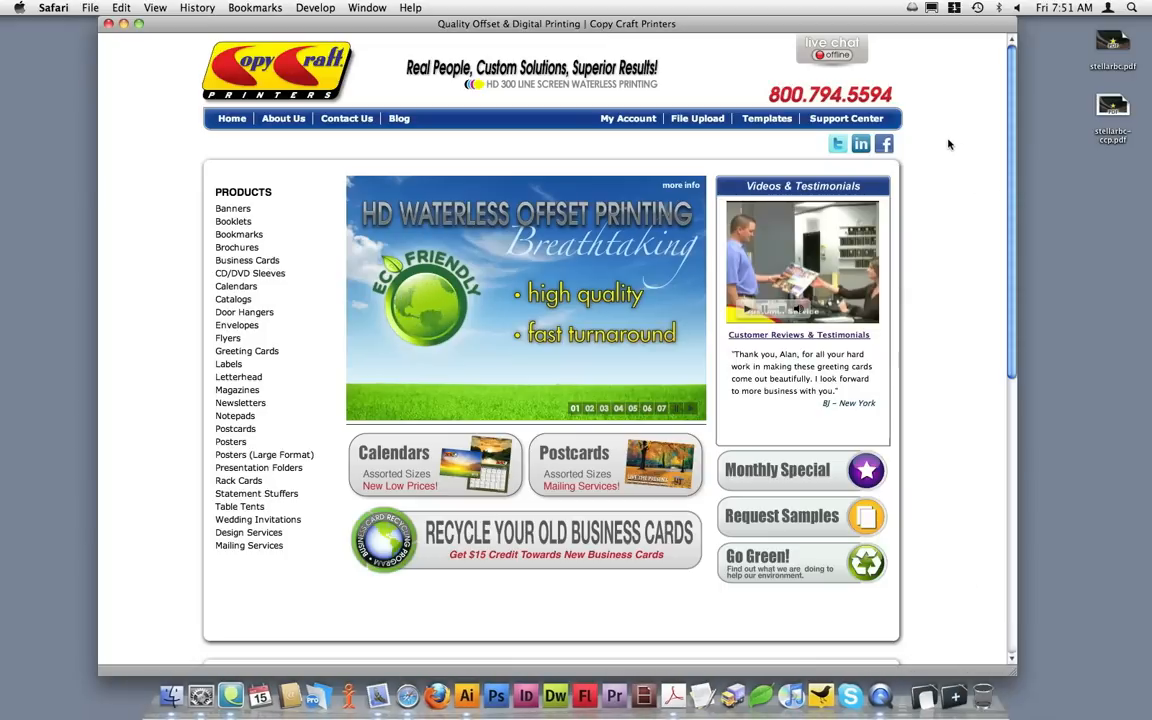
mouse_move(852, 118)
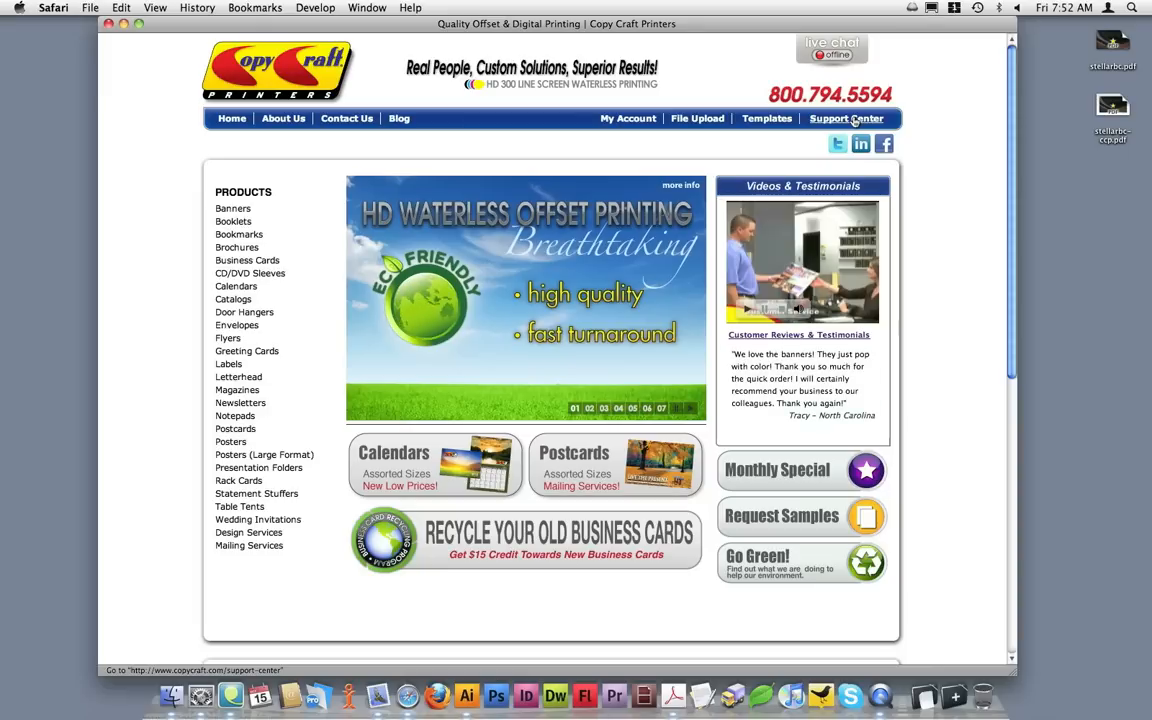
- Go to the Copy Craft Support Center via the site navigation
click(852, 118)
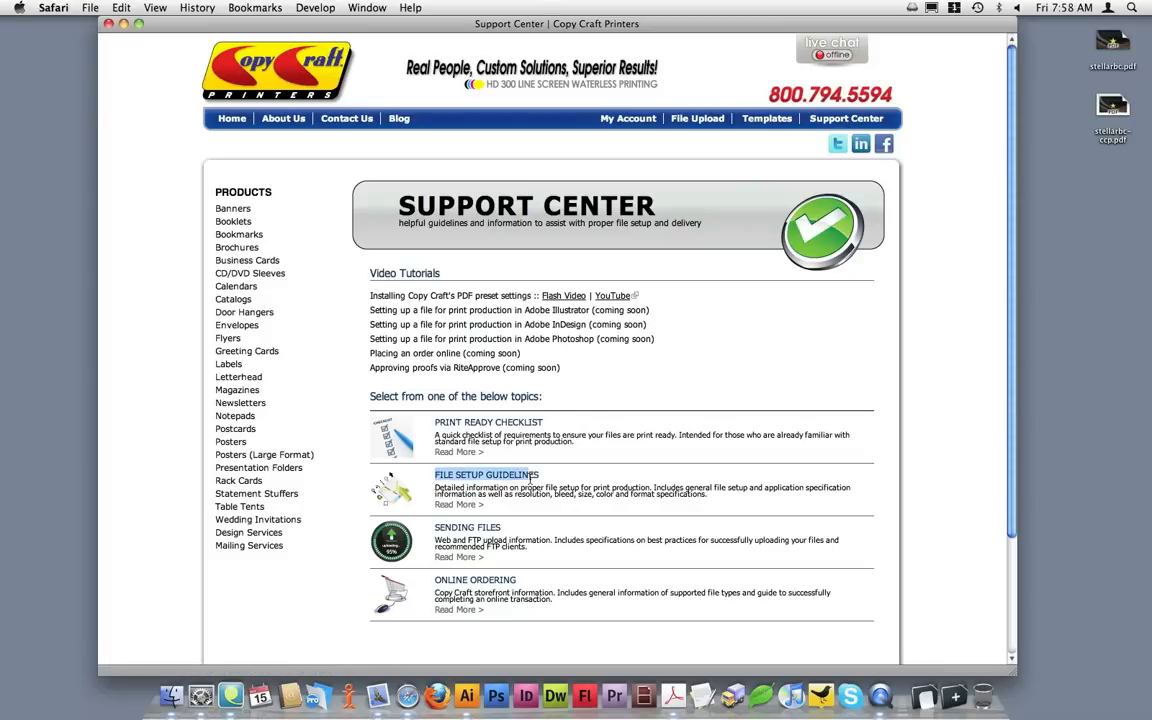
mouse_move(456, 504)
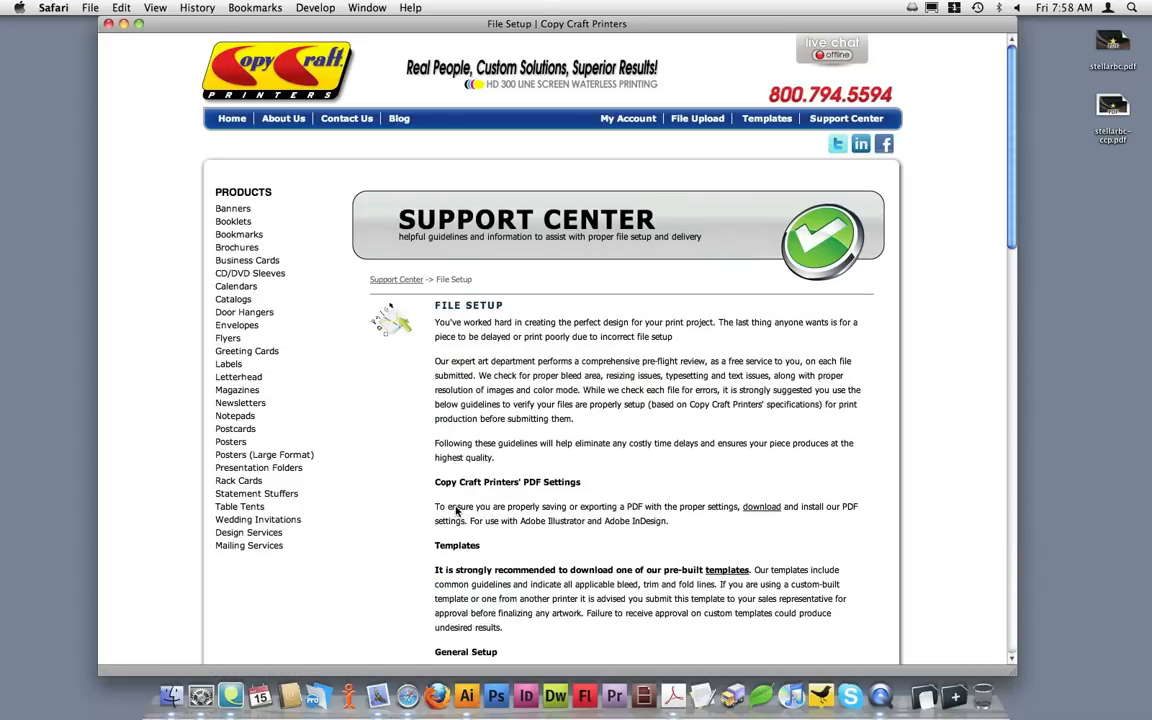
mouse_move(724, 516)
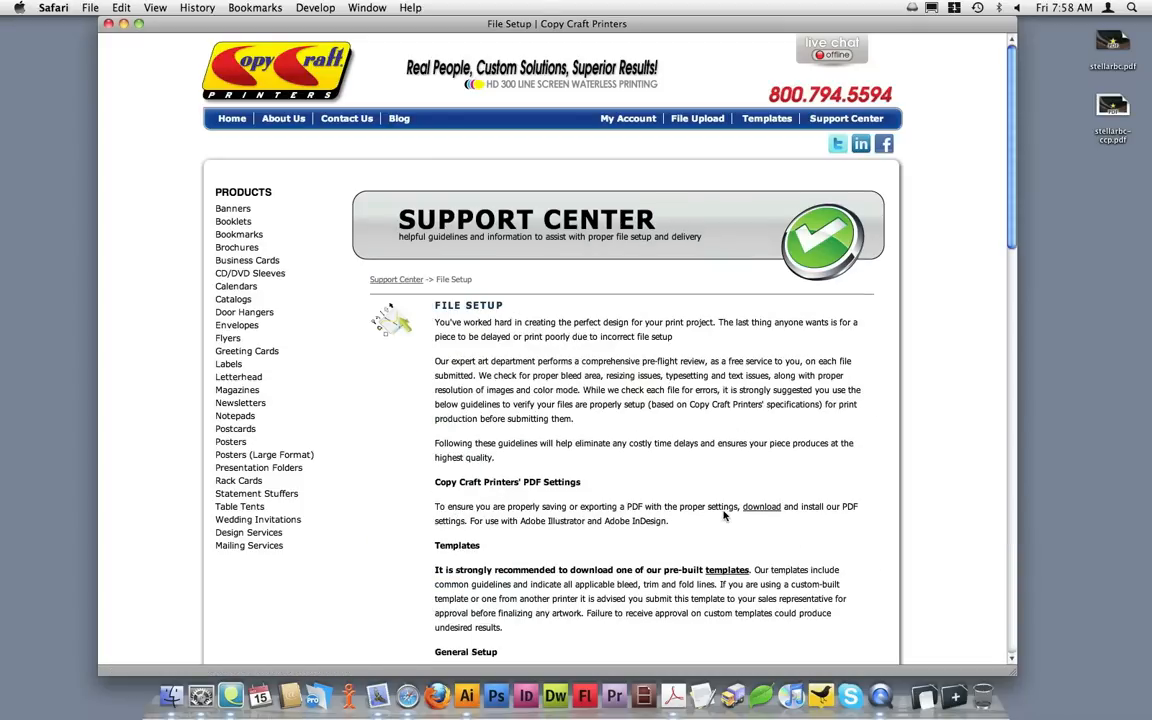
mouse_move(766, 518)
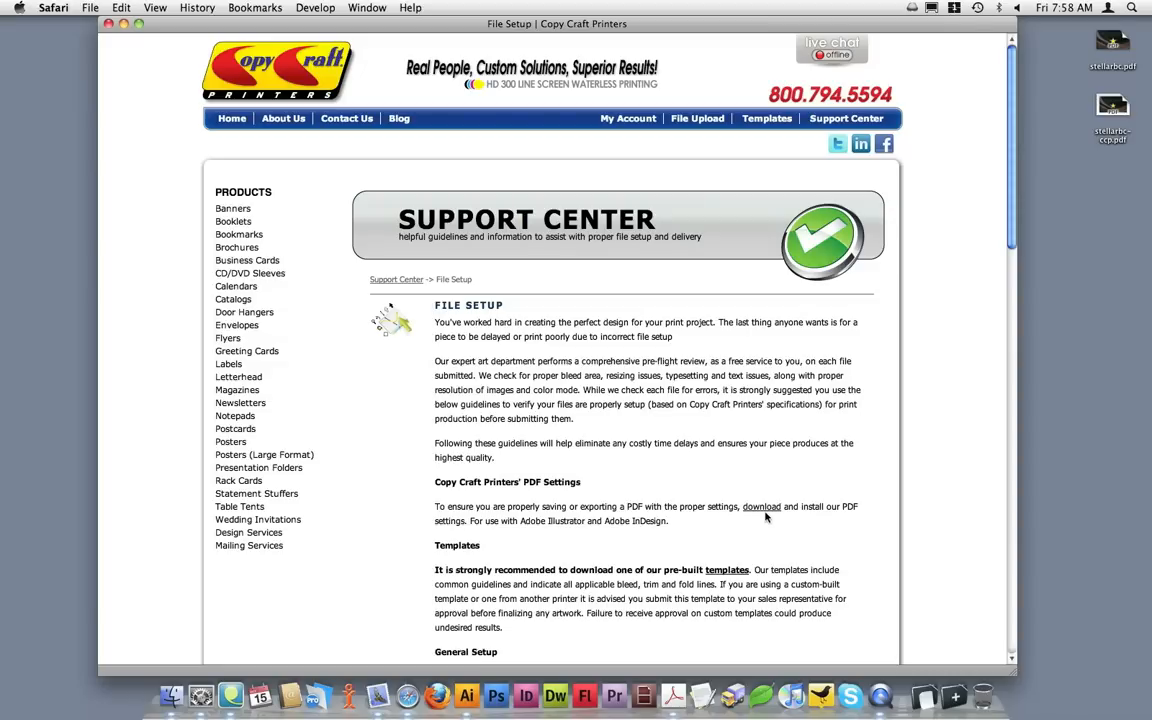
mouse_move(762, 510)
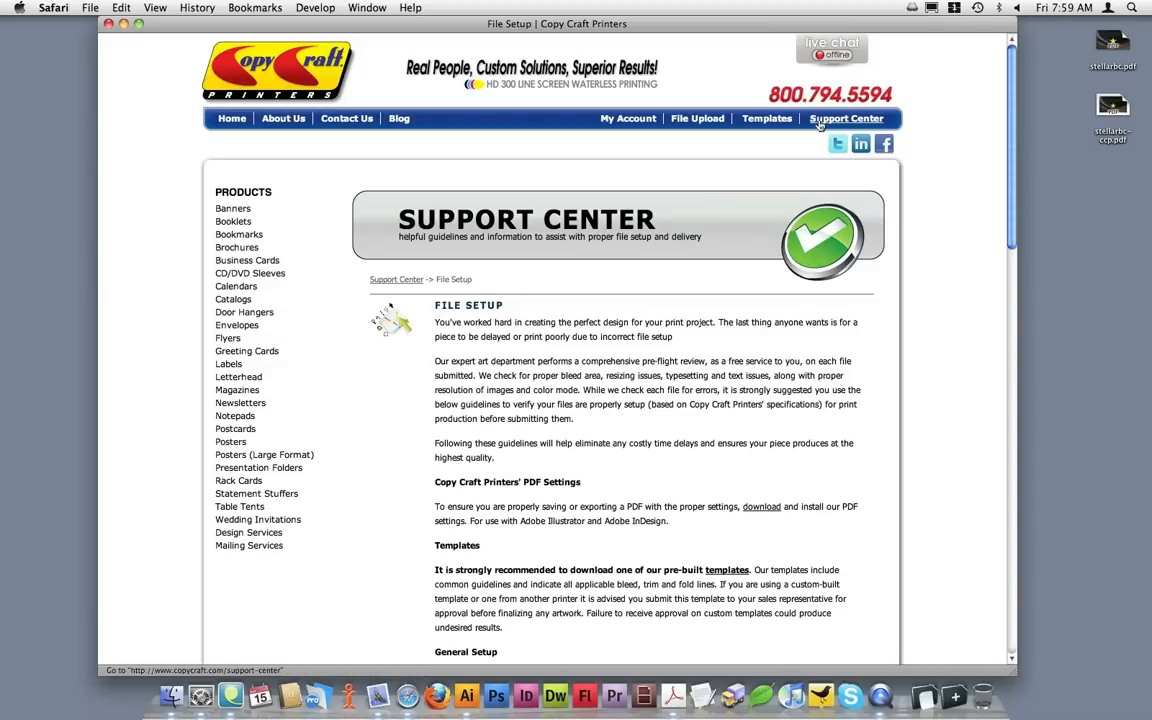
- Return to the Support Center page after reading the File Setup guidelines
click(852, 118)
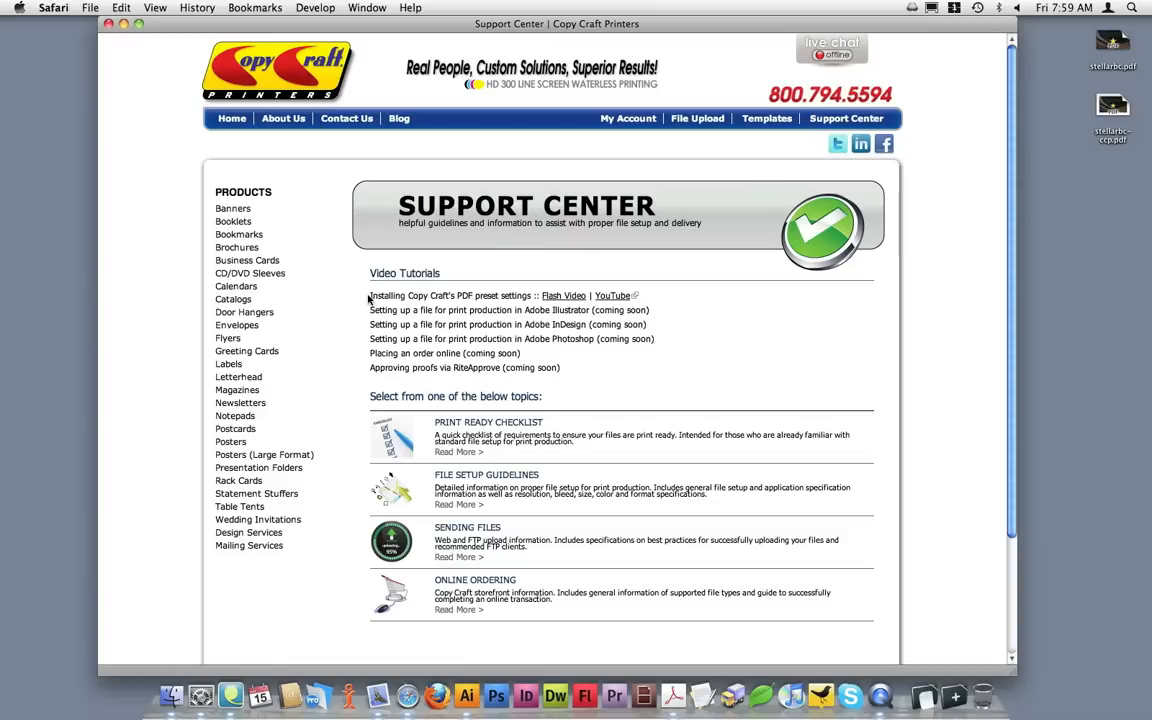
drag(370, 296, 456, 296)
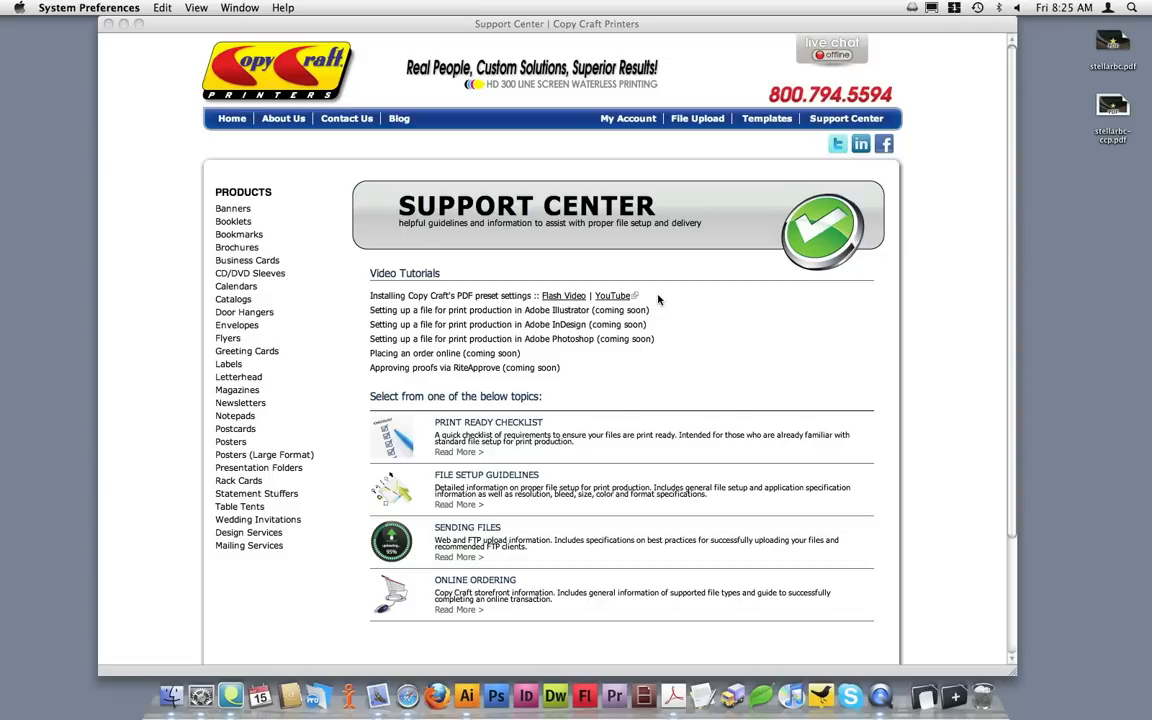
mouse_move(730, 200)
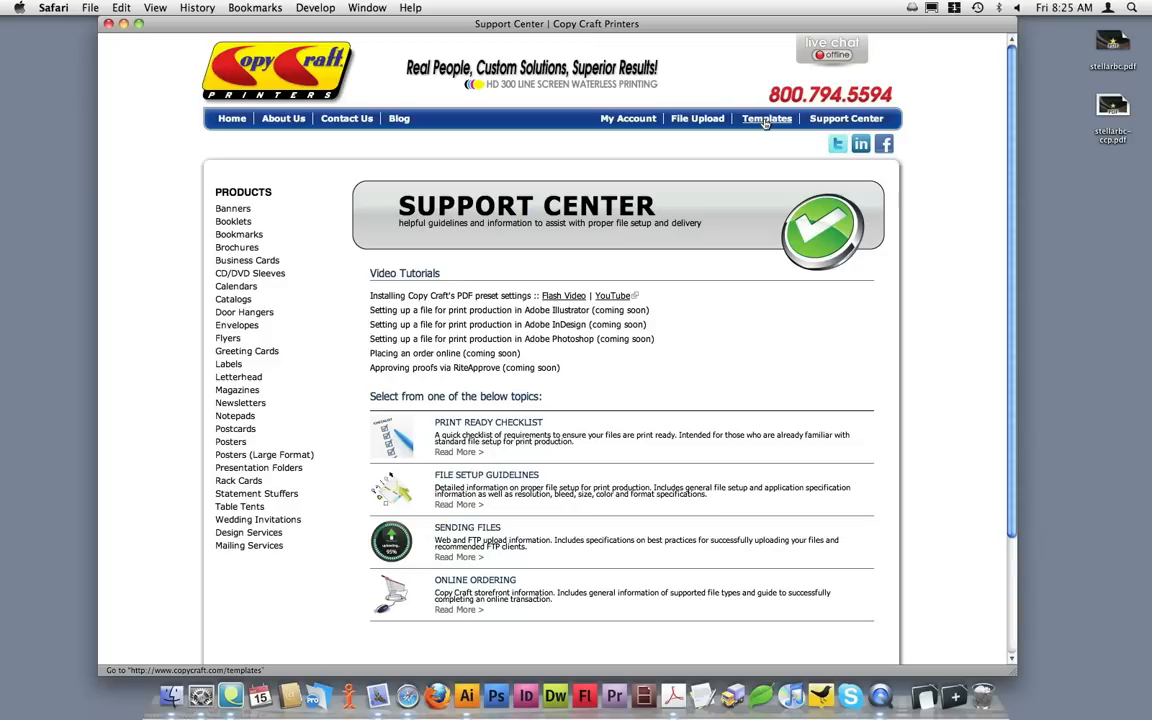
- Go to Printing Setup Templates and choose Business Cards under Templates by Product
click(766, 118)
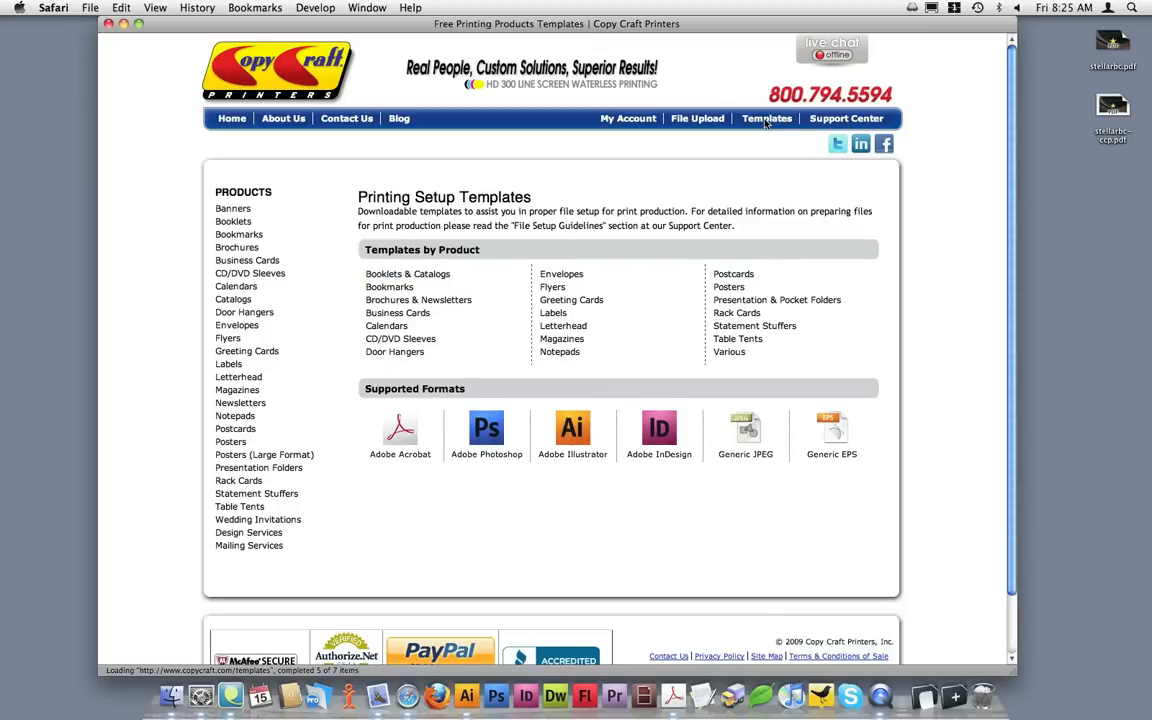
mouse_move(766, 118)
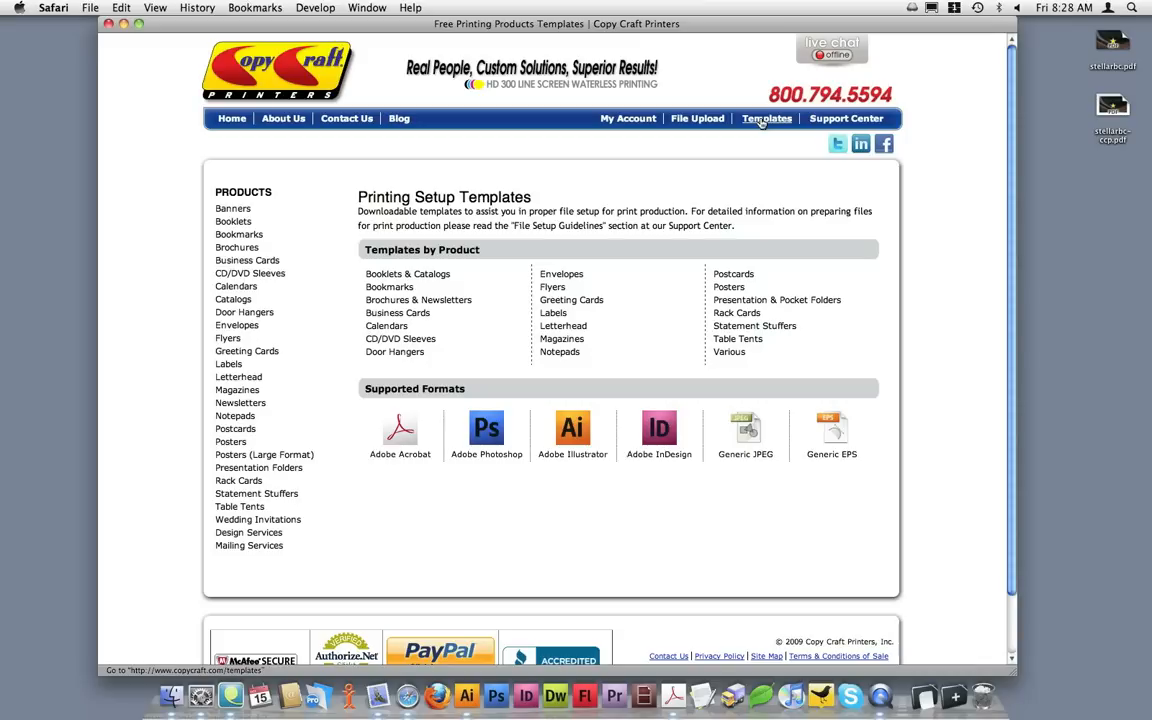
mouse_move(492, 320)
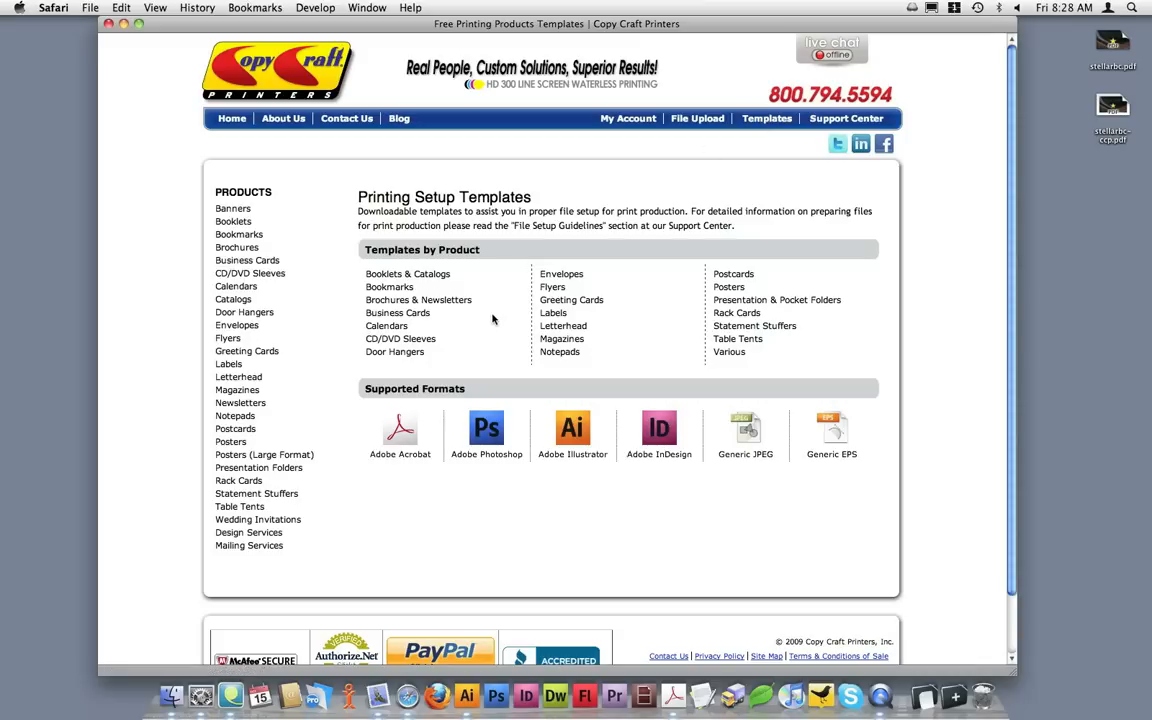
mouse_move(396, 312)
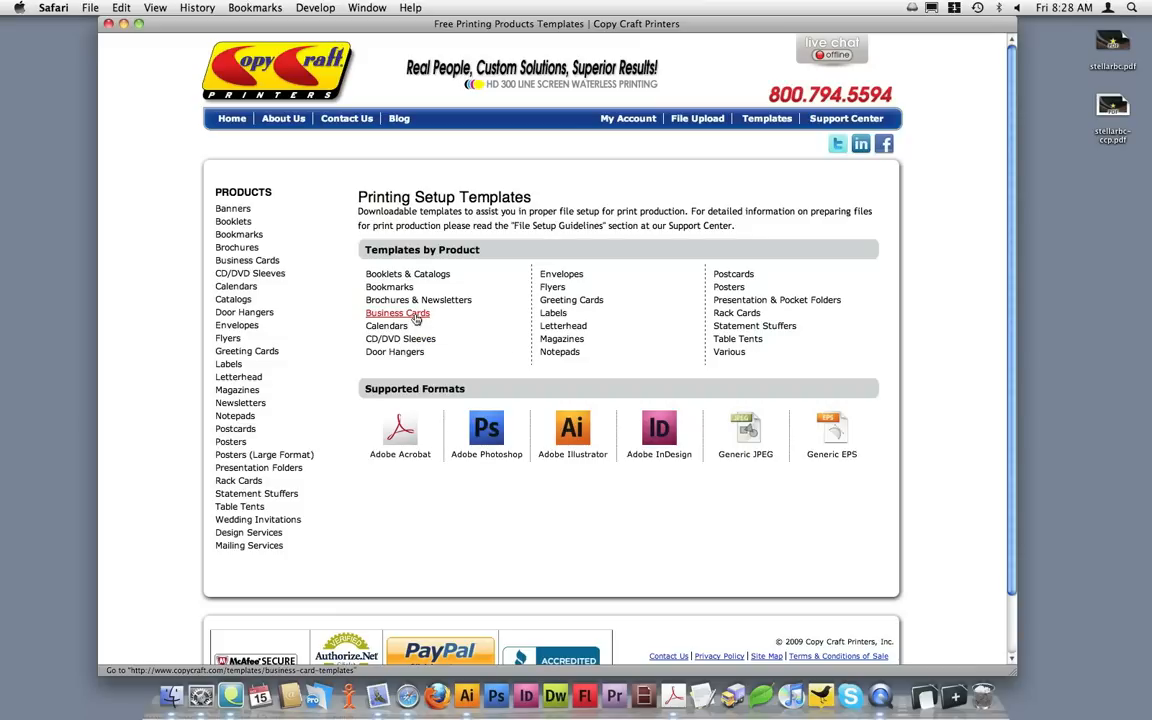
click(396, 312)
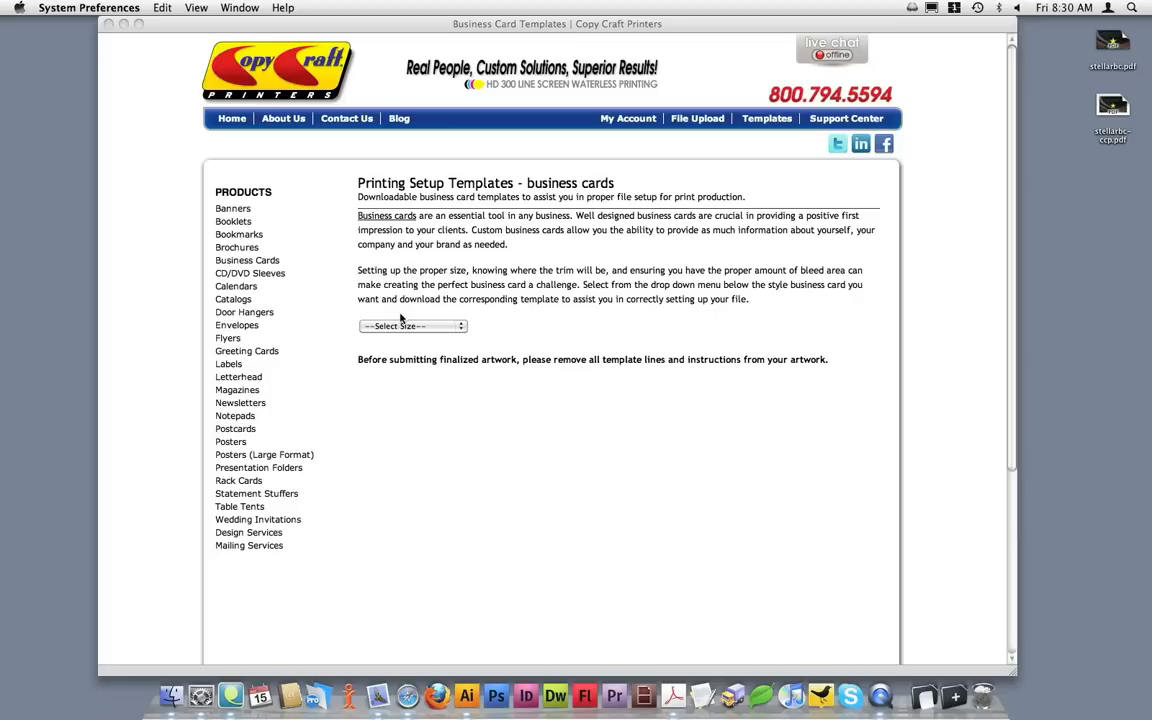
mouse_move(278, 302)
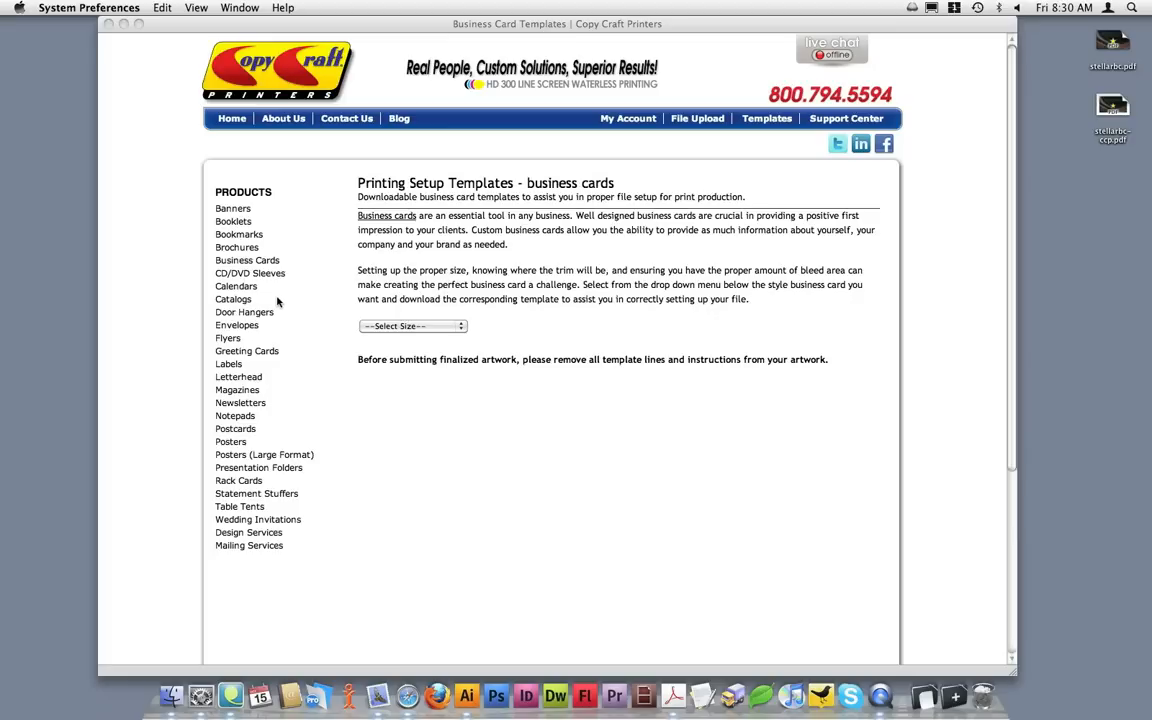
mouse_move(268, 260)
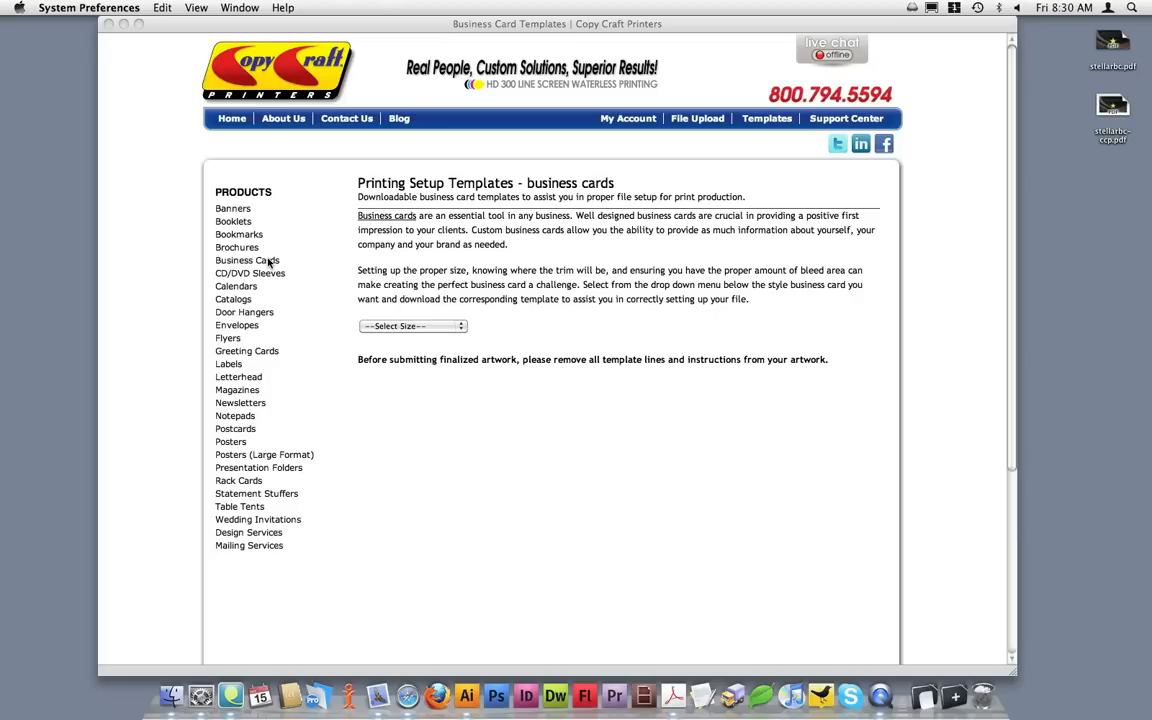
click(240, 260)
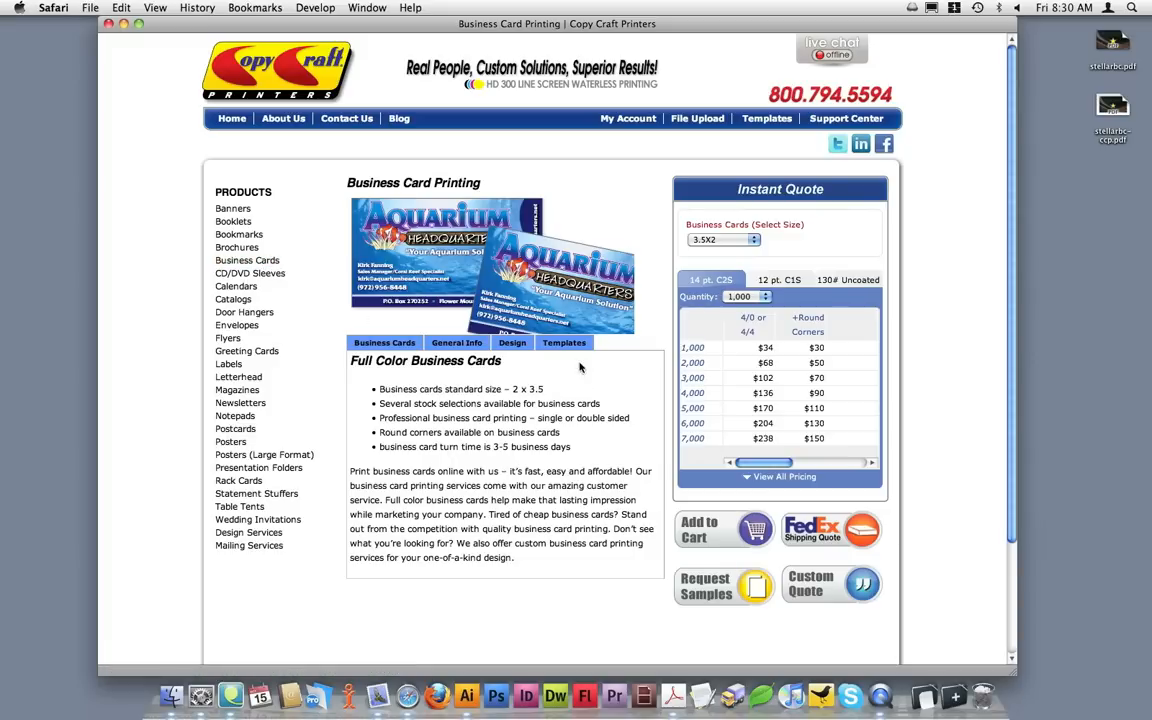
click(564, 342)
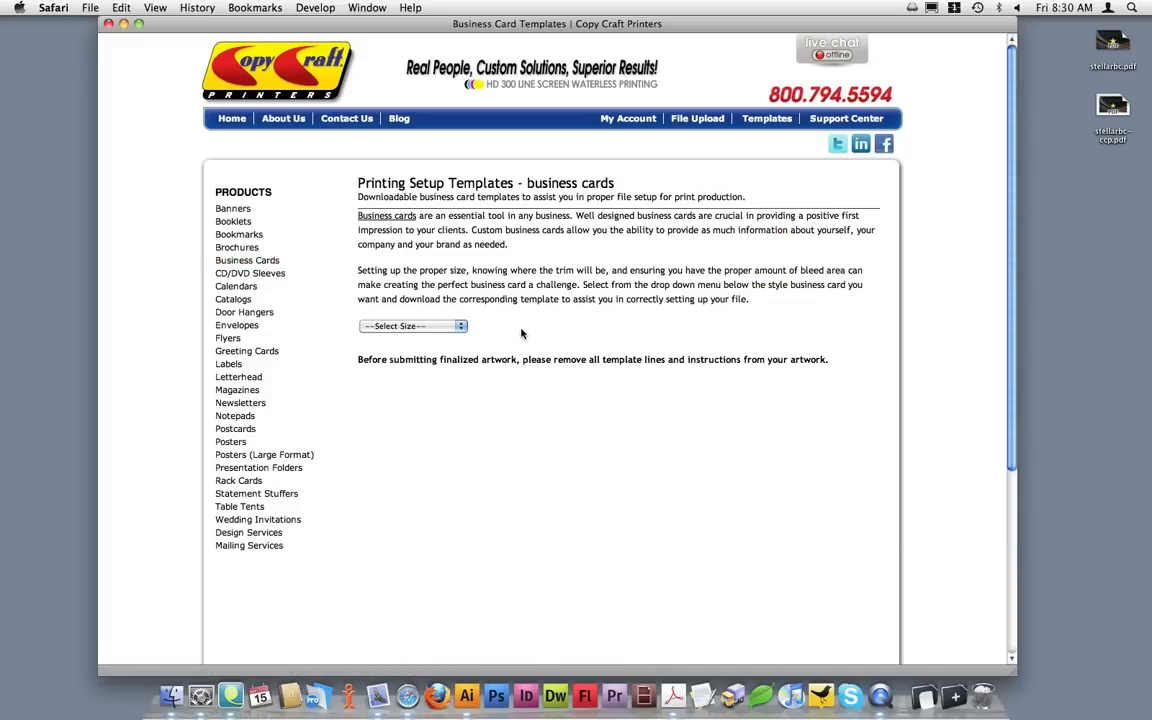
mouse_move(516, 330)
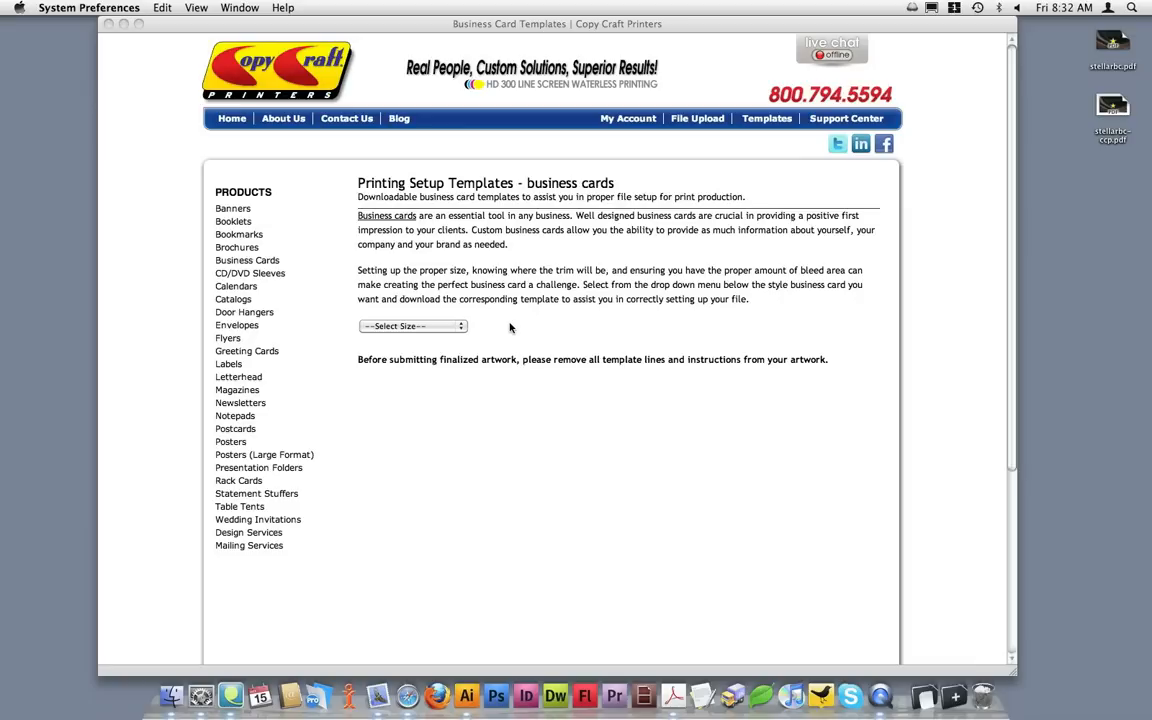
- Choose the 2x3.5 or 3.5x2 card size to list its downloadable templates
click(412, 326)
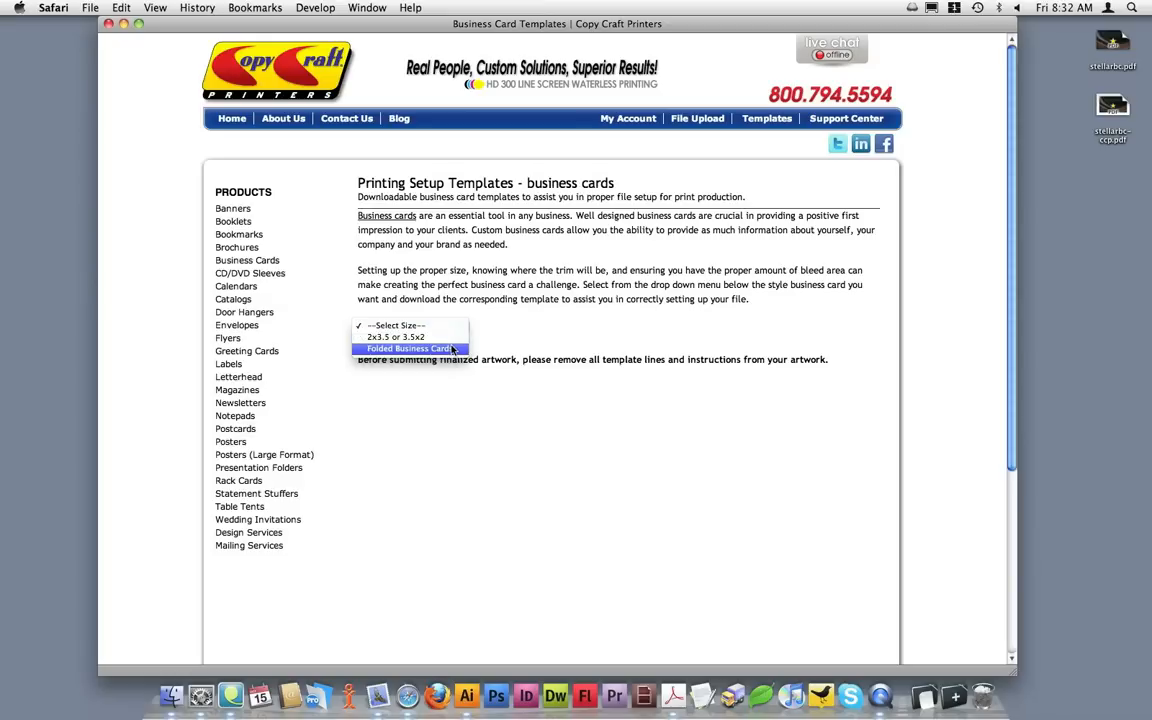
mouse_move(392, 336)
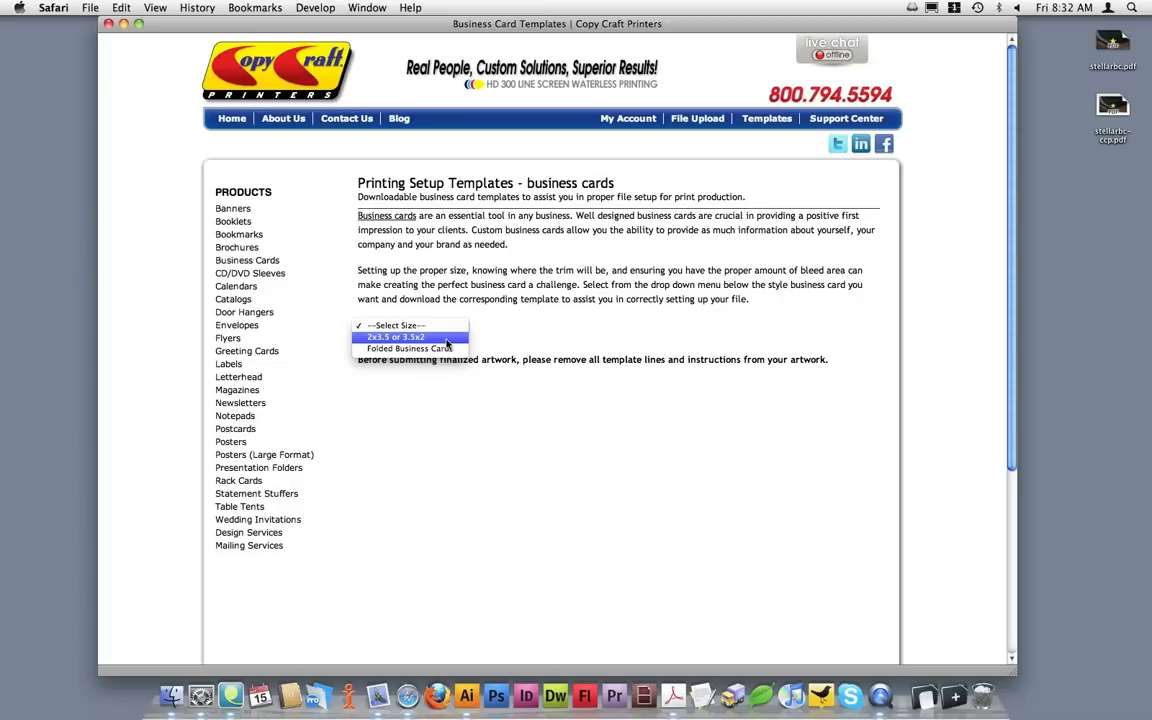
click(396, 336)
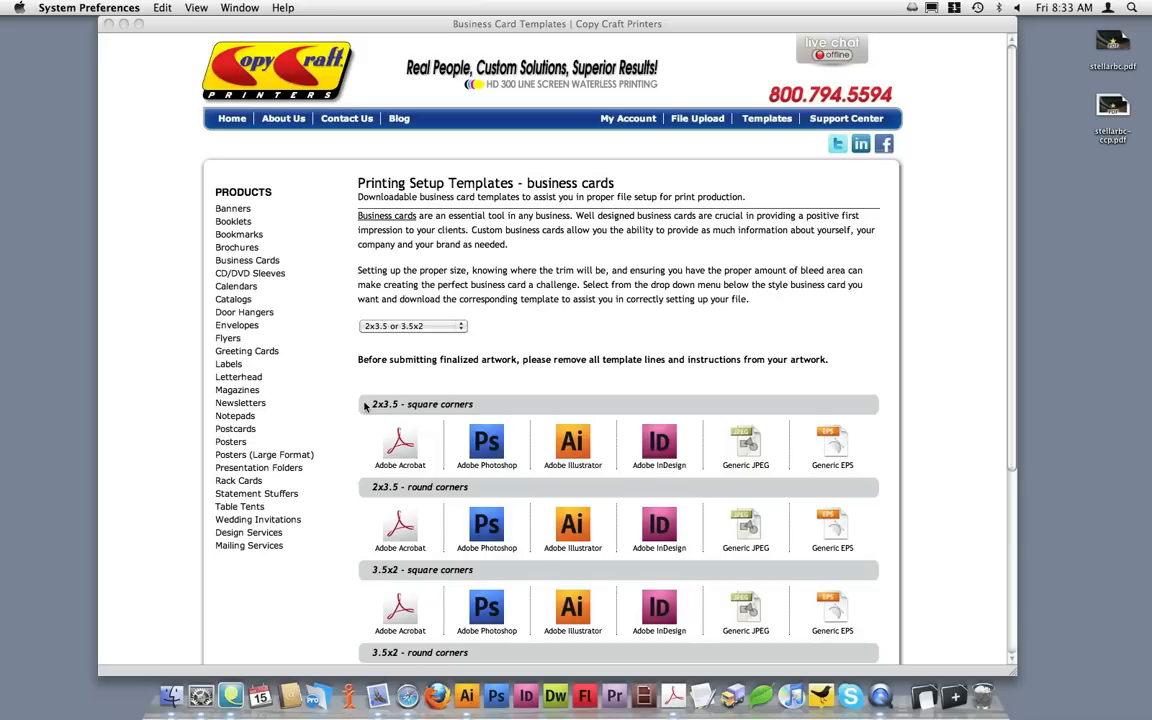
scroll(down, 3)
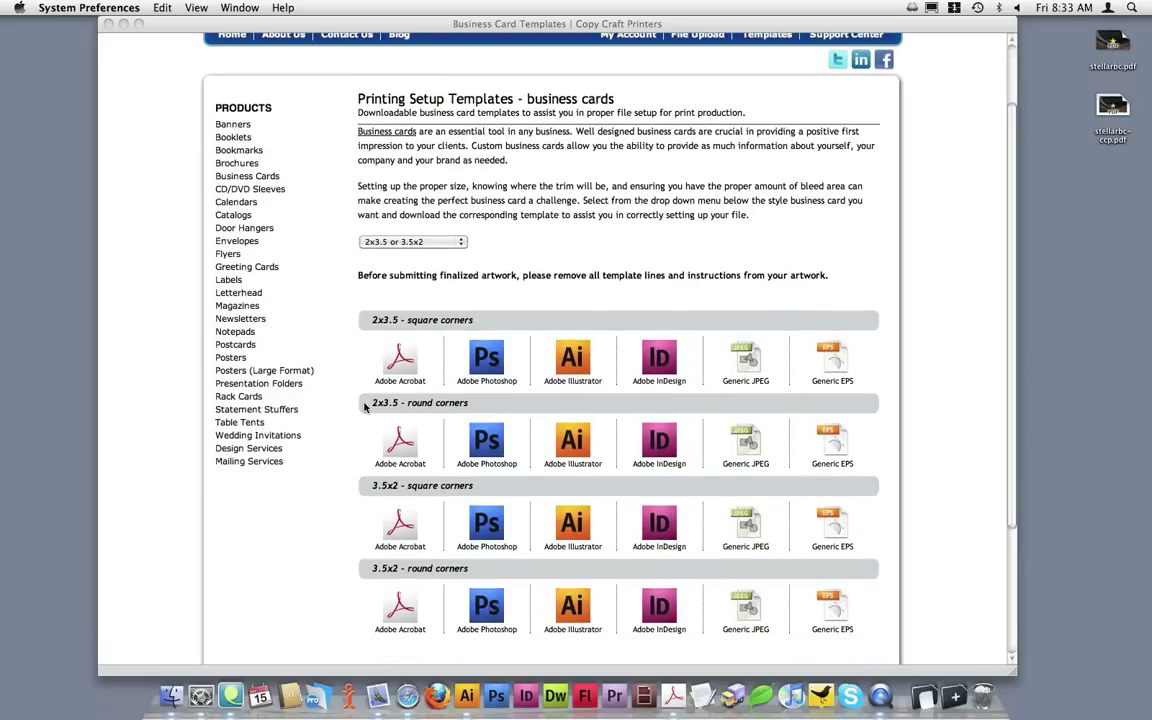
mouse_move(468, 408)
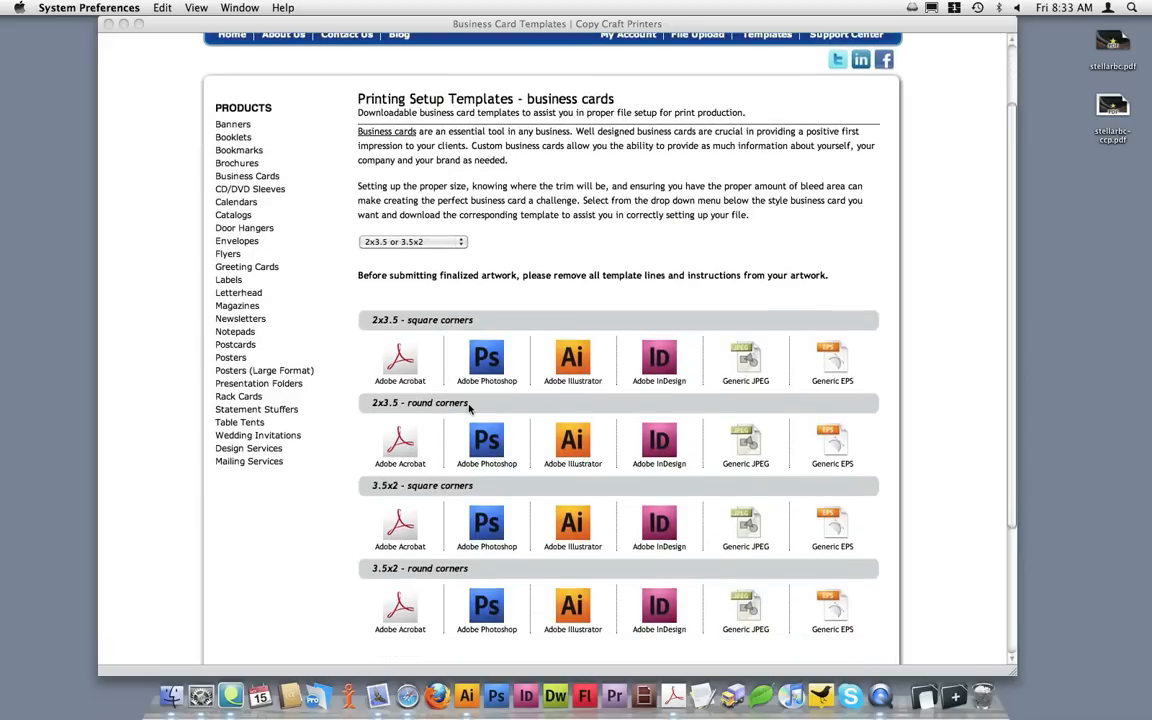
mouse_move(440, 496)
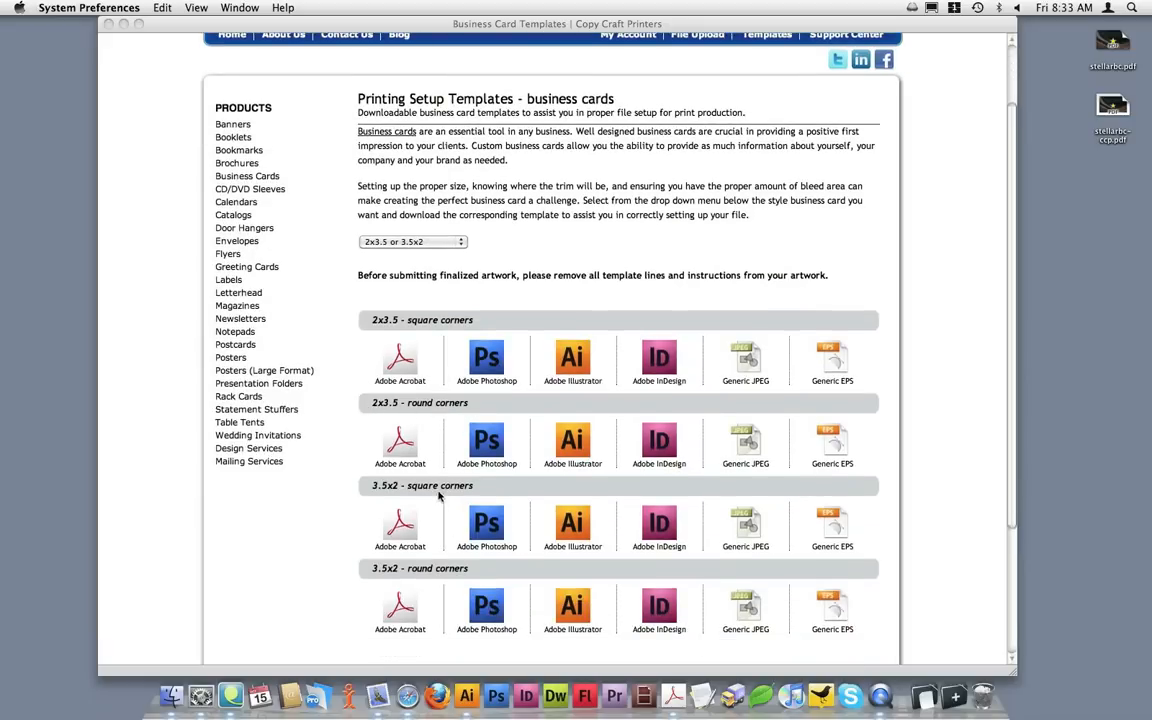
mouse_move(440, 572)
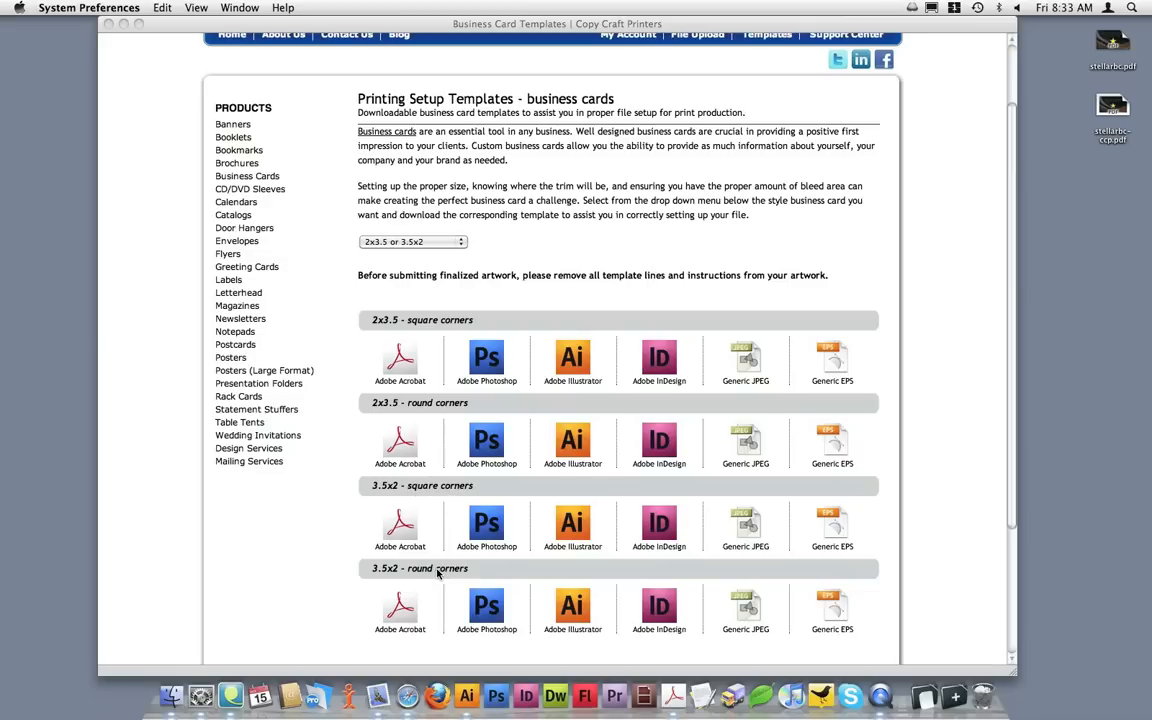
mouse_move(434, 418)
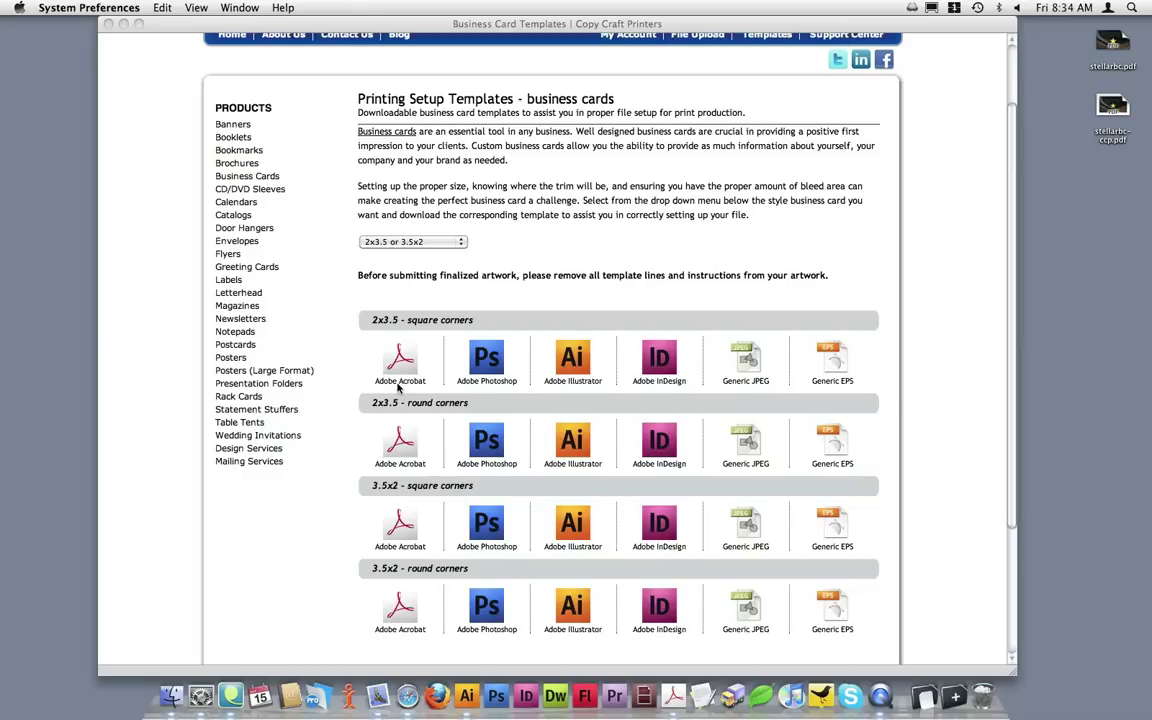
mouse_move(572, 394)
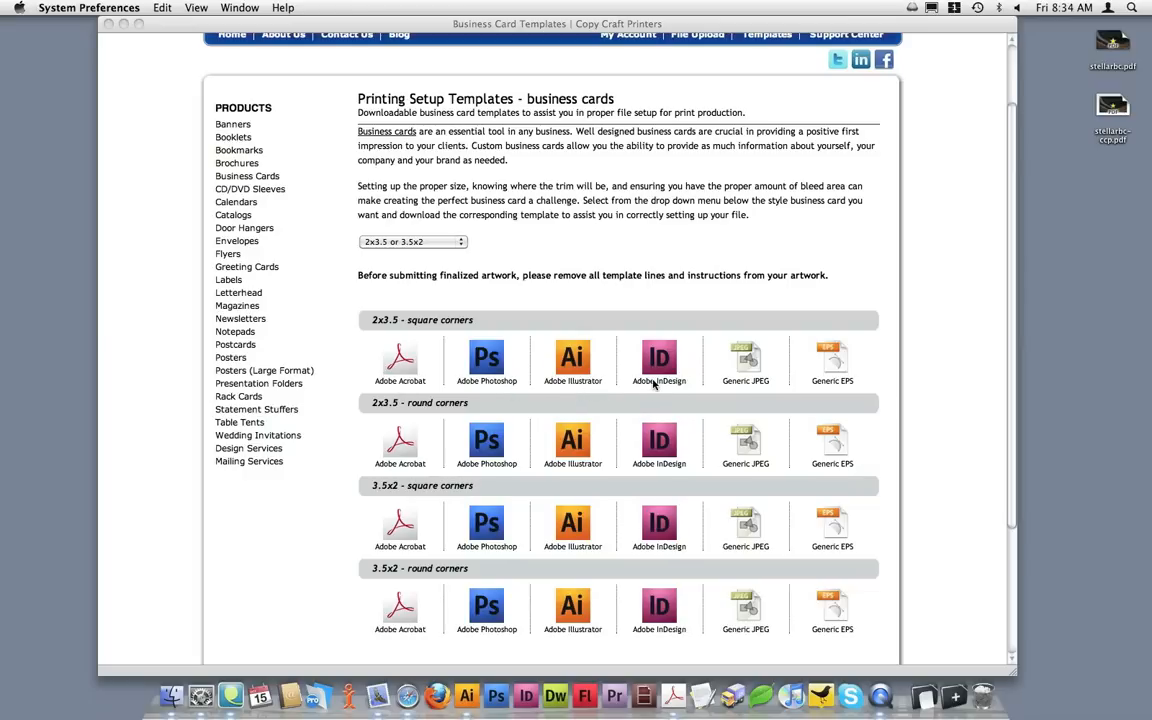
mouse_move(768, 384)
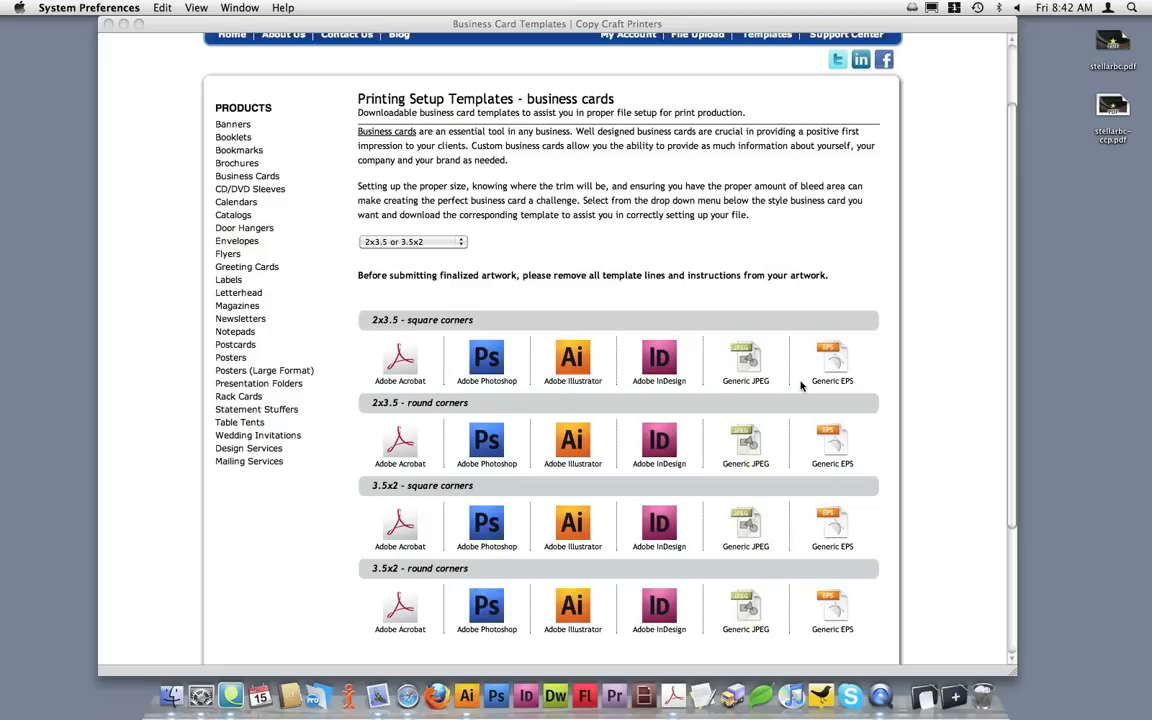
mouse_move(688, 500)
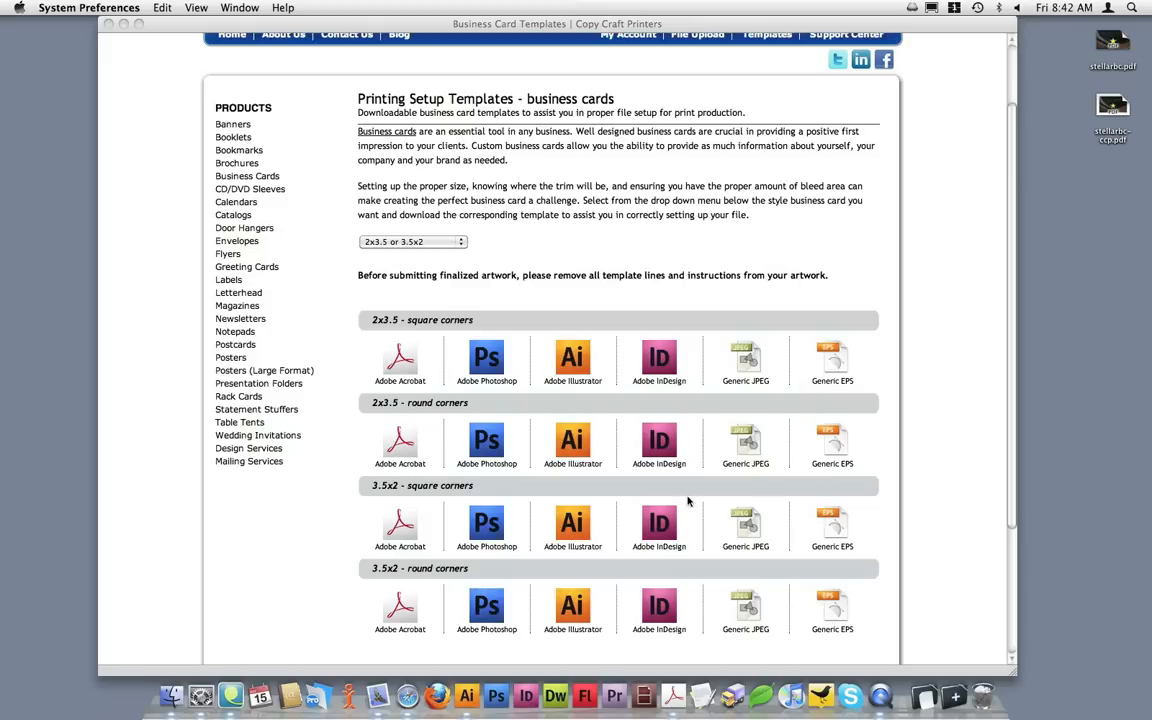
mouse_move(588, 494)
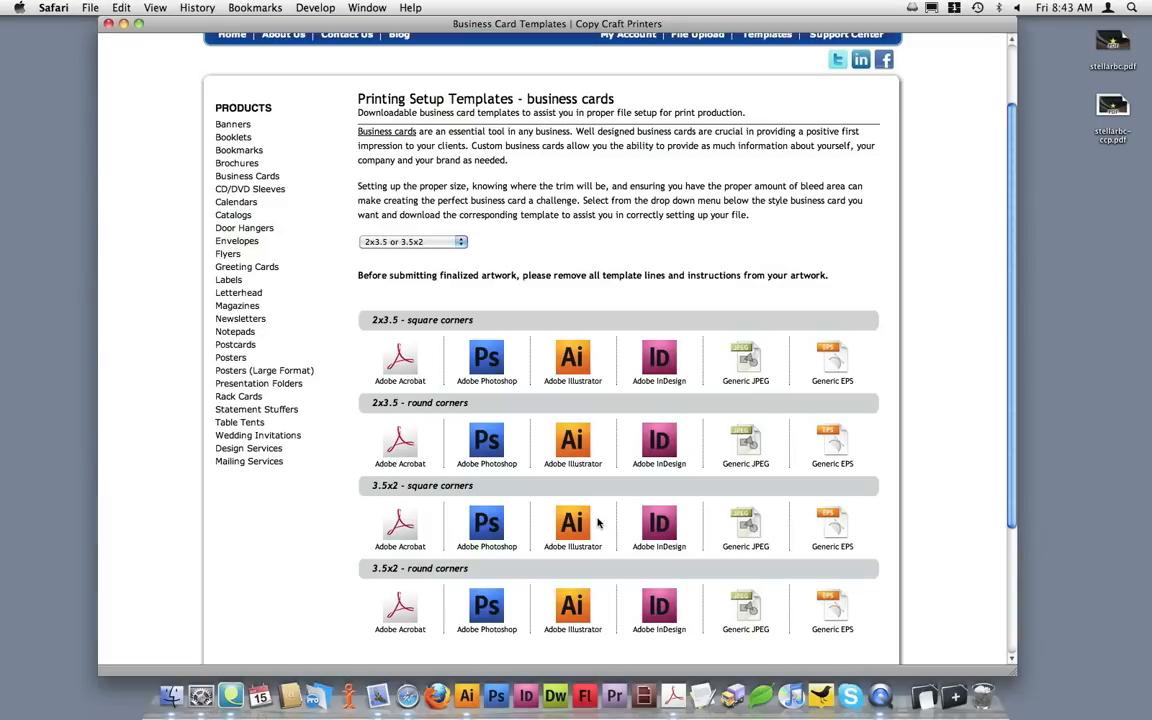
mouse_move(598, 522)
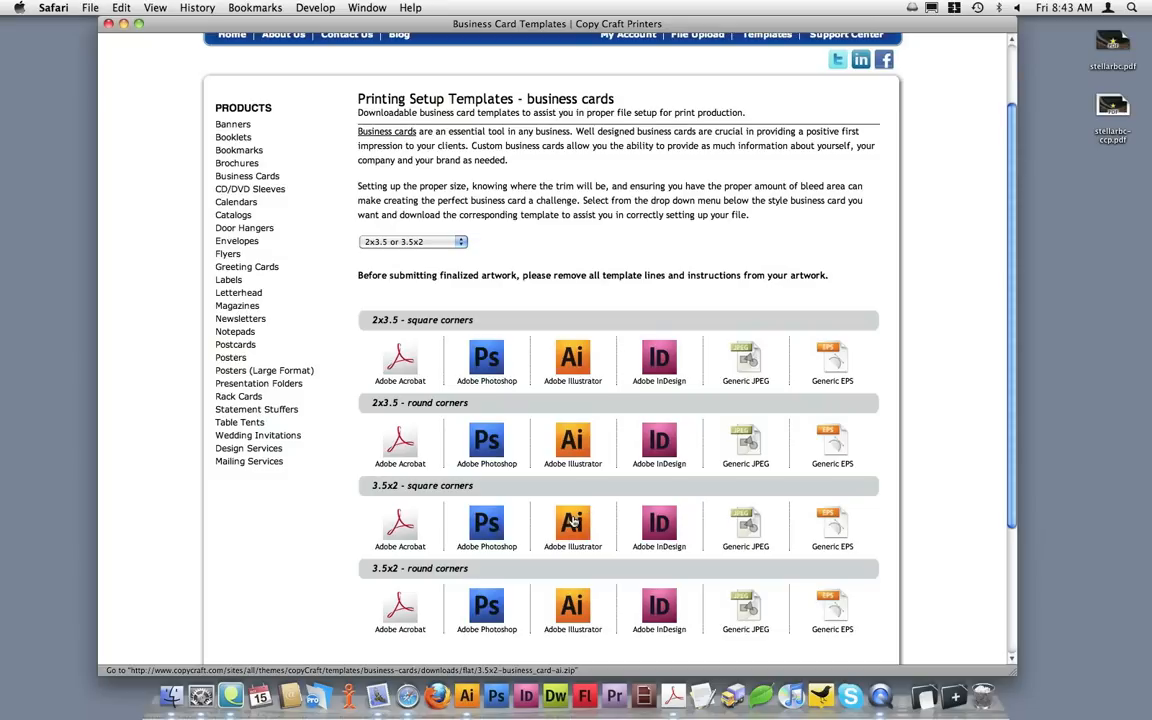
- Download the 3.5x2 square-corner Illustrator template, clear the Downloads list and close Safari
click(572, 520)
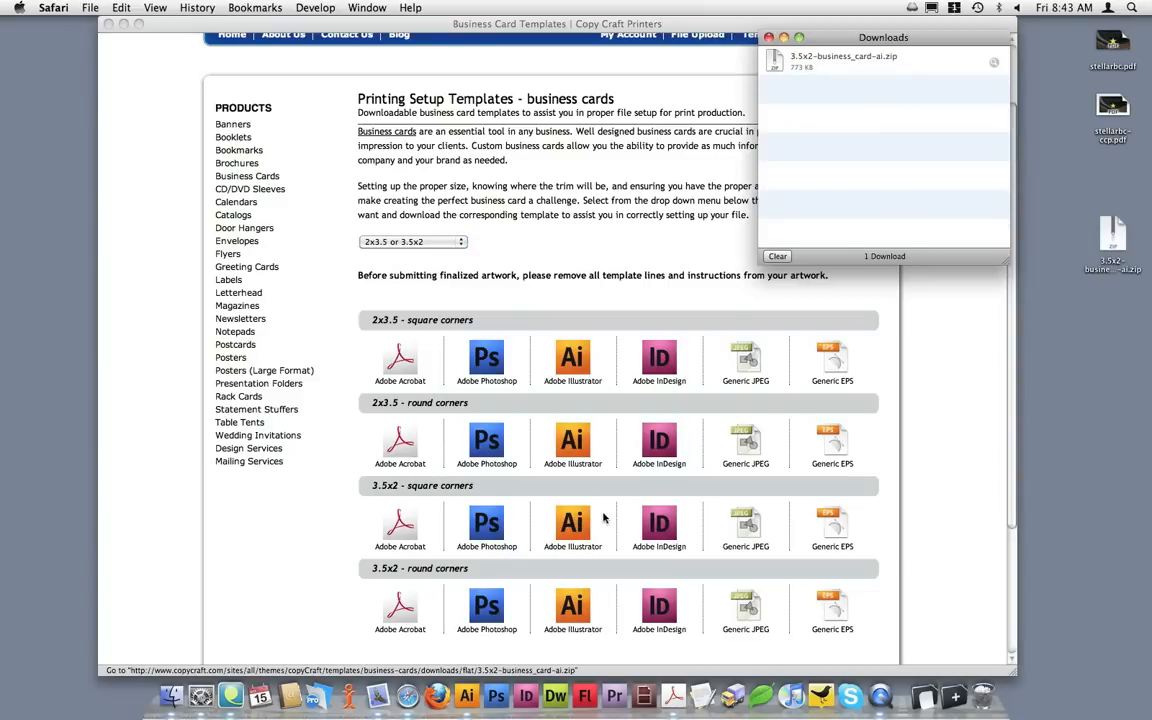
click(776, 256)
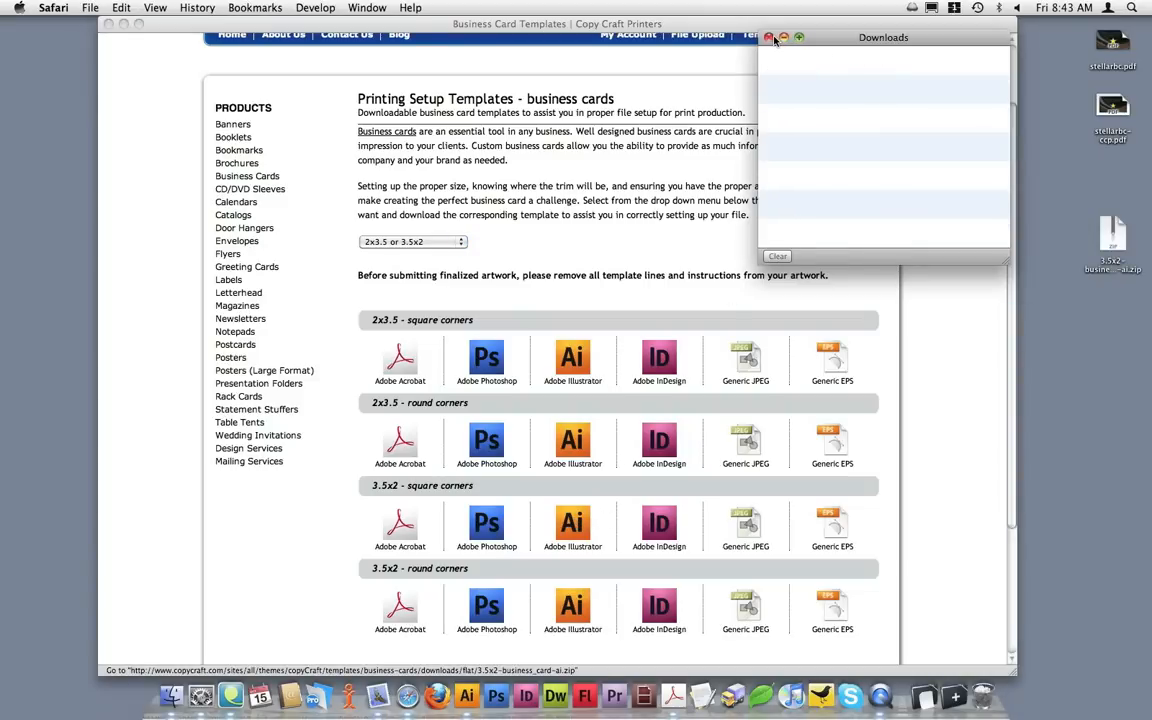
click(768, 38)
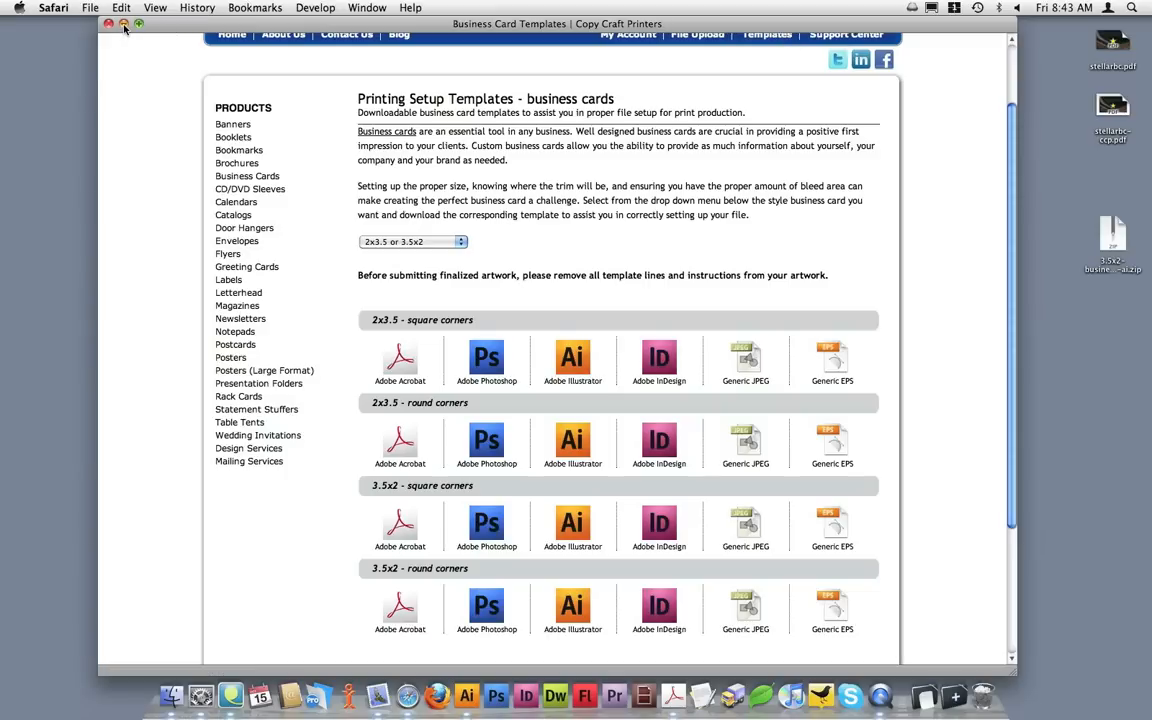
click(100, 26)
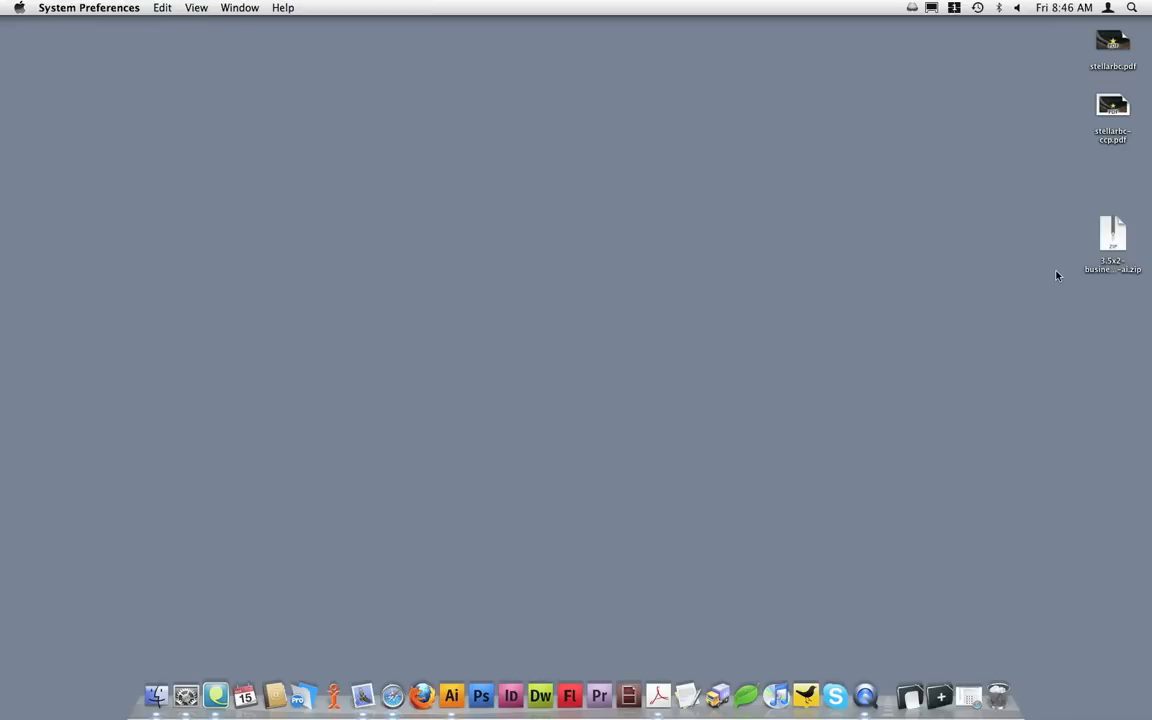
mouse_move(1112, 232)
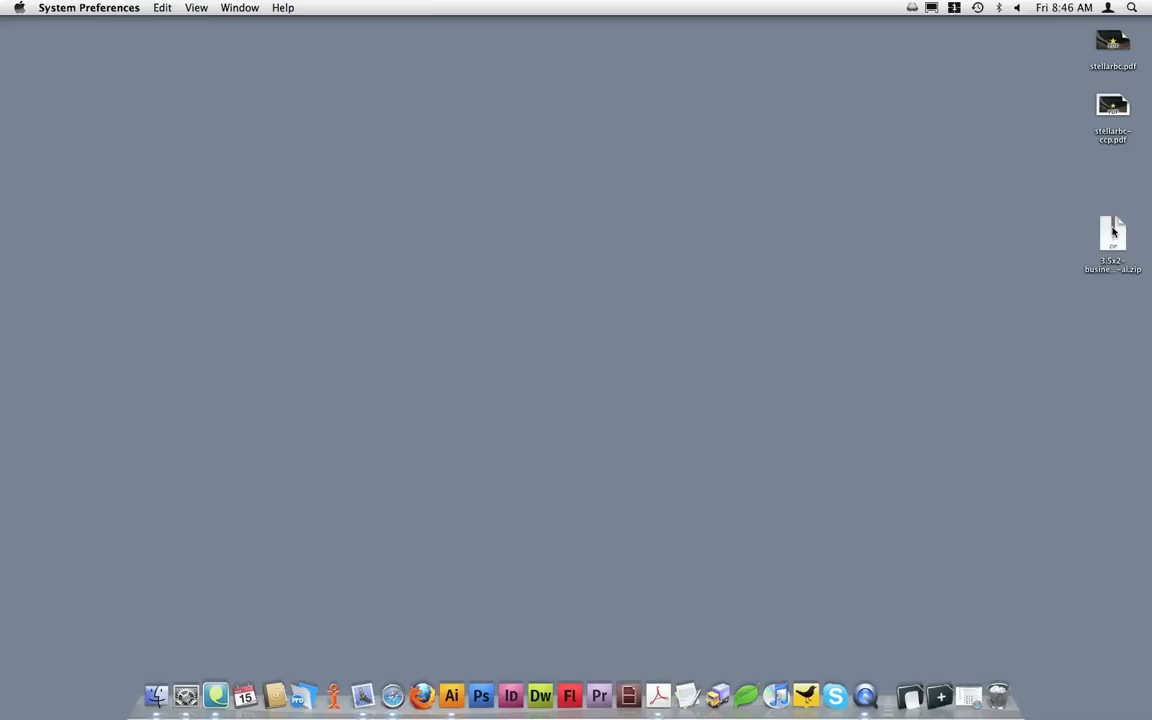
- Extract the template zip and open its folder holding 3.5x2.ai and readme.pdf
click(1112, 222)
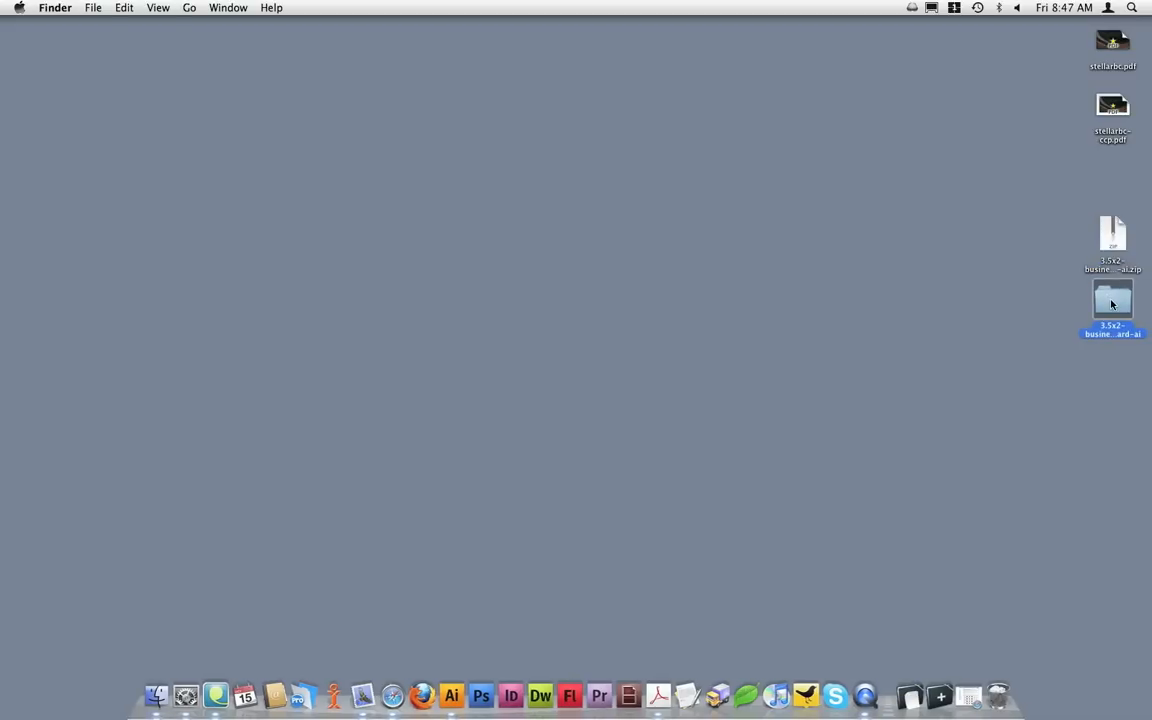
double_click(1112, 300)
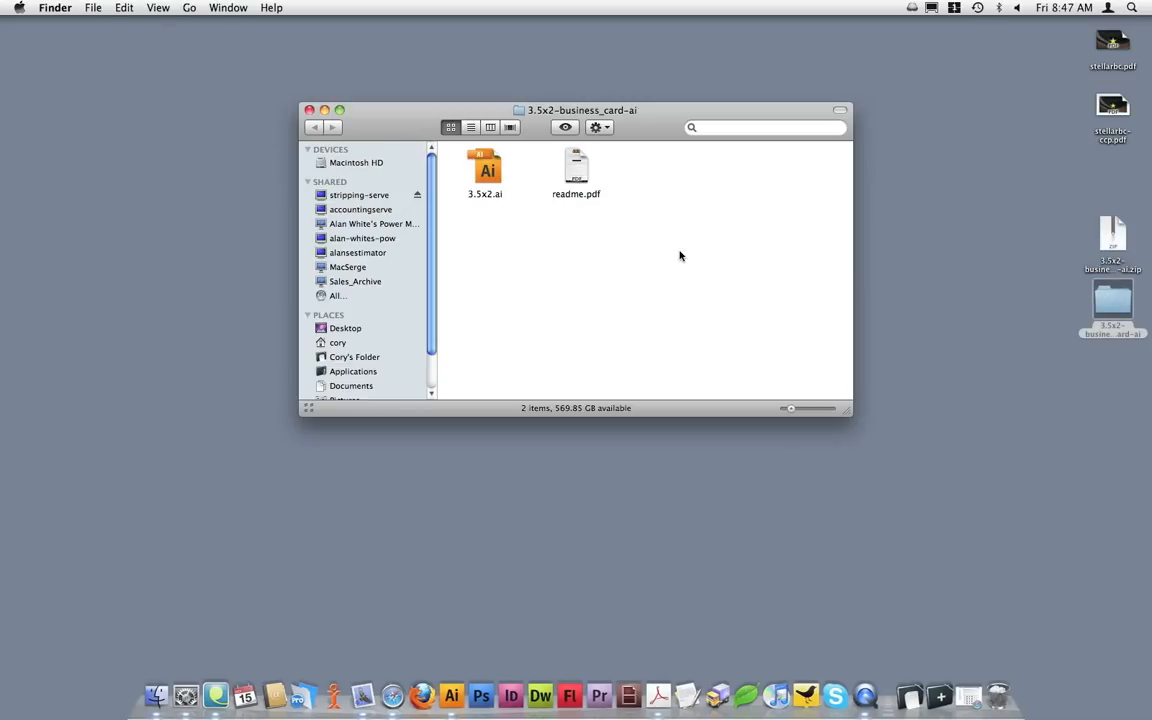
mouse_move(676, 264)
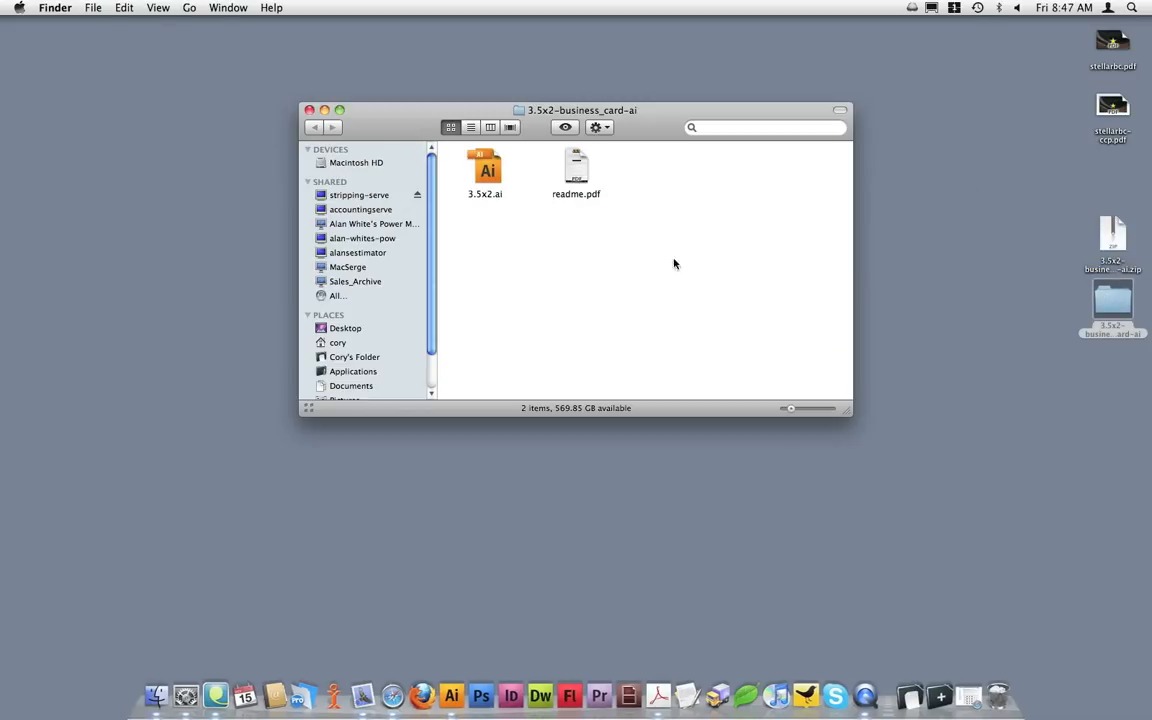
click(484, 168)
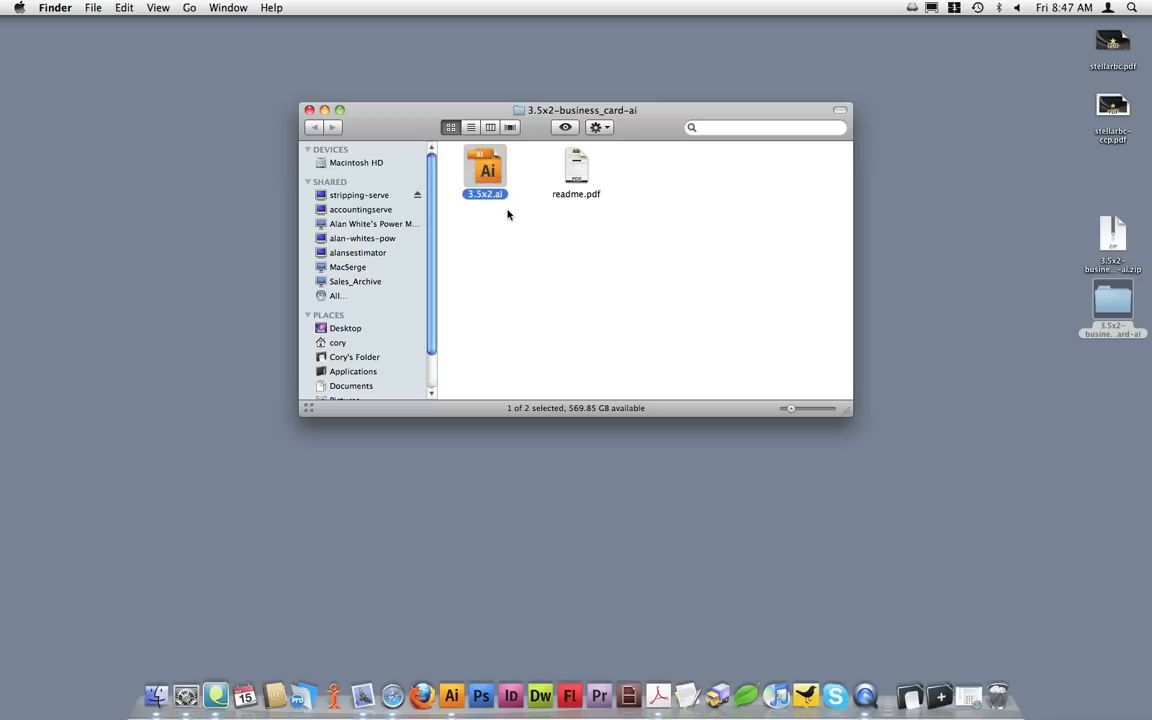
click(576, 164)
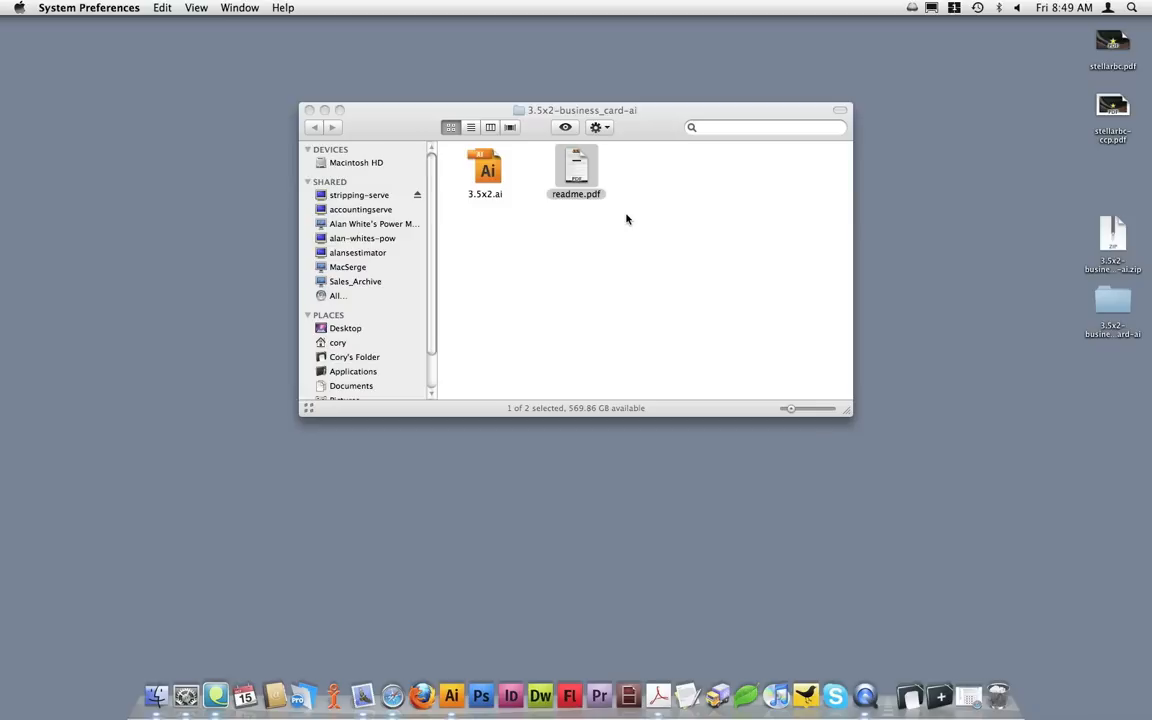
mouse_move(576, 170)
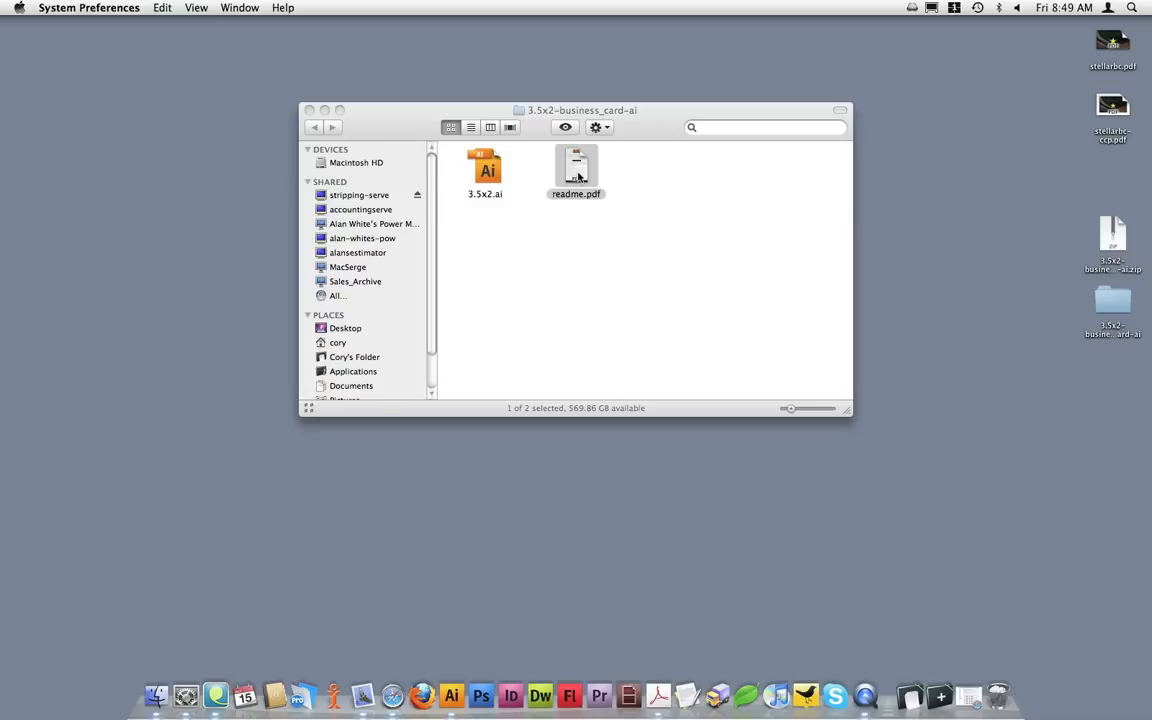
- Open readme.pdf in Acrobat and read down through the Print Ready Checklist
double_click(576, 164)
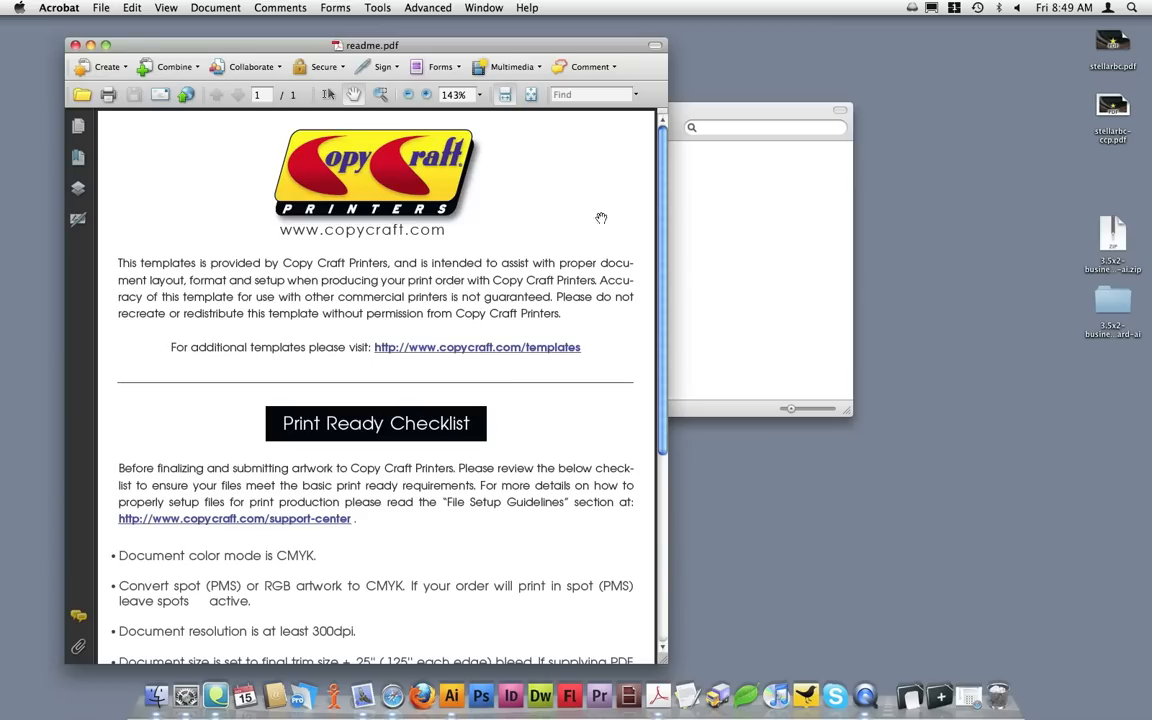
mouse_move(584, 388)
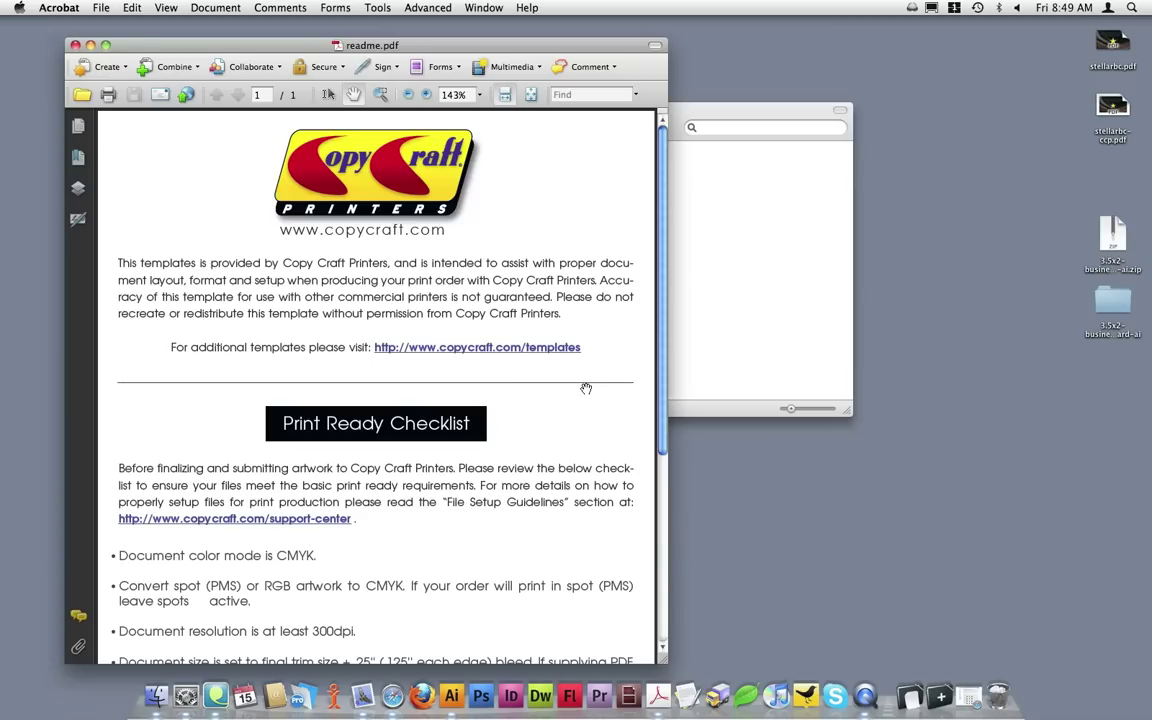
scroll(down, 3)
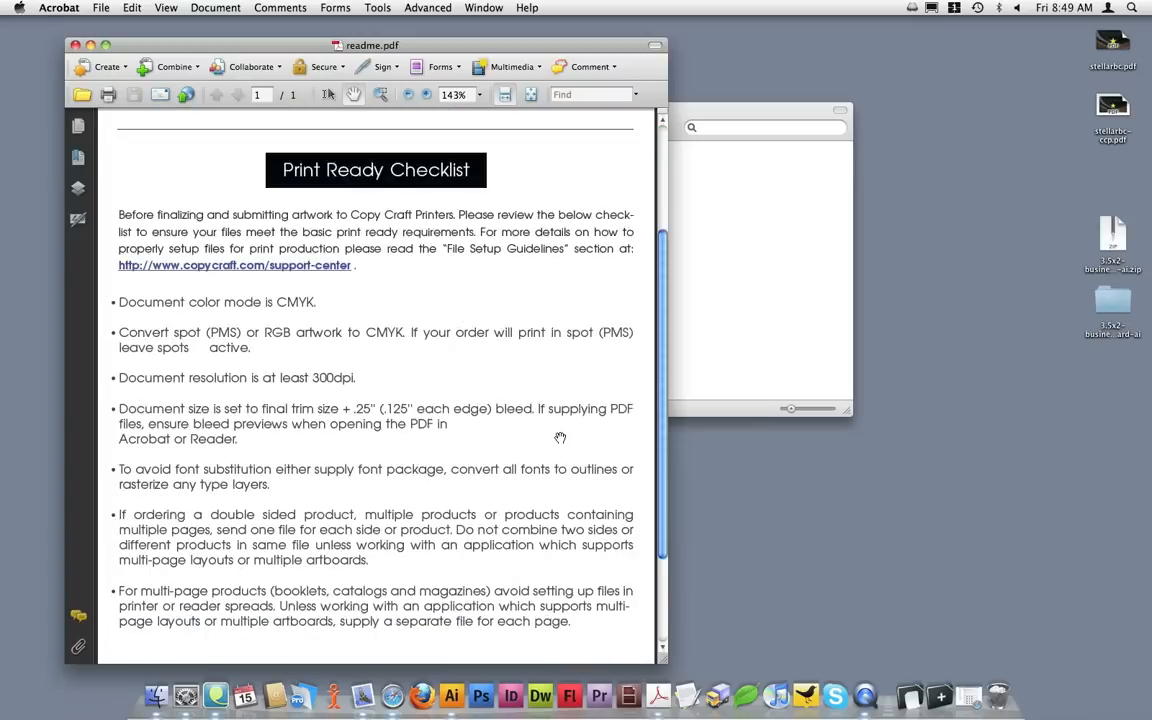
scroll(down, 3)
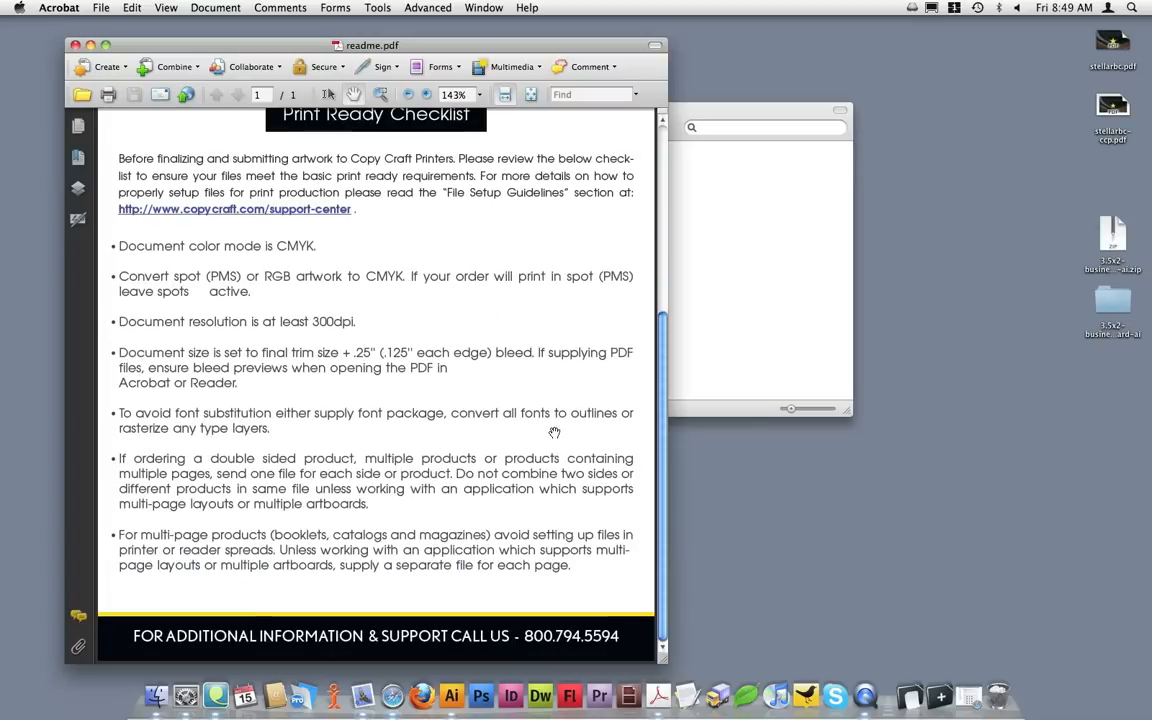
mouse_move(496, 370)
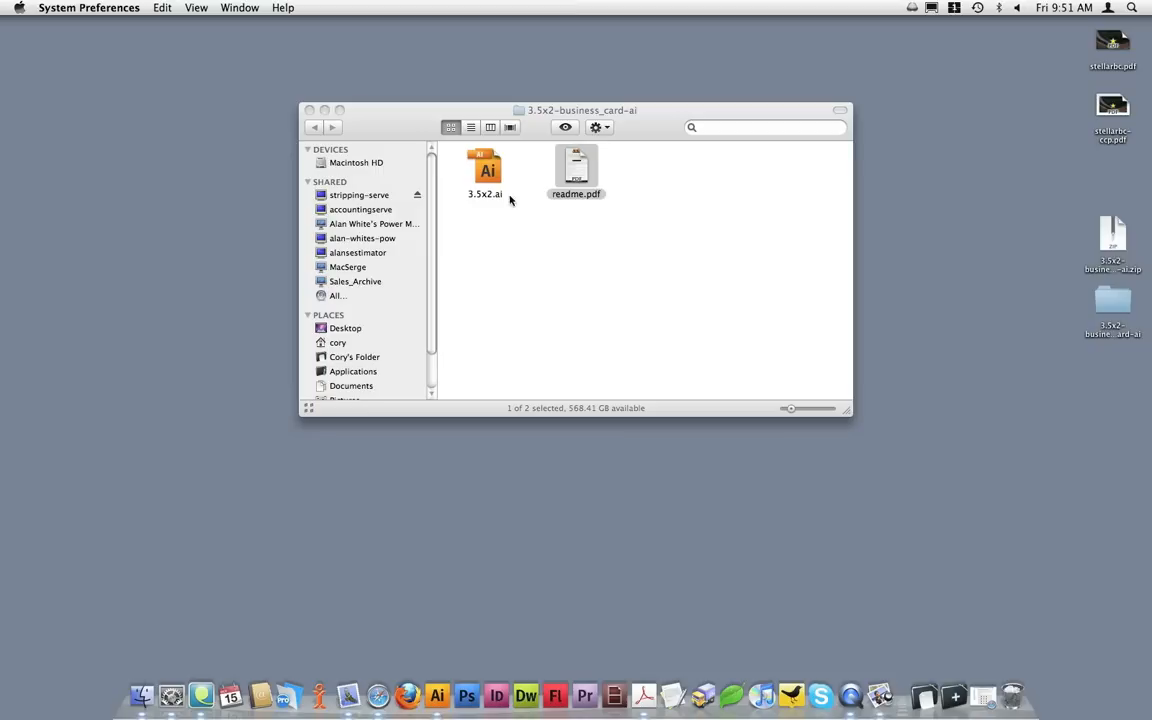
- Open 3.5x2.ai in Illustrator and clear the file-supply tips below the card
drag(484, 170, 468, 604)
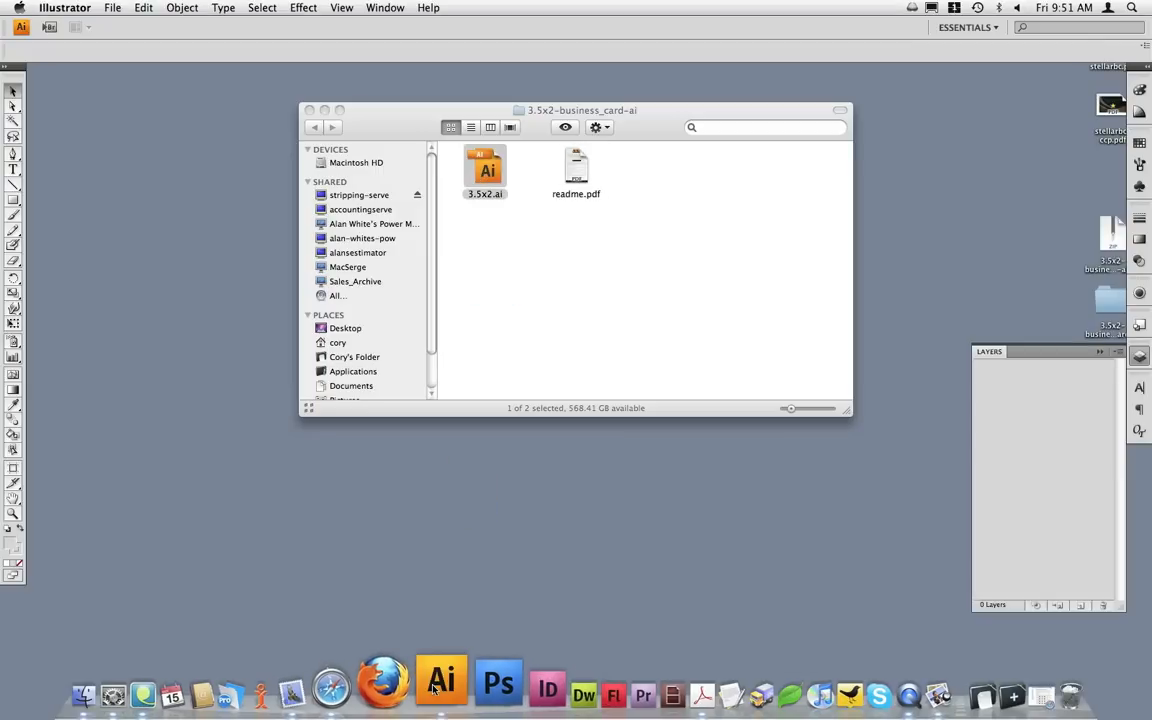
double_click(482, 164)
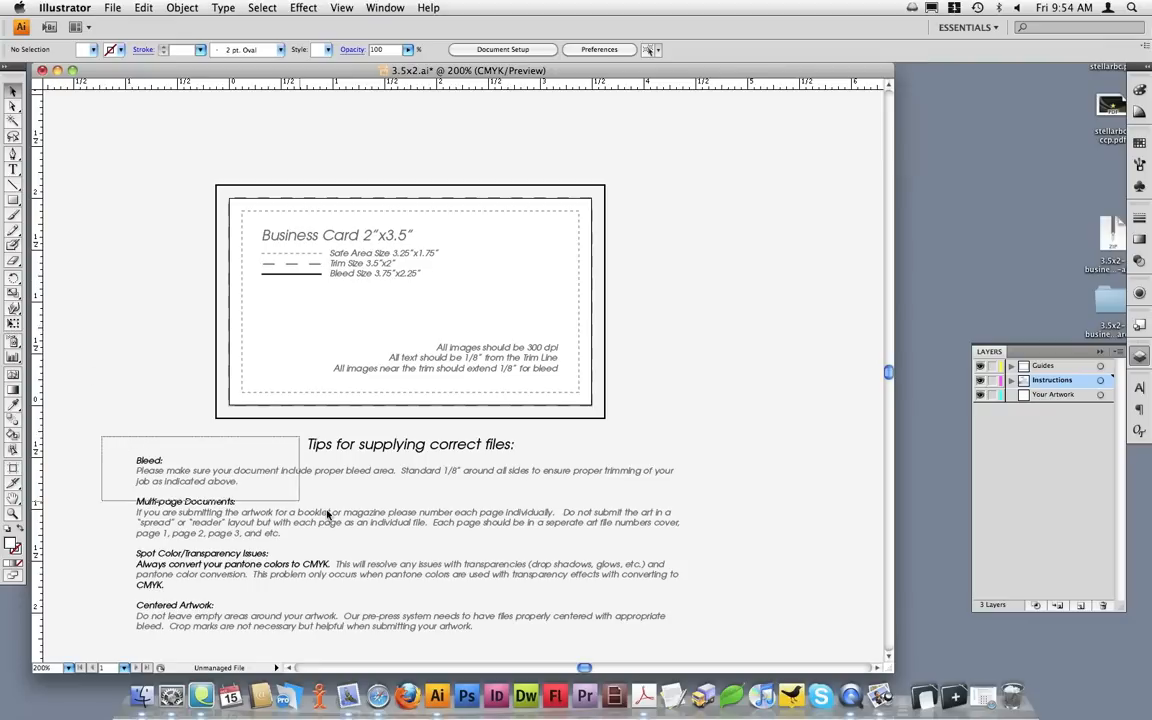
click(328, 512)
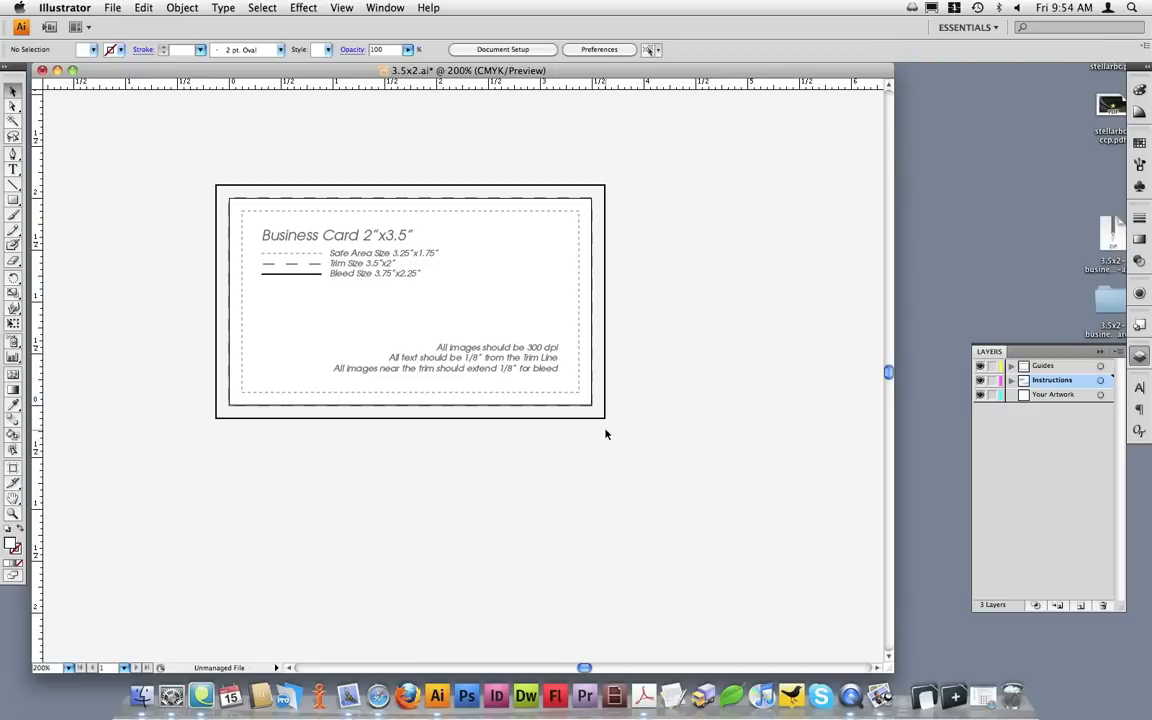
click(1054, 394)
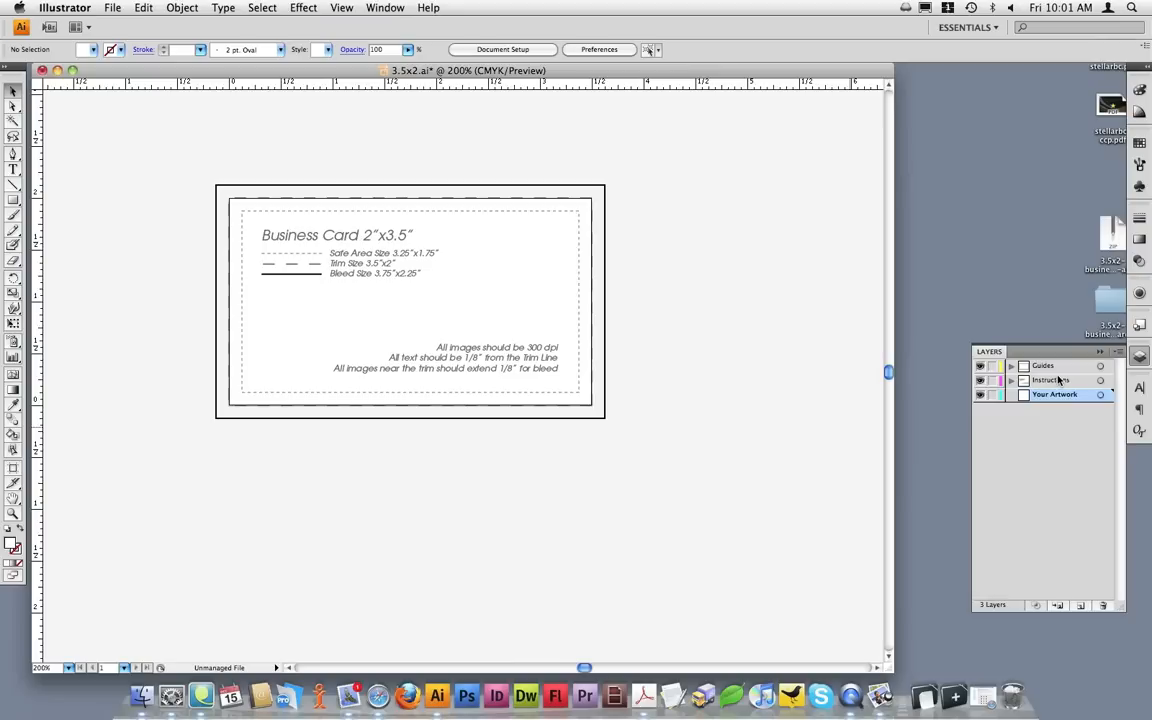
click(1048, 364)
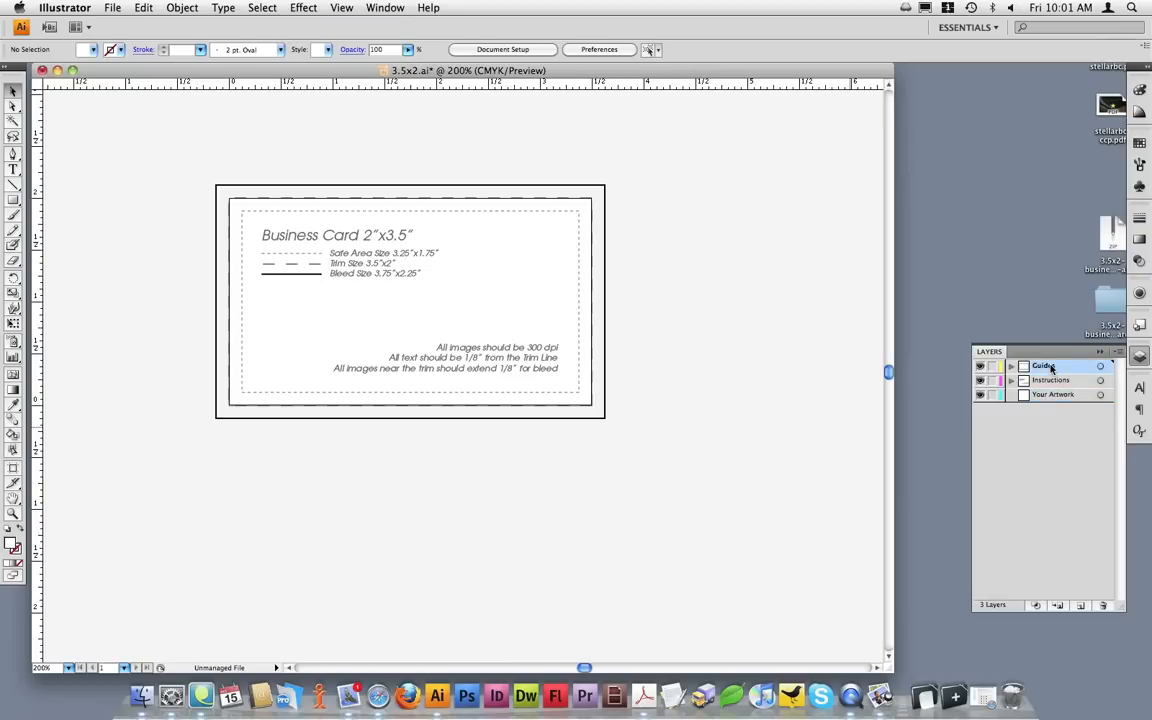
click(1052, 380)
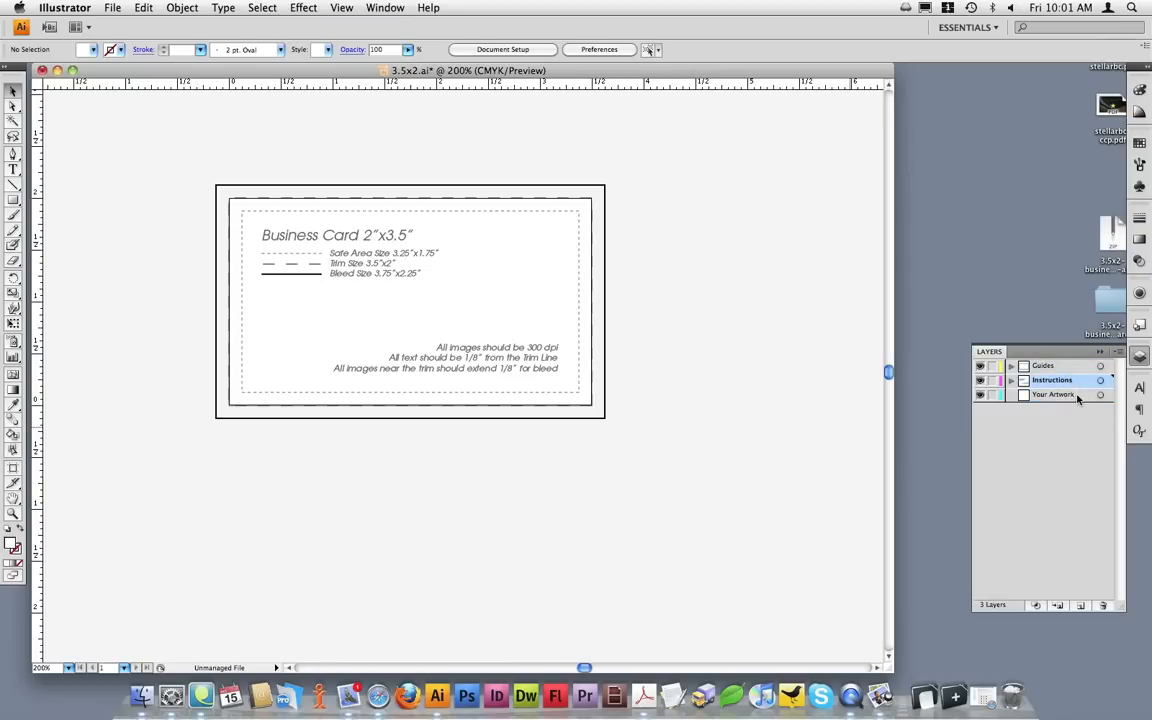
click(1050, 396)
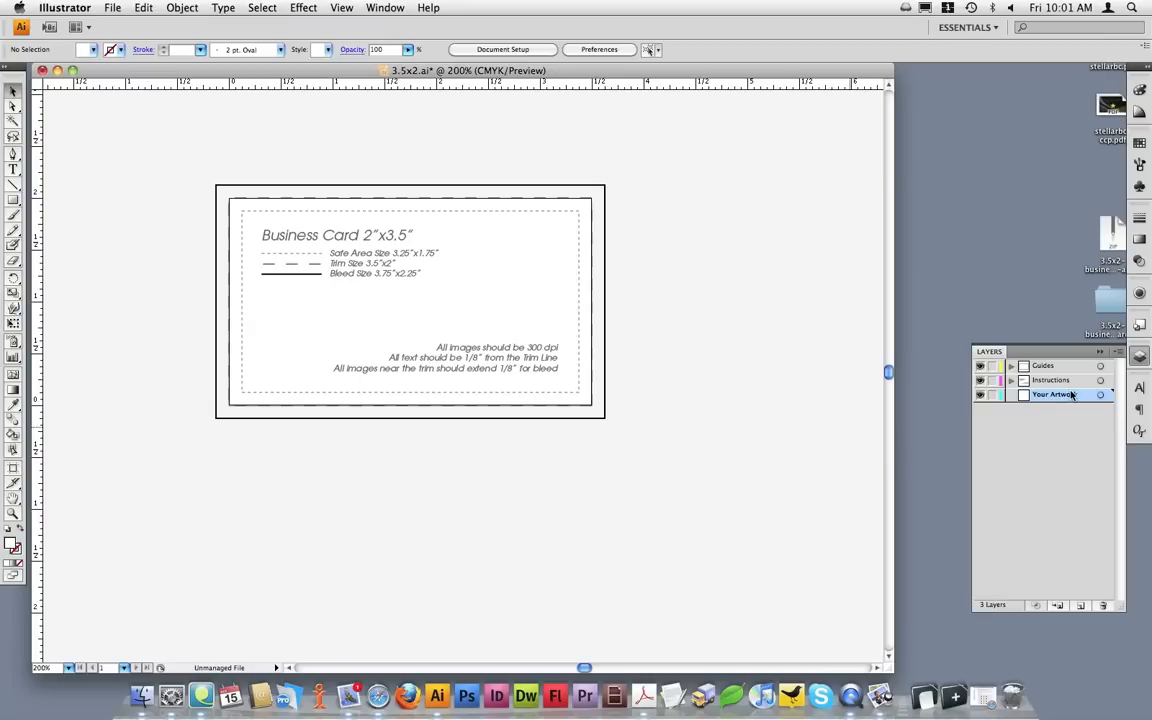
click(1080, 604)
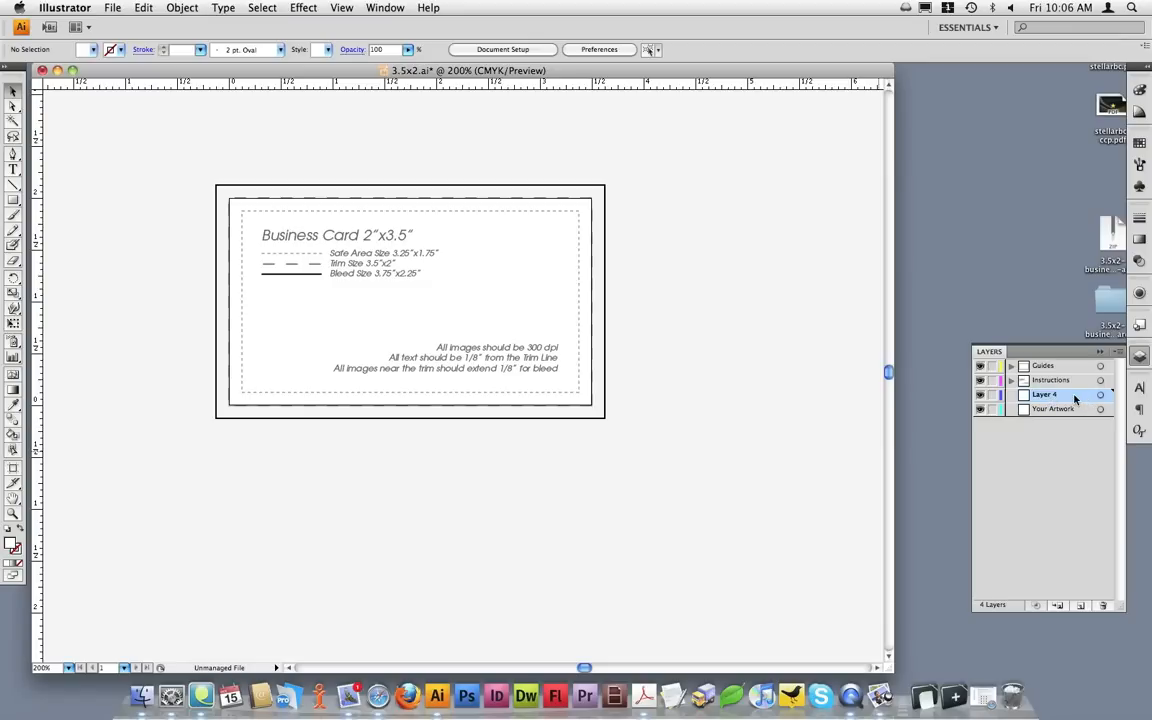
click(1046, 366)
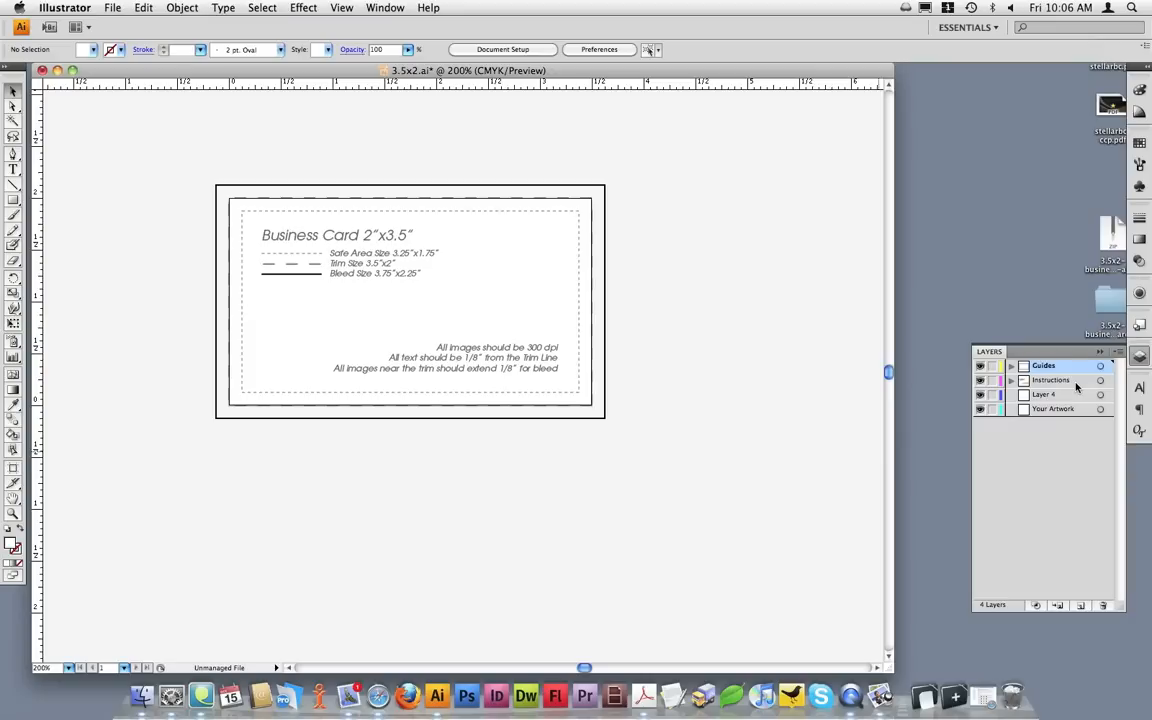
click(980, 364)
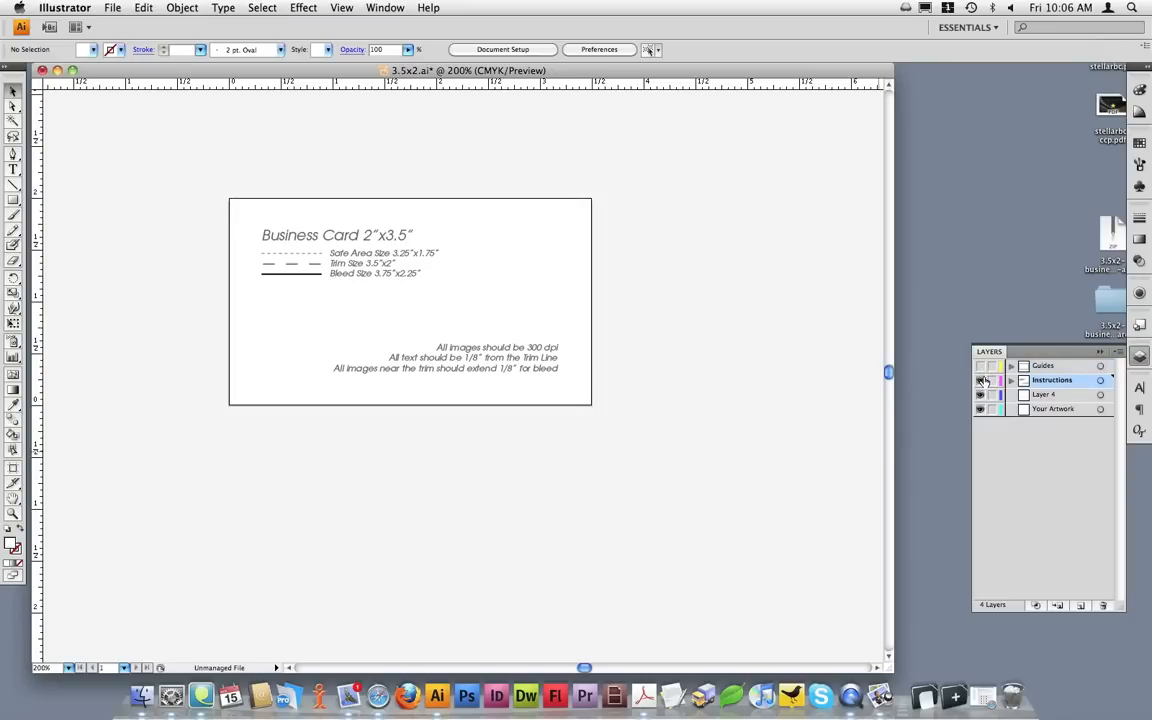
click(980, 380)
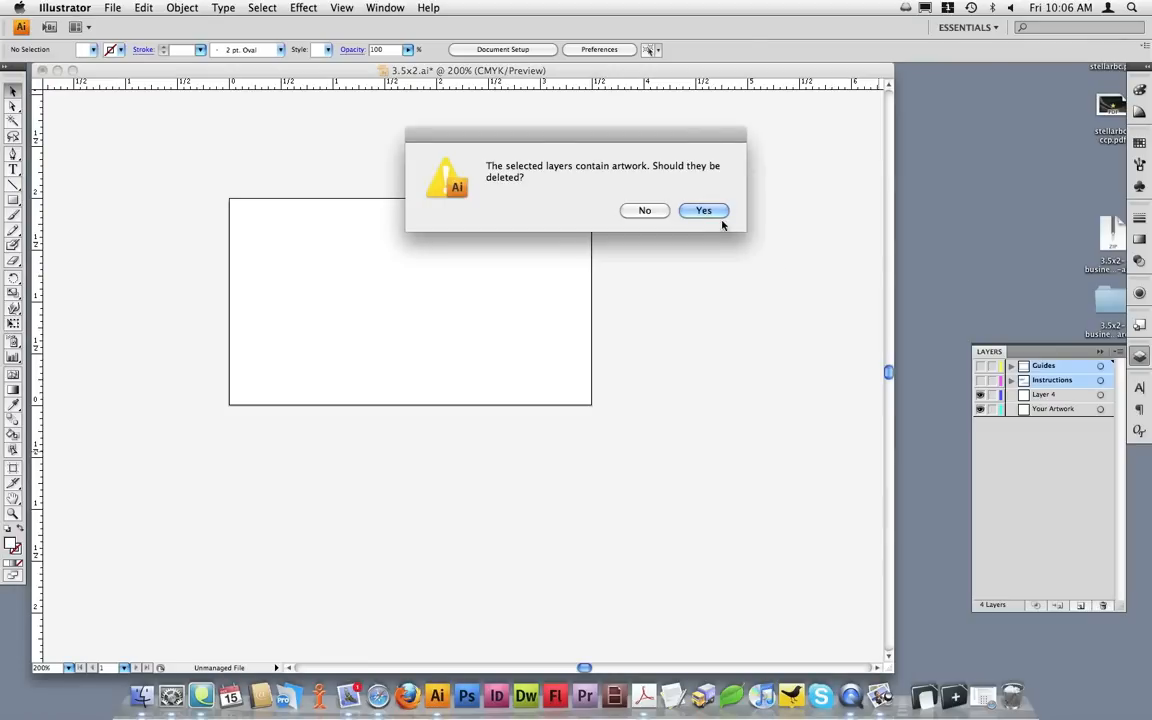
click(704, 210)
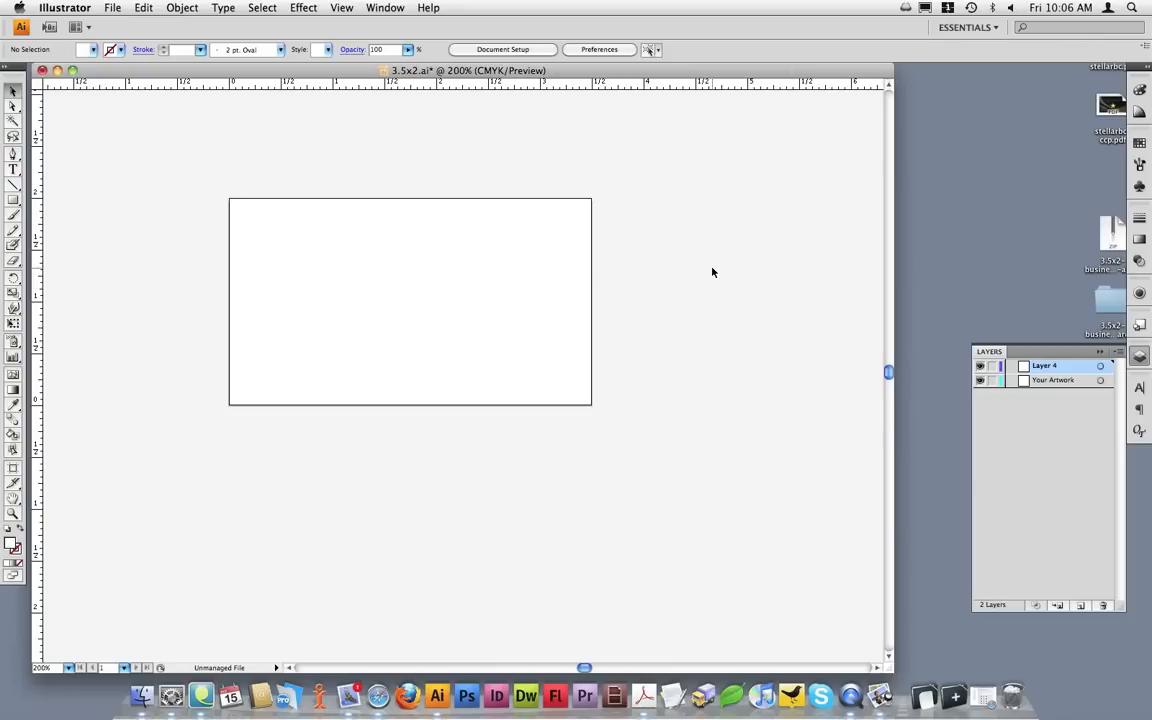
mouse_move(722, 368)
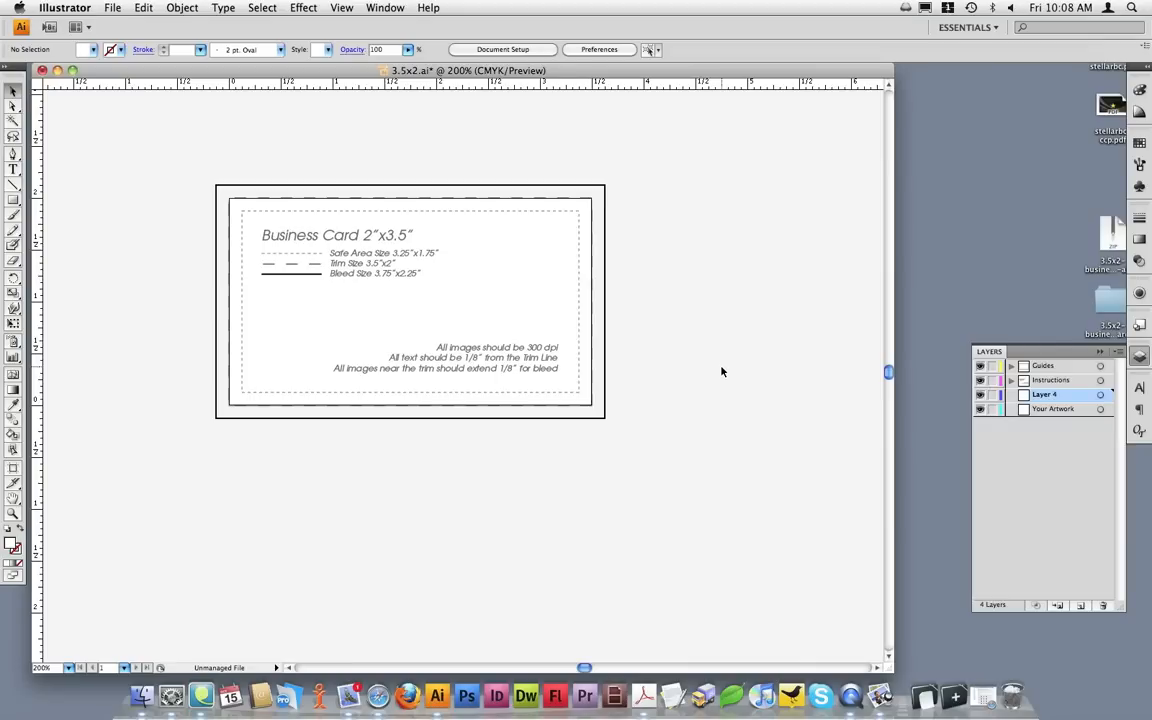
mouse_move(728, 370)
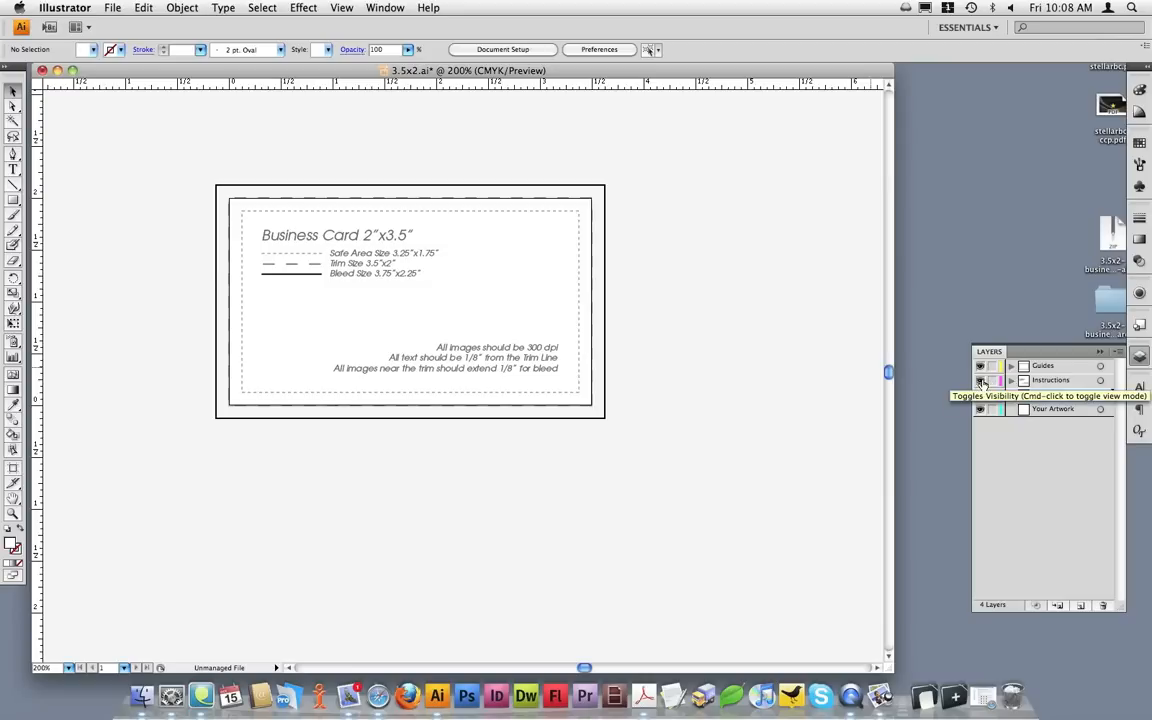
- Hide the Instructions layer in the Layers panel so only the guide lines remain
click(980, 380)
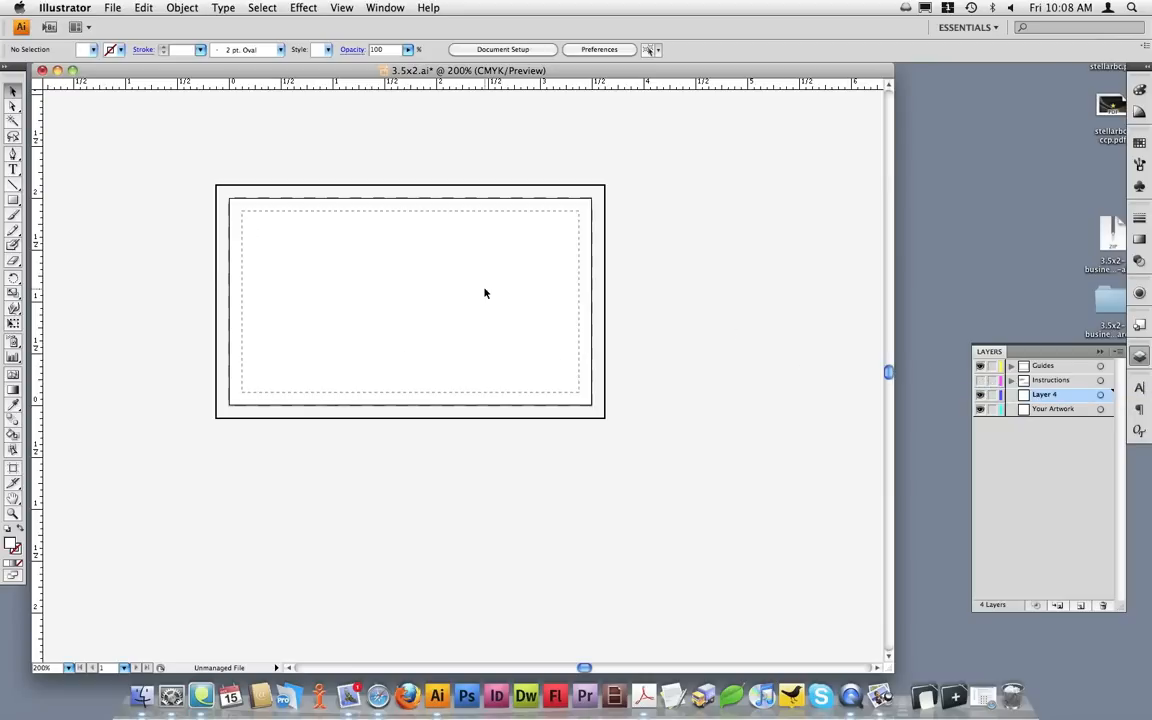
mouse_move(472, 292)
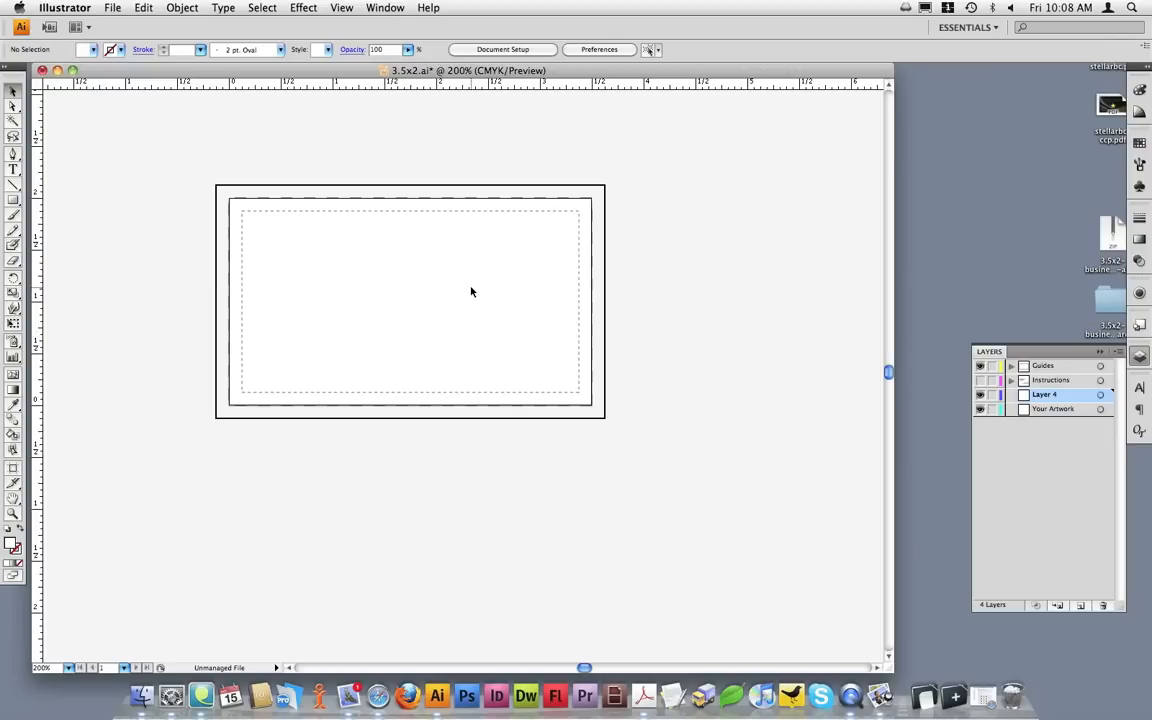
mouse_move(470, 292)
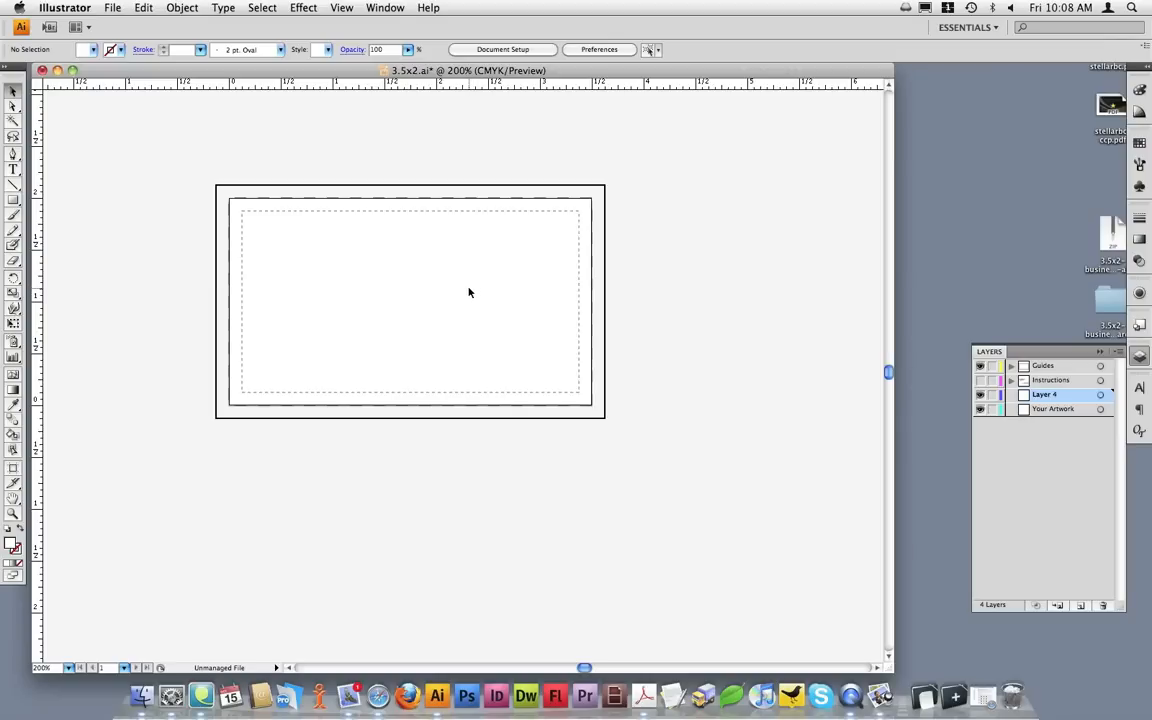
mouse_move(468, 240)
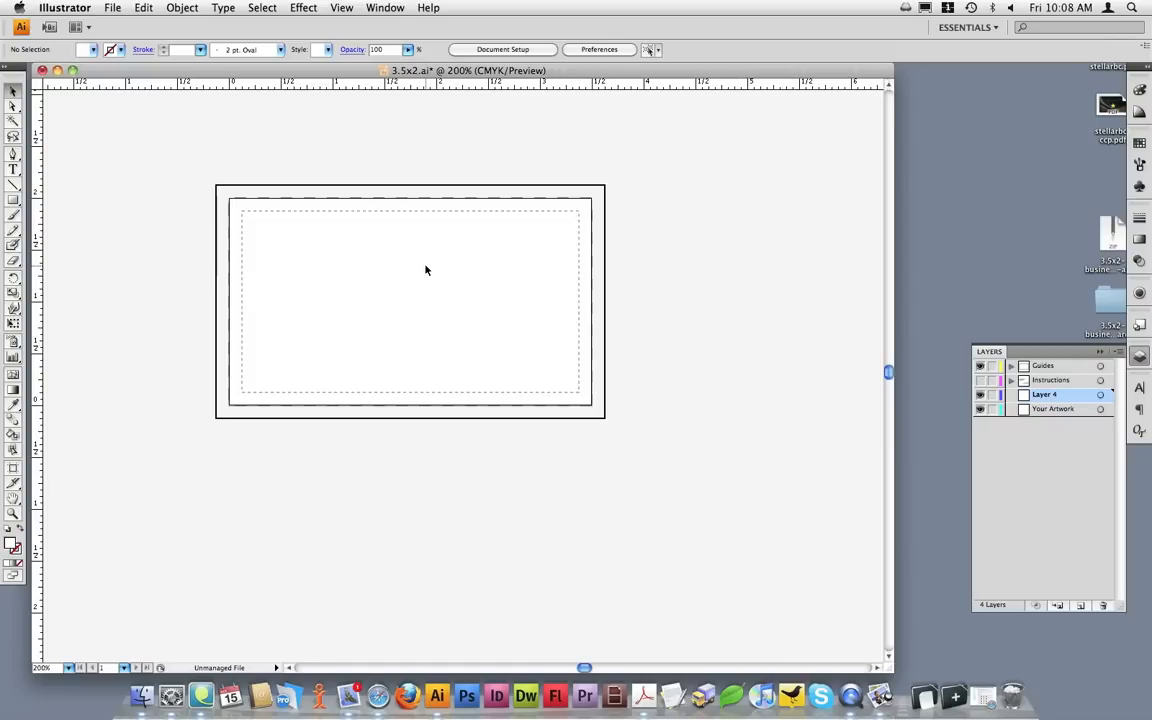
mouse_move(444, 232)
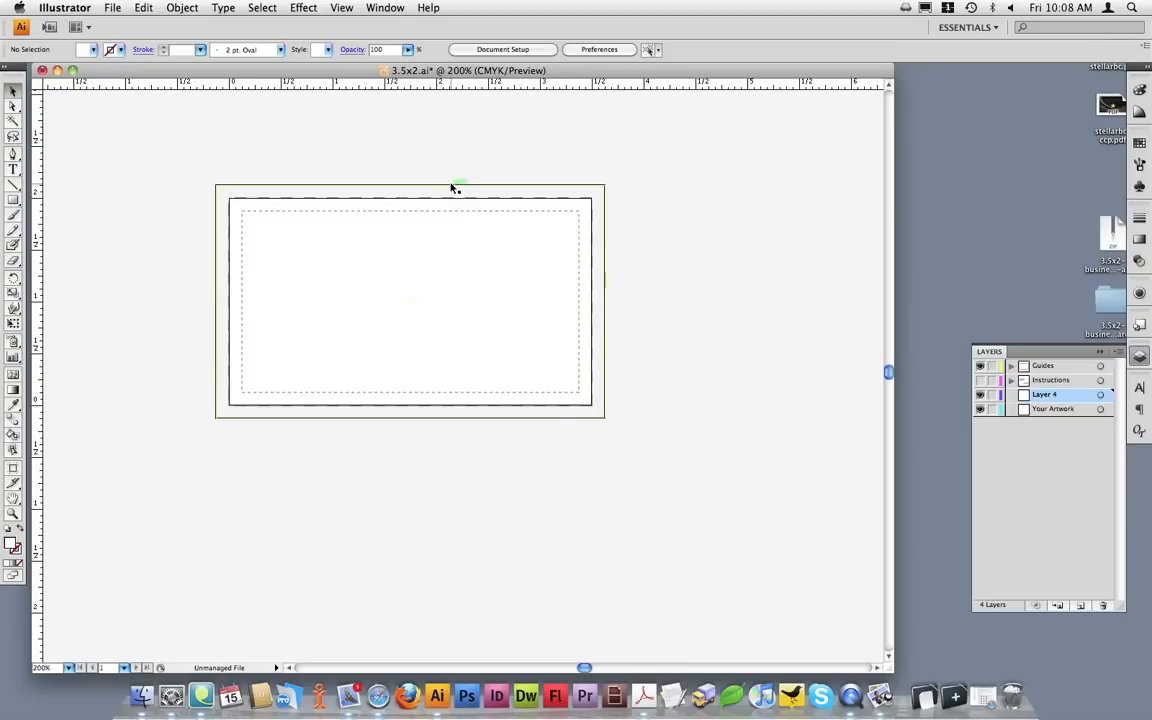
mouse_move(536, 192)
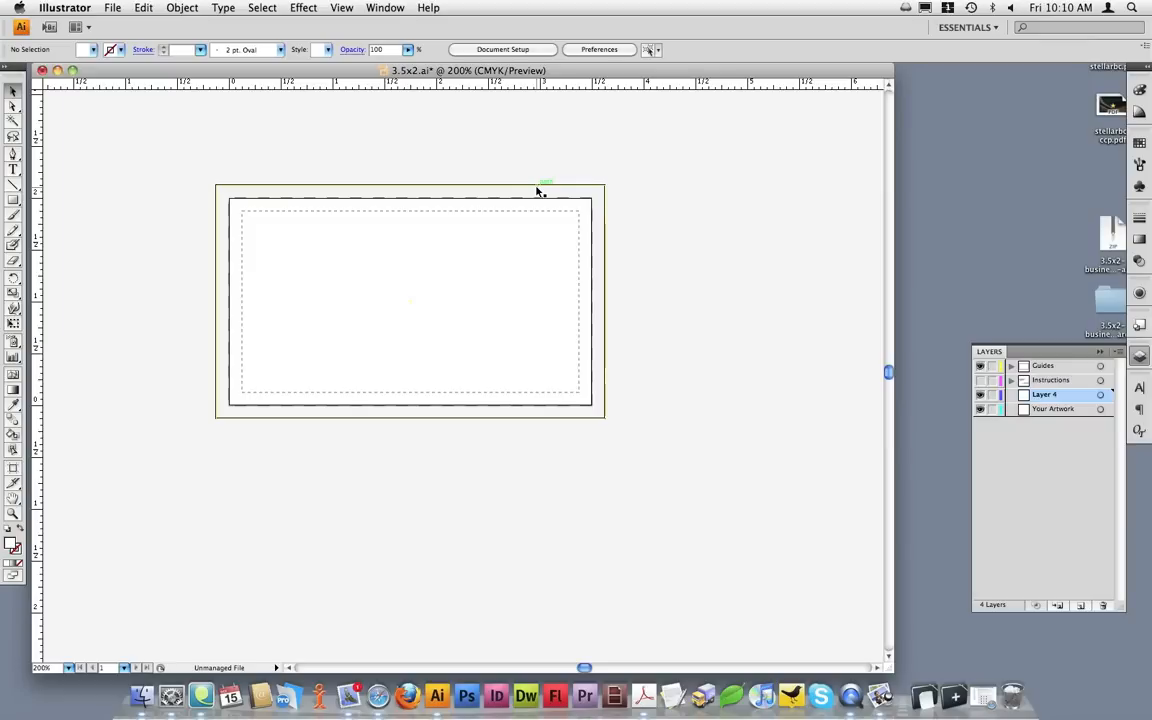
mouse_move(544, 192)
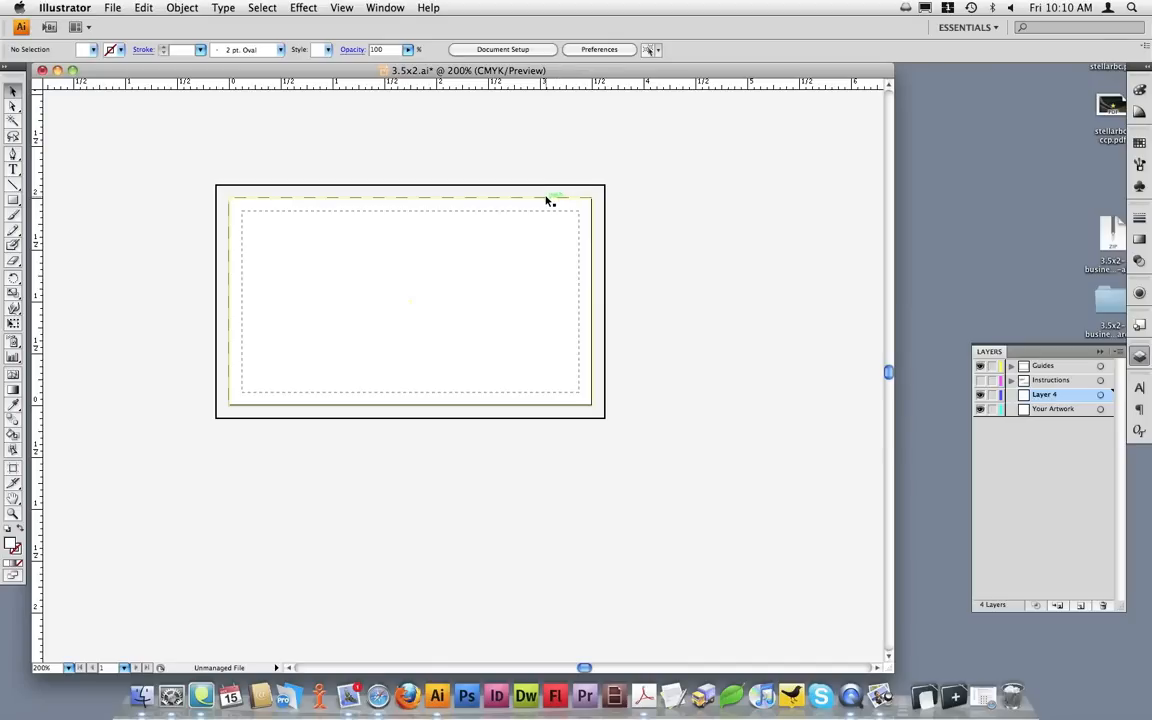
mouse_move(588, 204)
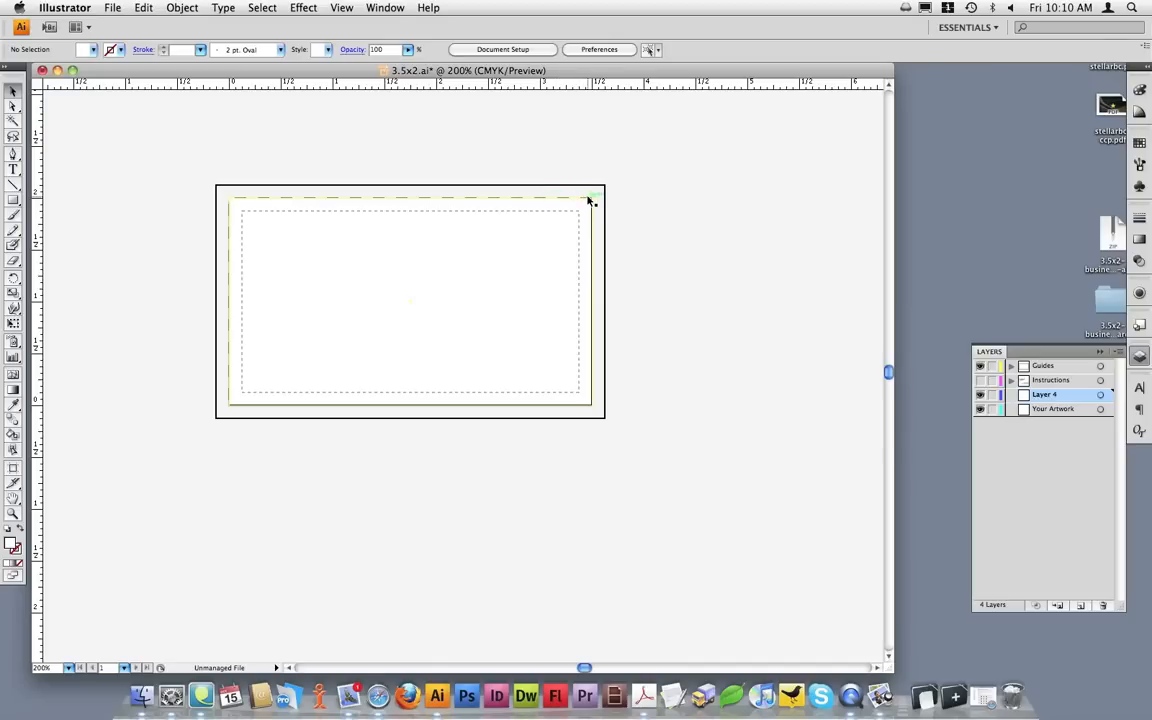
mouse_move(588, 210)
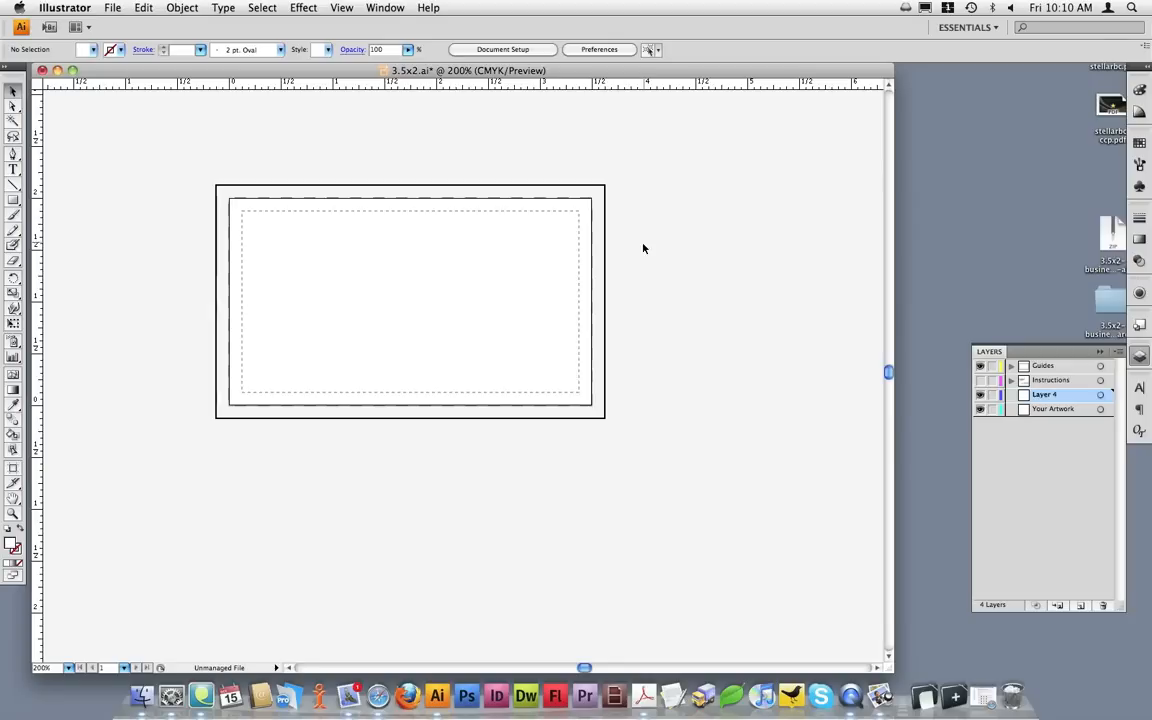
mouse_move(472, 152)
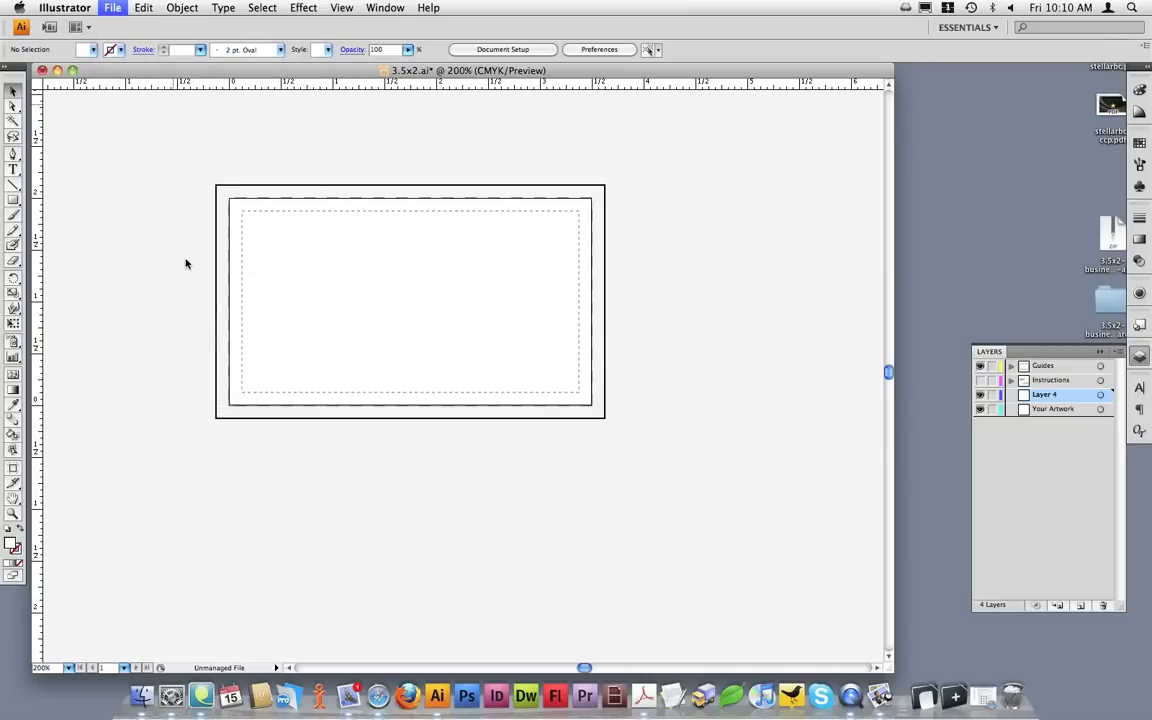
- Place stellarbc-background.jpg as the dark swoosh background filling the card to the bleed
click(114, 8)
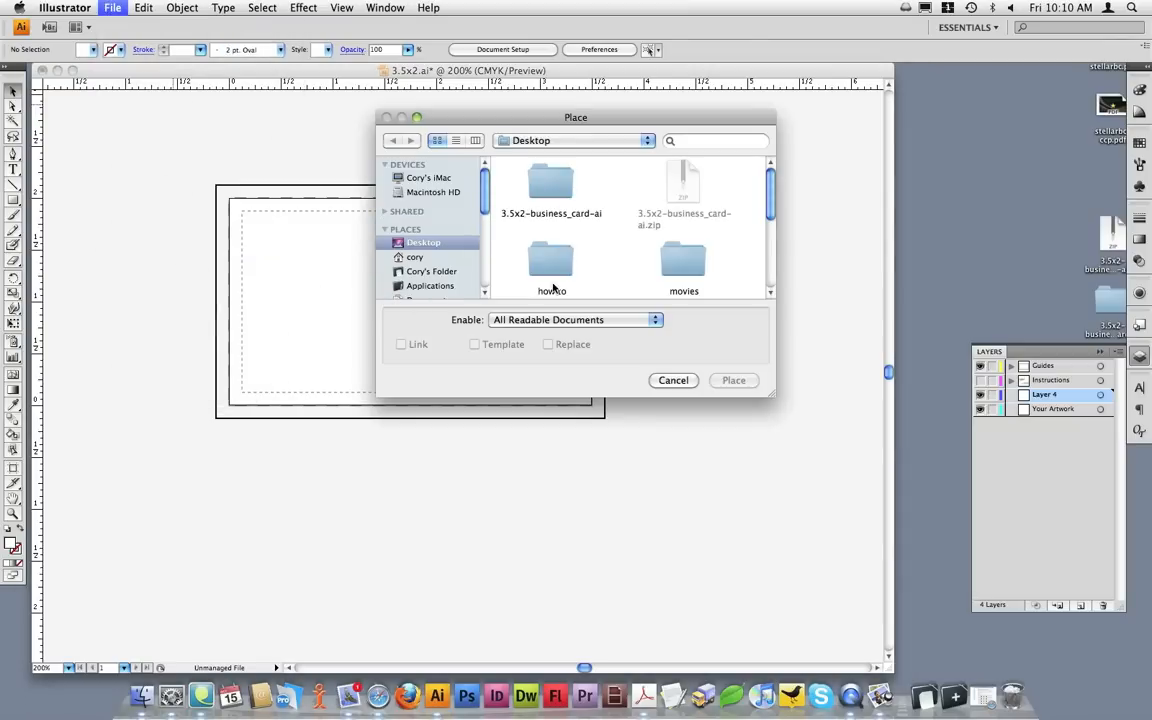
scroll(down, 3)
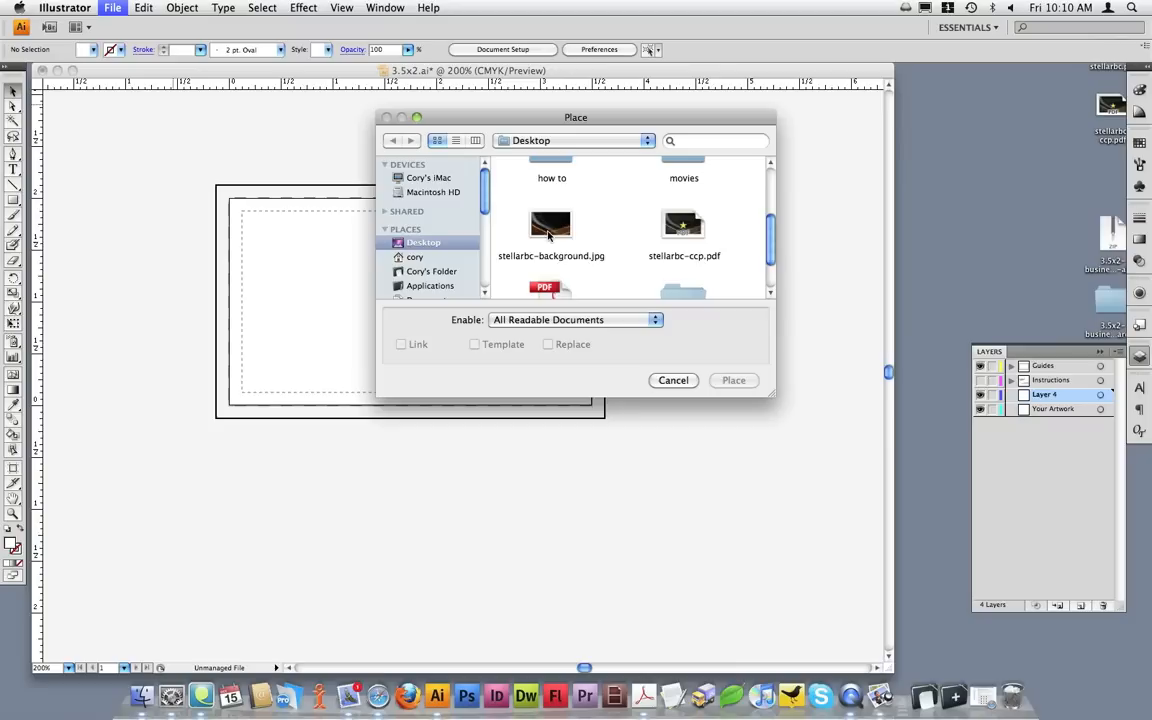
click(732, 380)
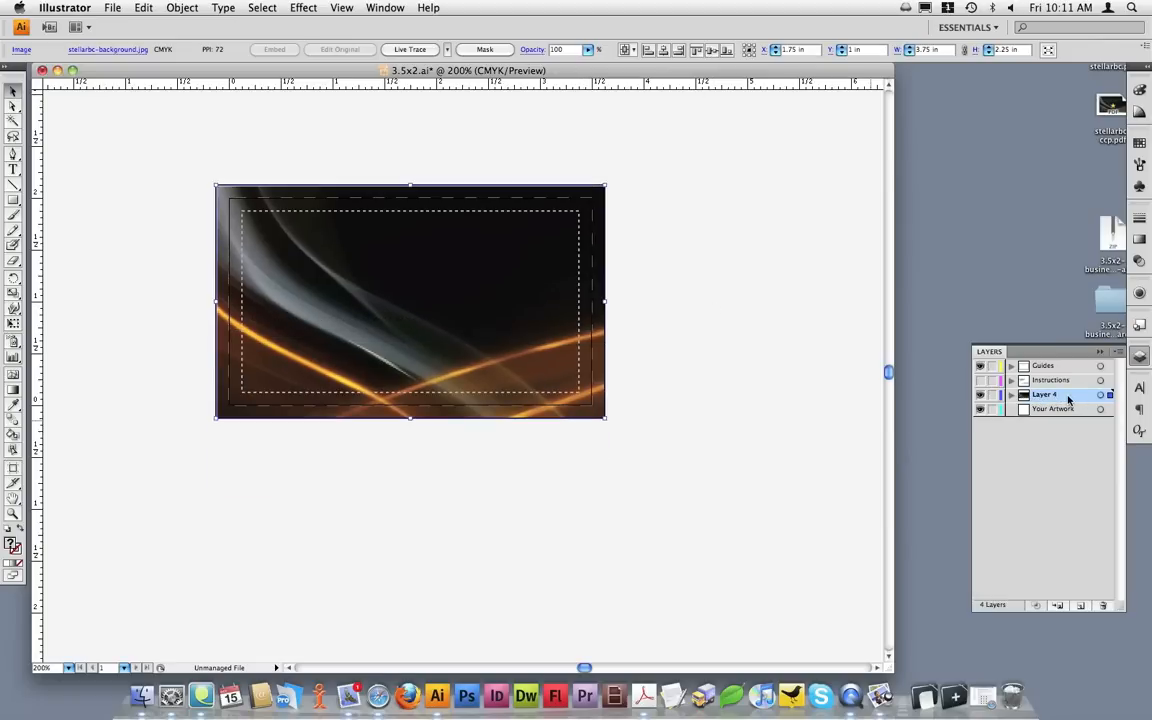
mouse_move(1028, 410)
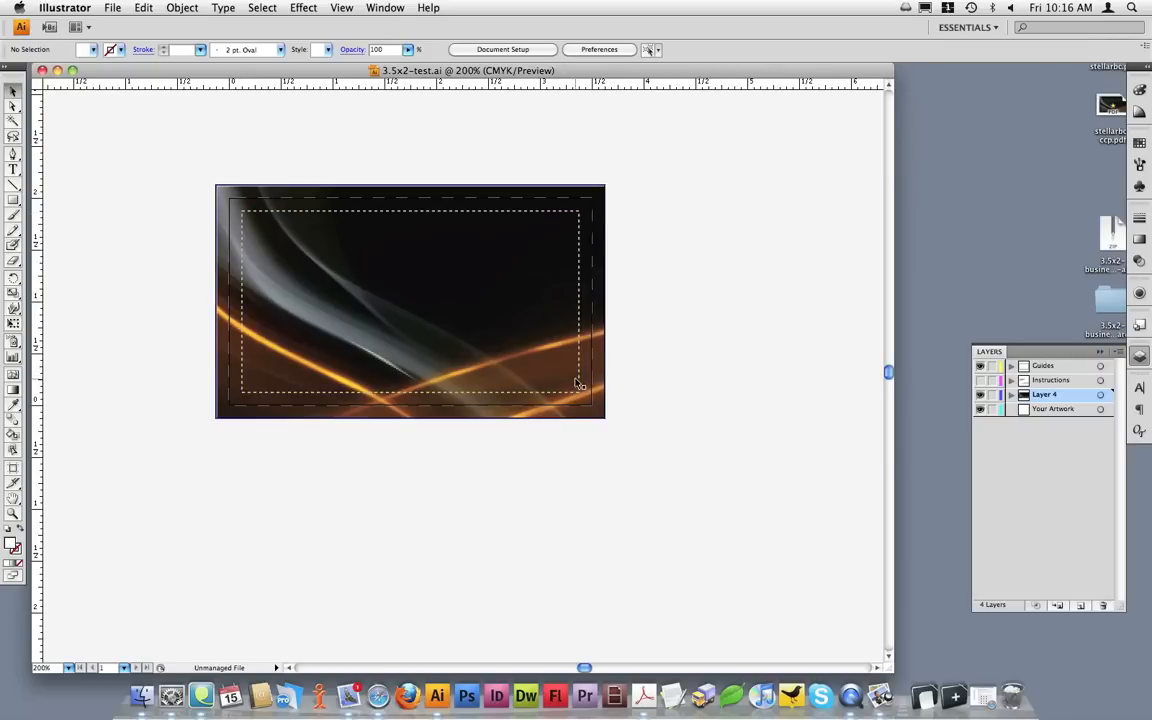
mouse_move(524, 372)
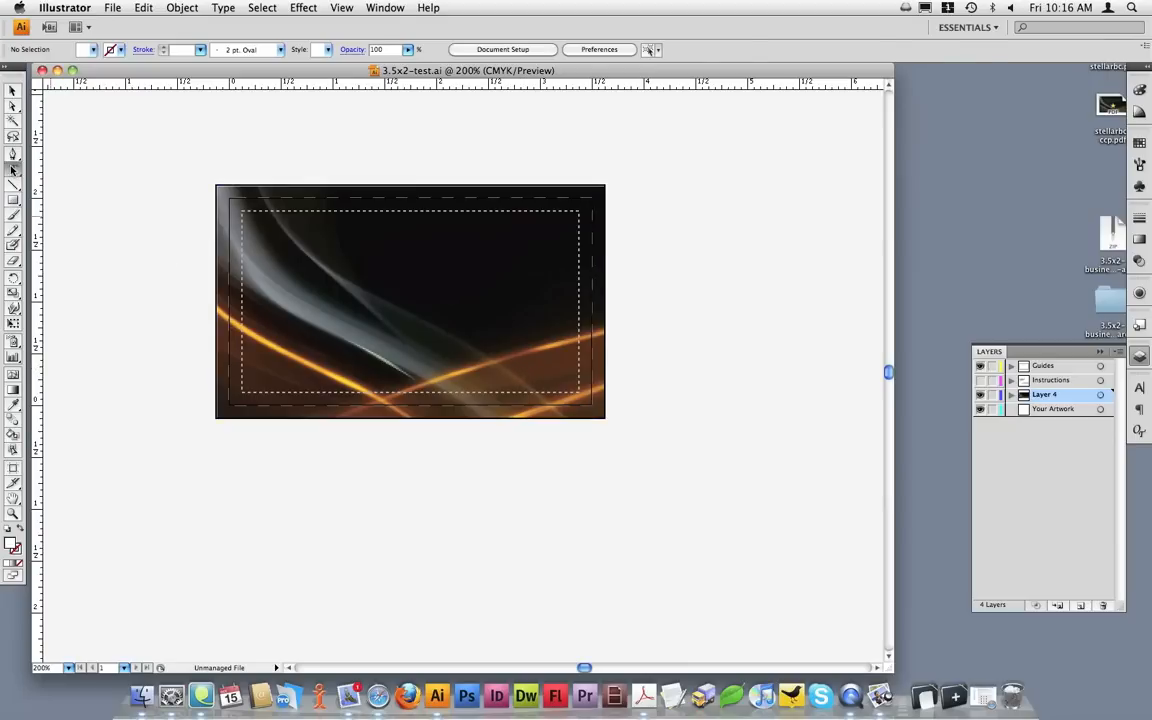
- Add white contact text 'John Smith' and '23rd Av' on the dark background with the Type tool
click(10, 168)
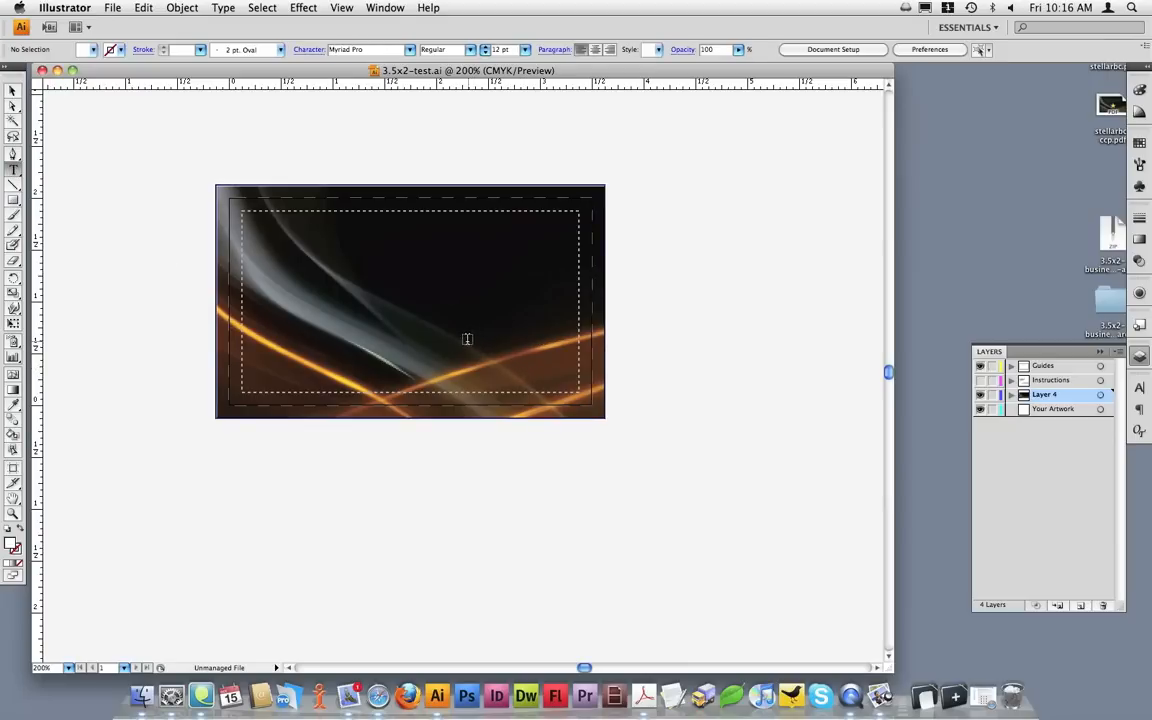
click(460, 336)
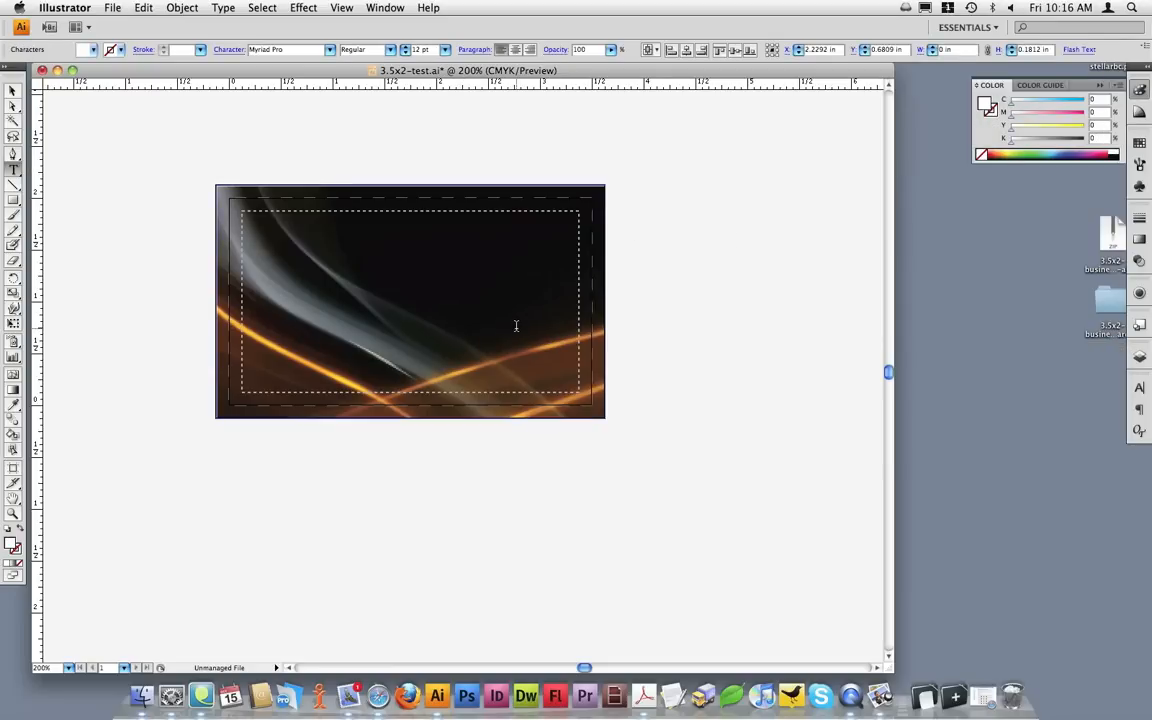
text(John Smi)
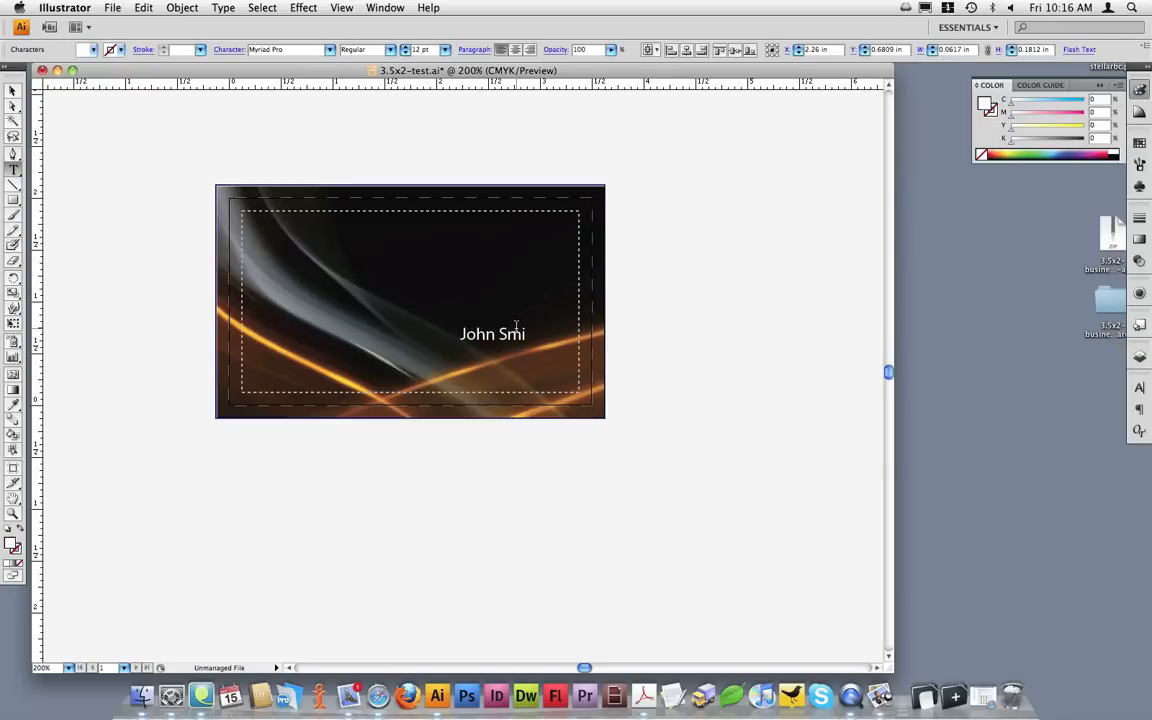
text(th)
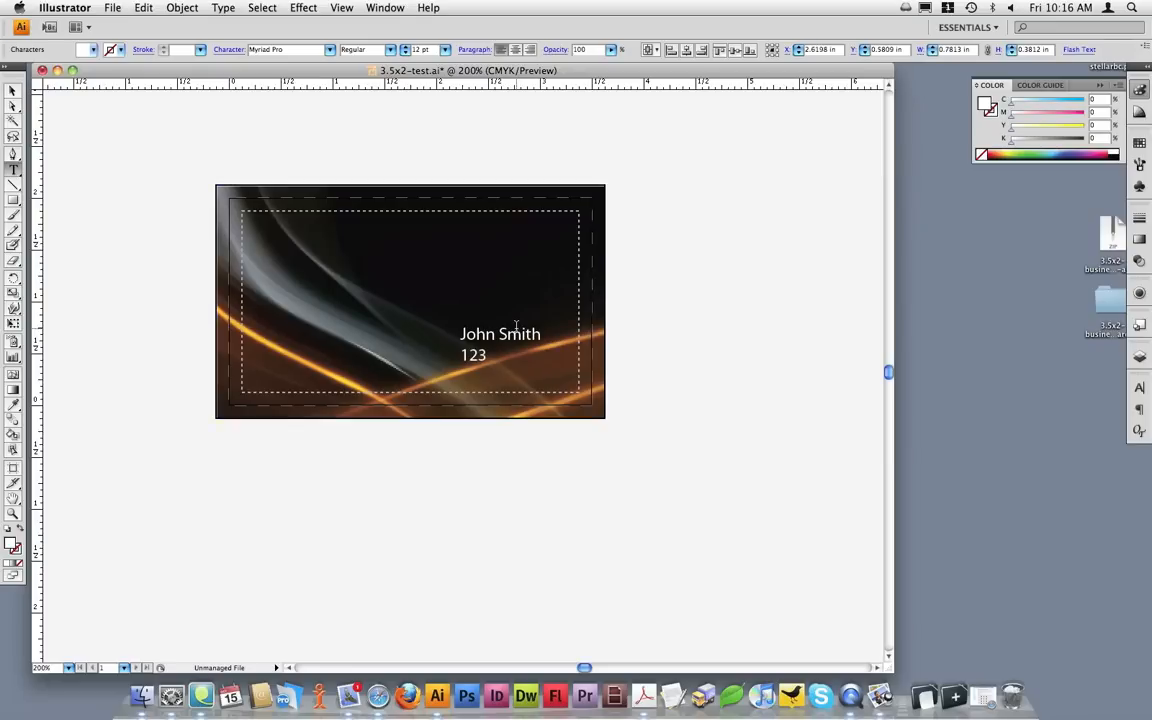
text(23rd Ave)
text(555-1212)
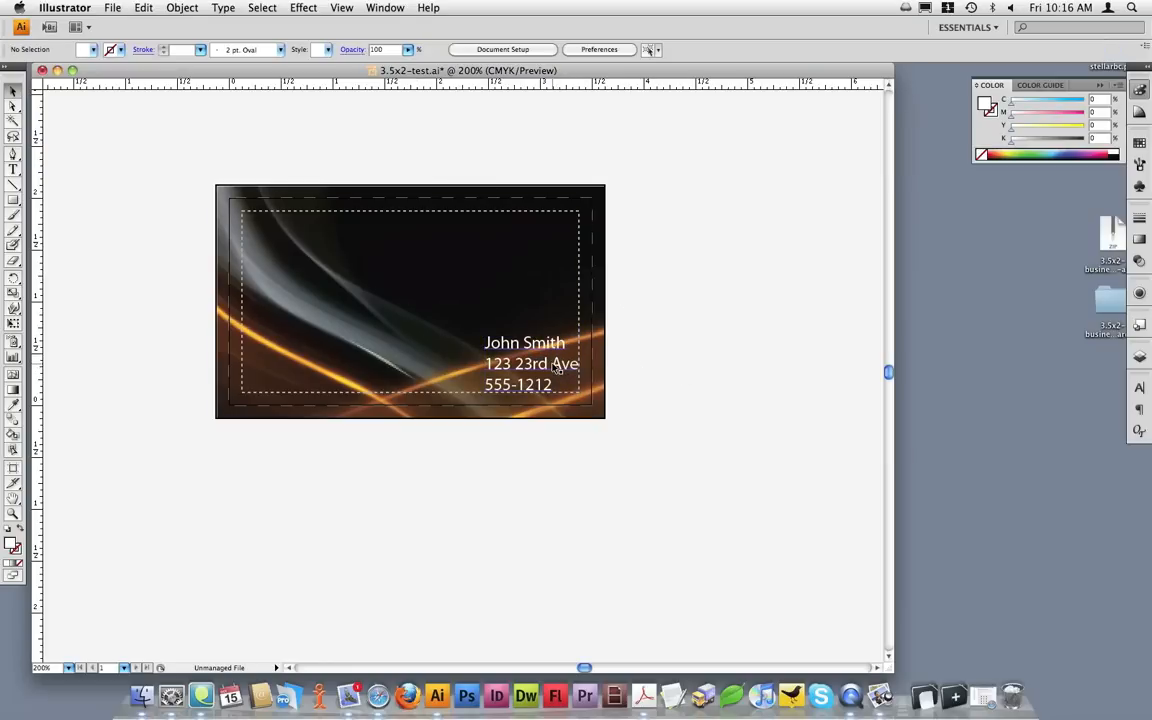
- Select and adjust the contact text block at the card's lower right inside the safe area
click(524, 364)
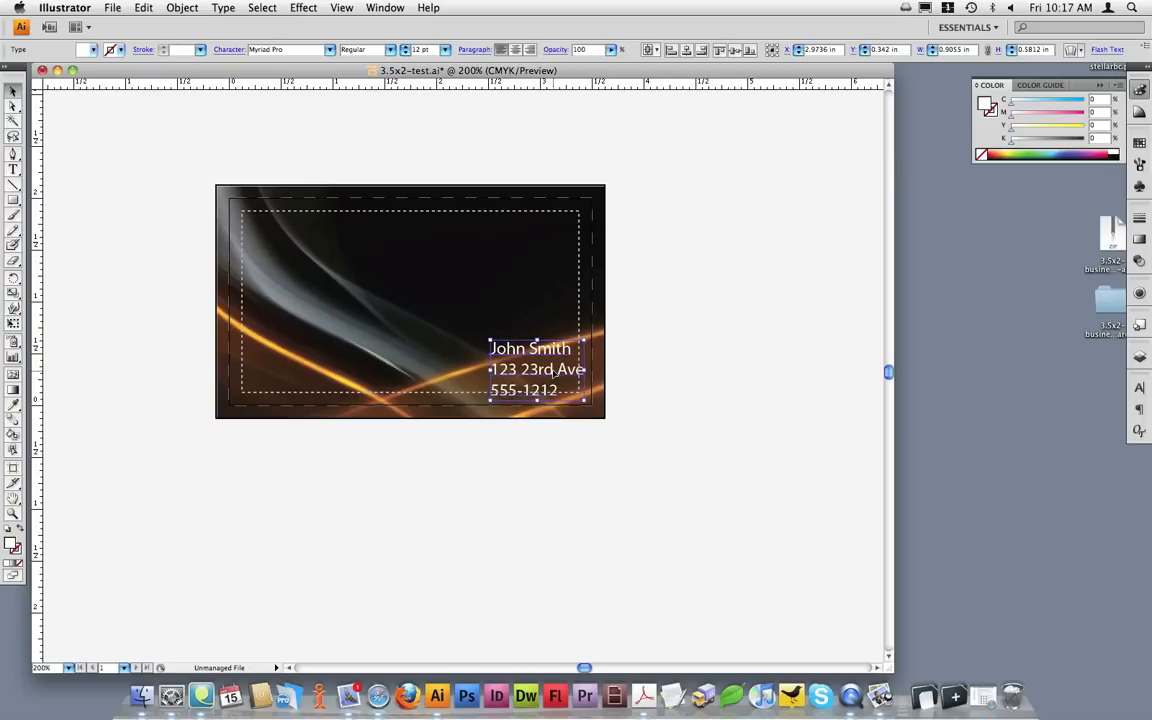
click(744, 376)
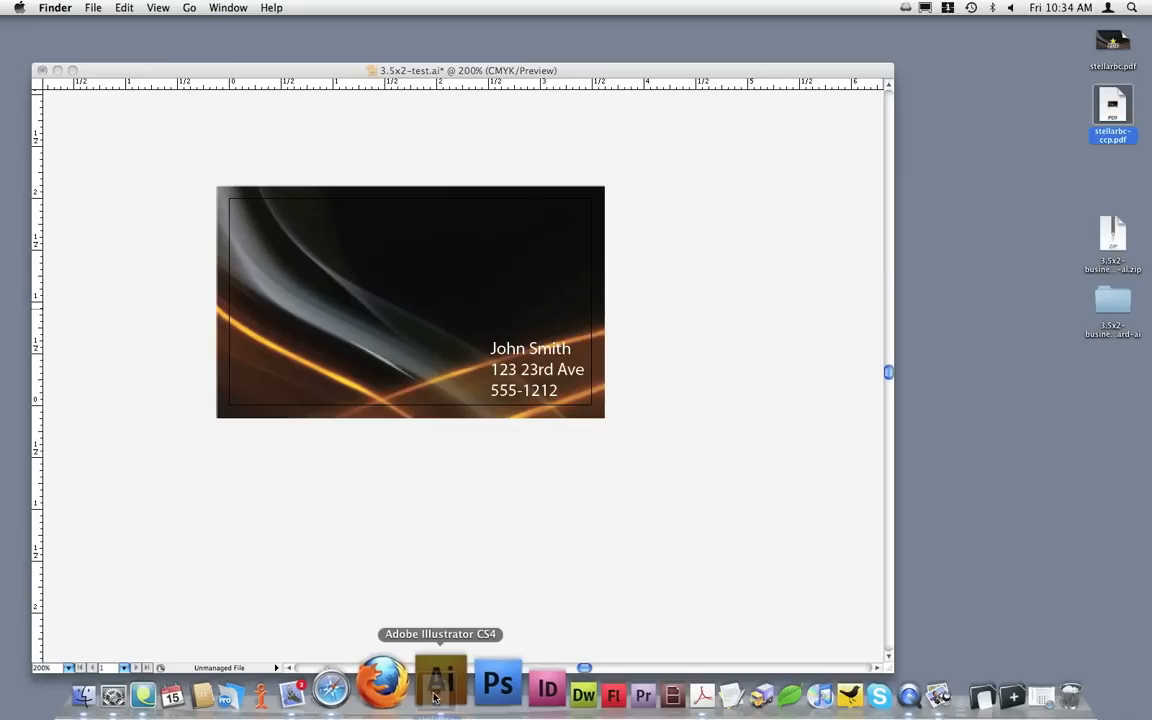
click(440, 696)
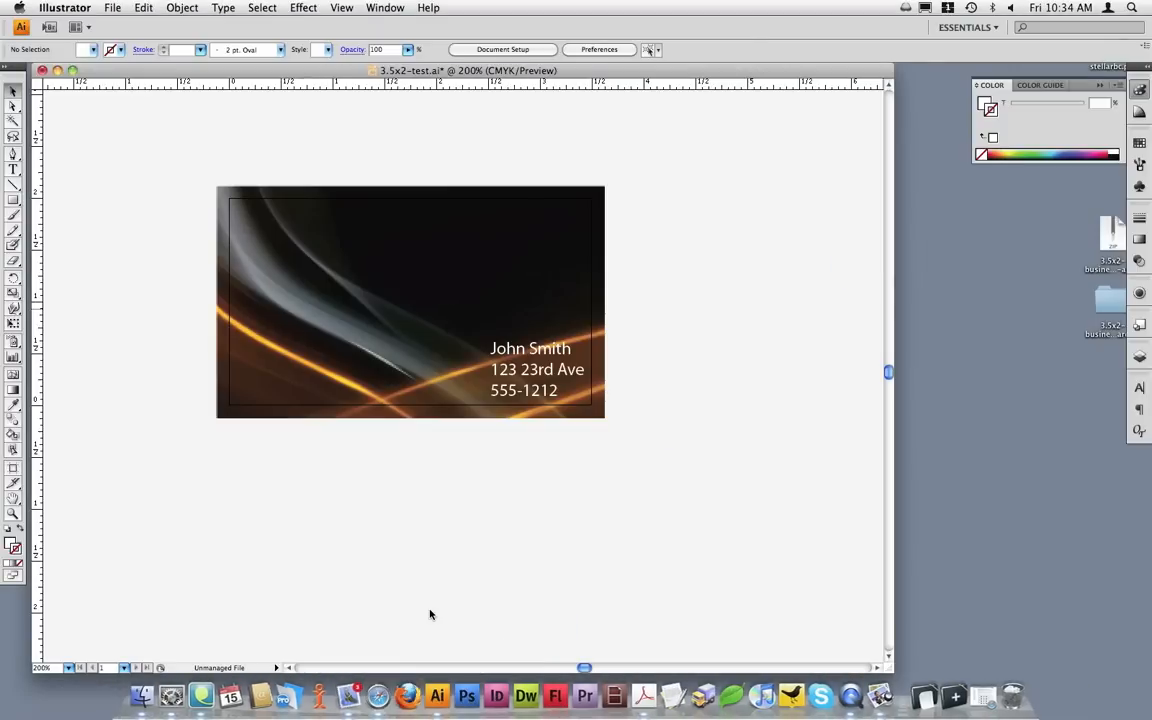